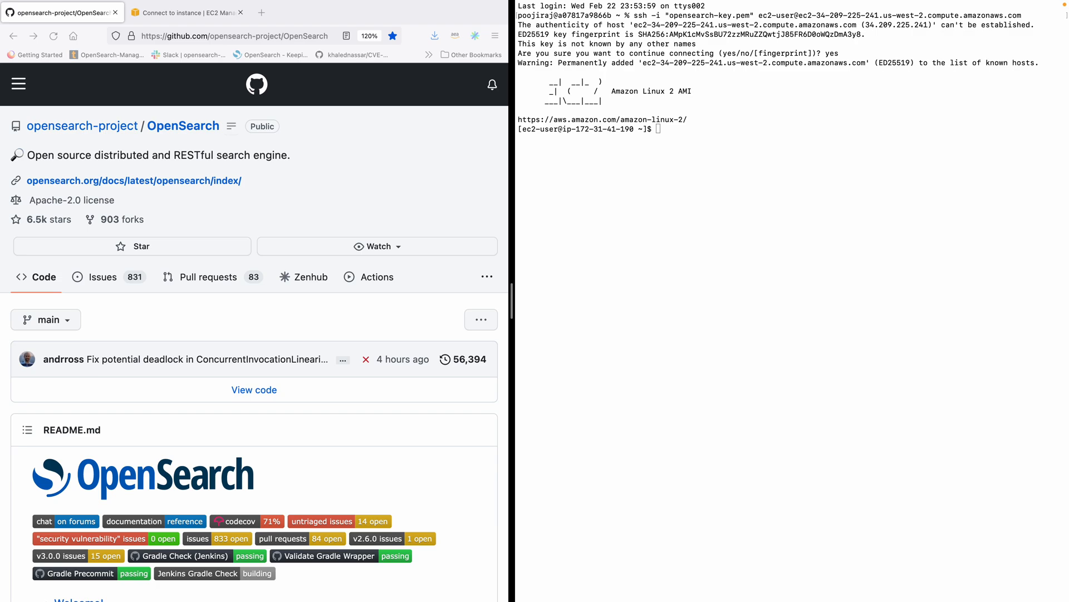
{"action": "mouse_move", "coordinate": [384, 598]}
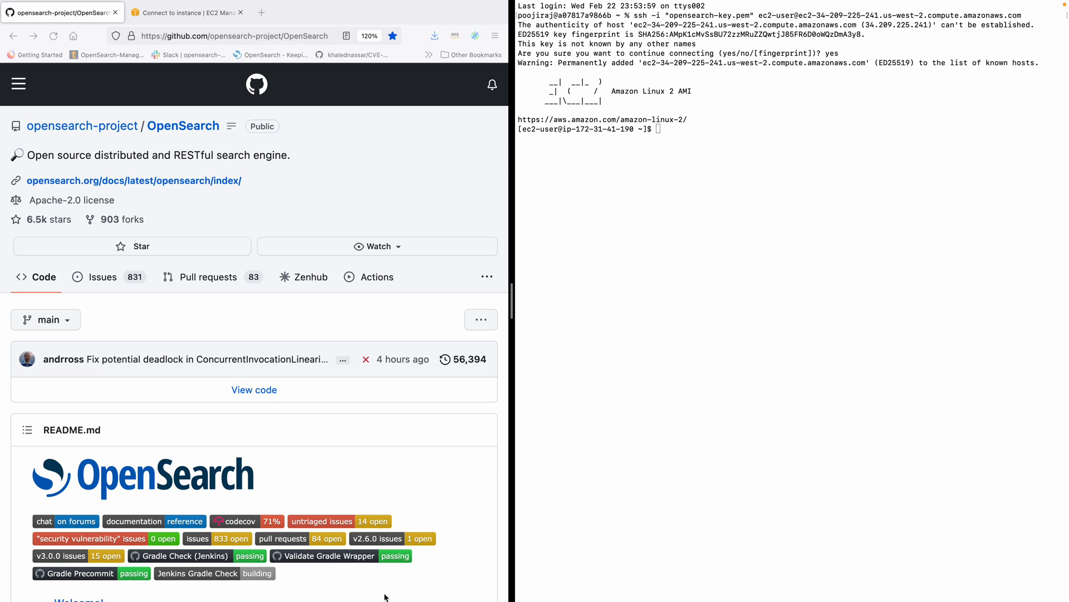
{"action": "mouse_move", "coordinate": [198, 111]}
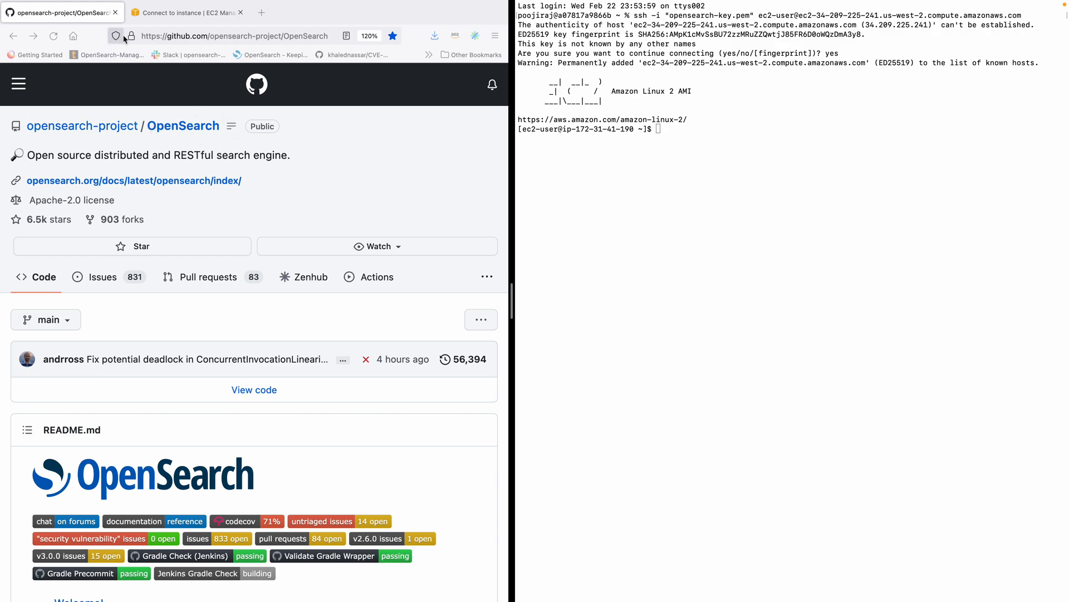
{"action": "mouse_move", "coordinate": [329, 45]}
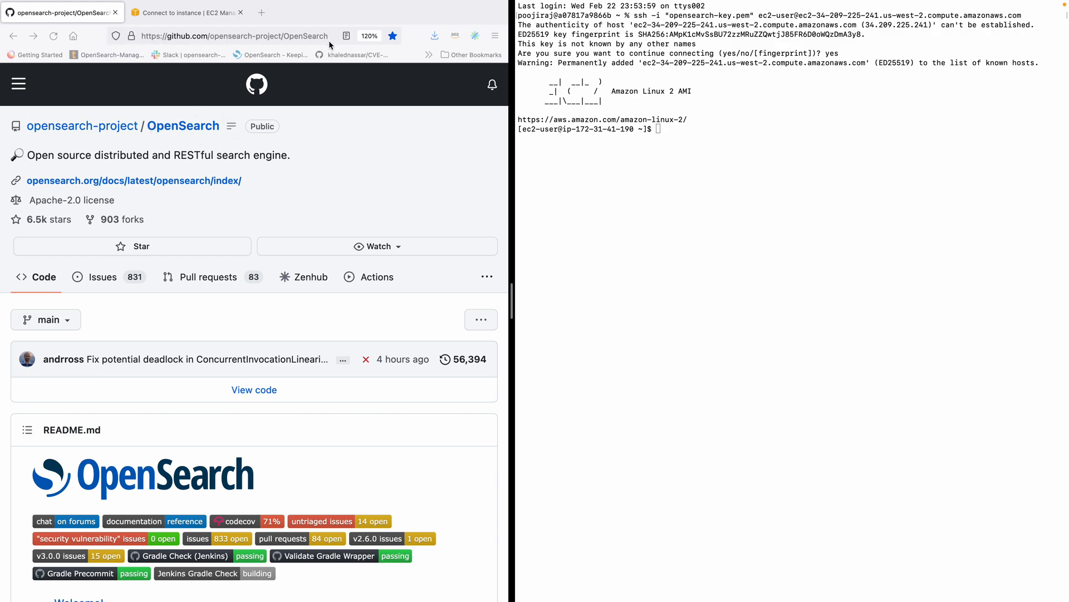
{"action": "mouse_move", "coordinate": [258, 42]}
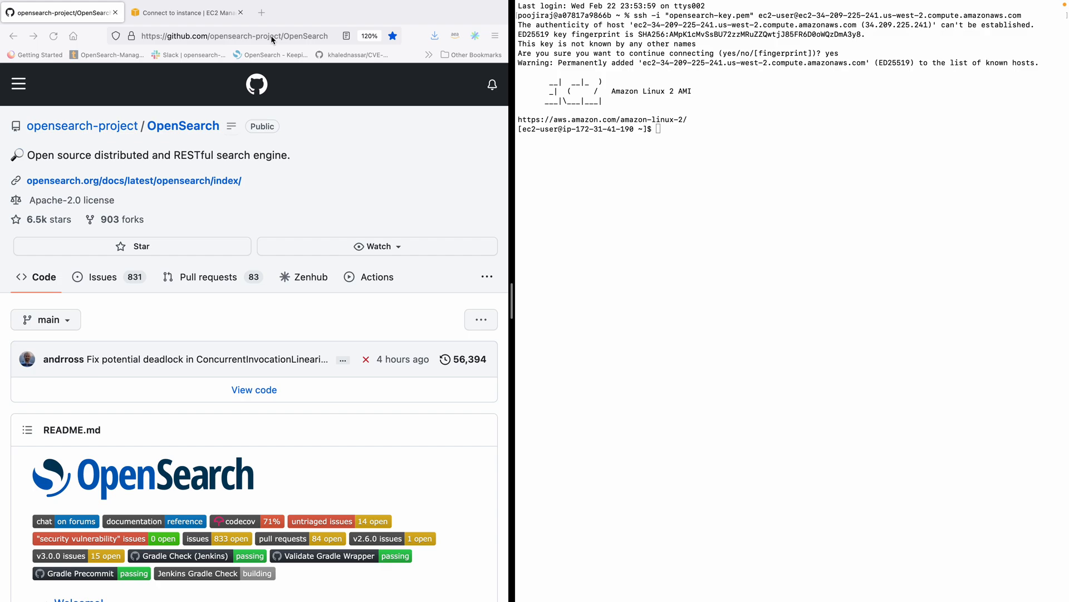
{"action": "mouse_move", "coordinate": [296, 221]}
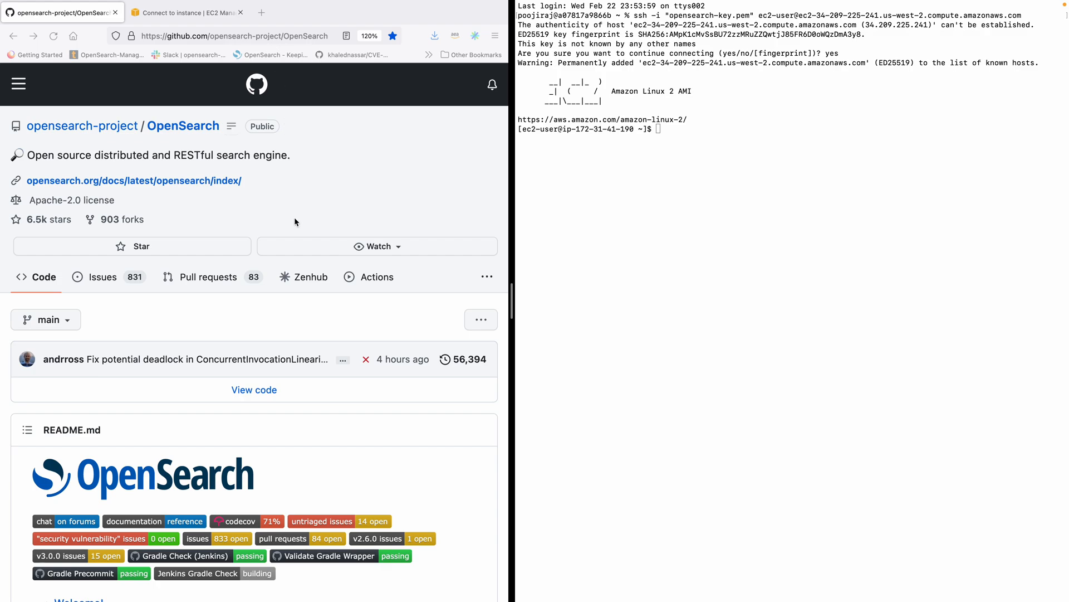
Step: Check the EC2 connection instructions, then return to the OpenSearch repository page
{"action": "scroll", "scroll_direction": "down", "scroll_amount": 3}
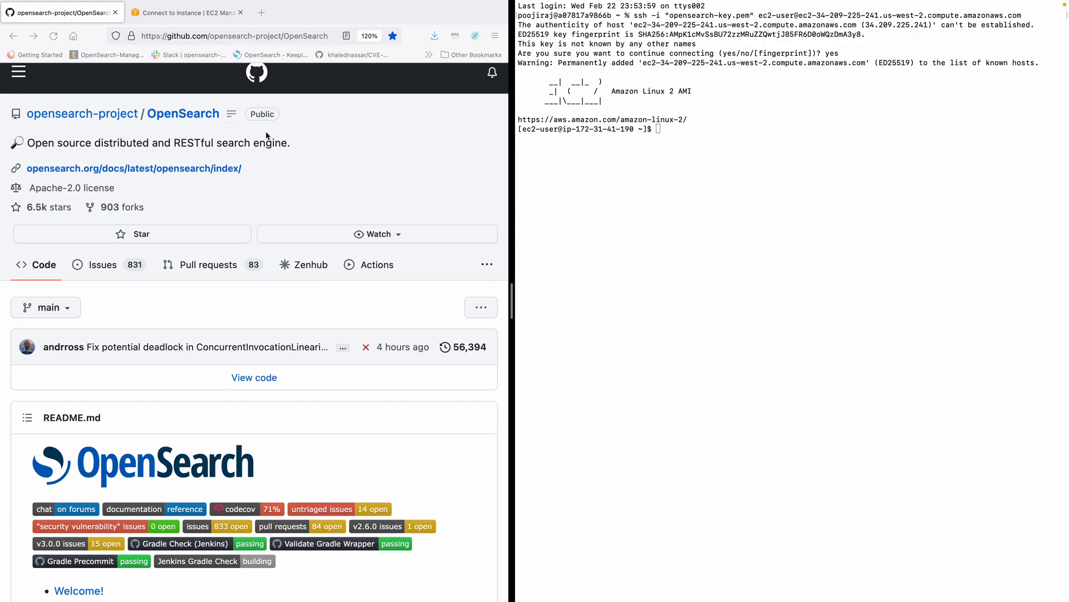
{"action": "mouse_move", "coordinate": [379, 143]}
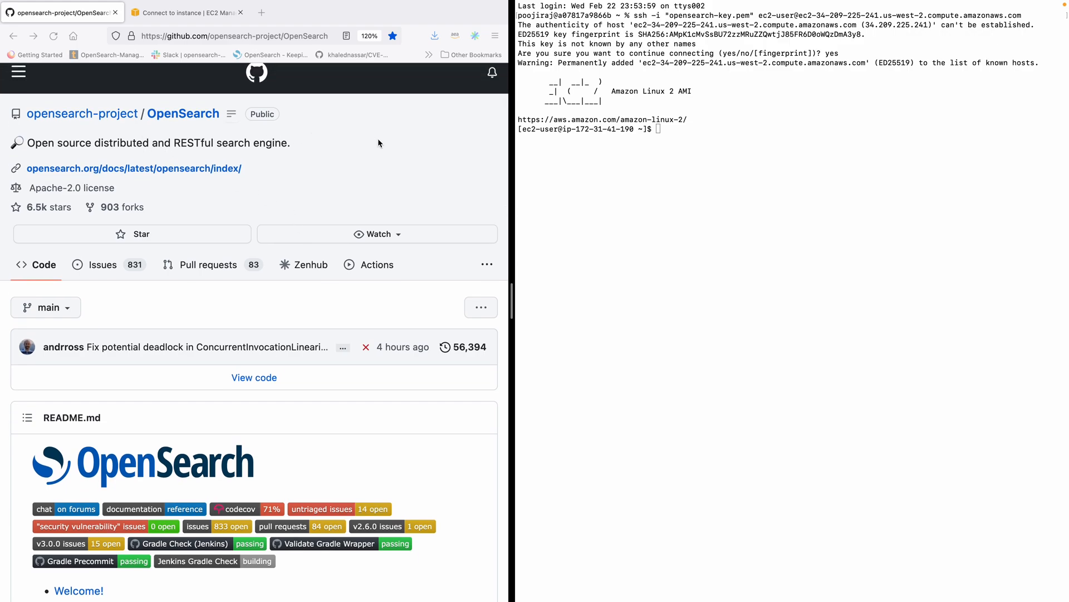
{"action": "mouse_move", "coordinate": [530, 146]}
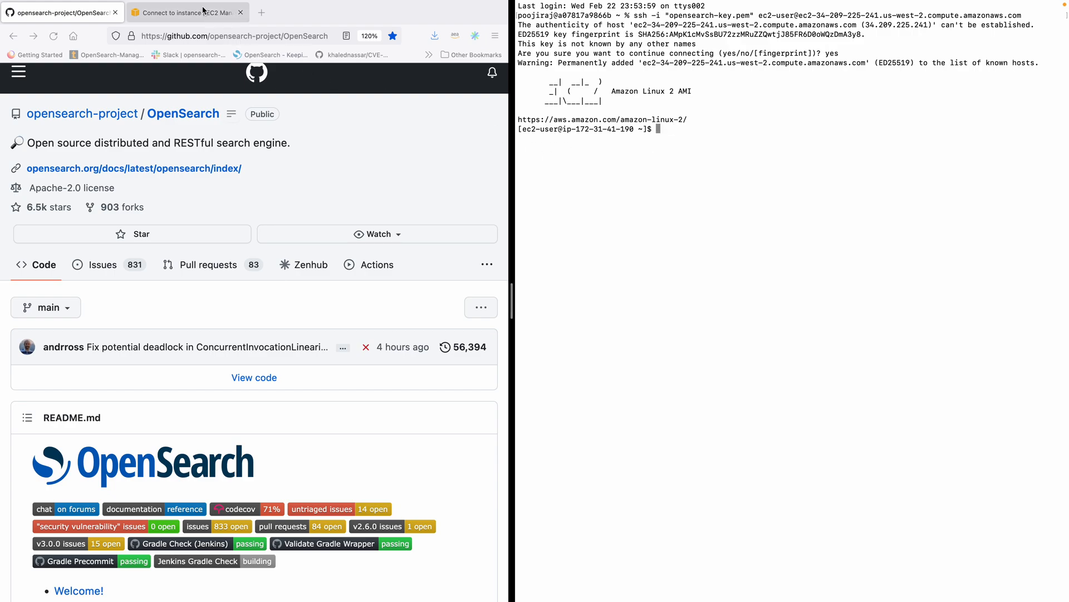
{"action": "left_click", "coordinate": [186, 12]}
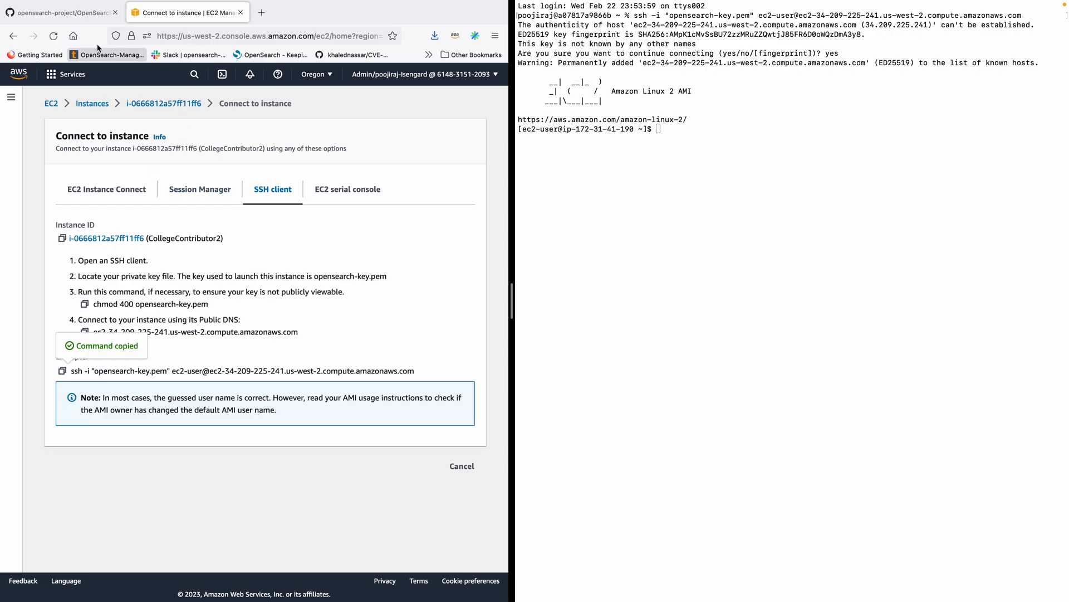
{"action": "left_click", "coordinate": [61, 12]}
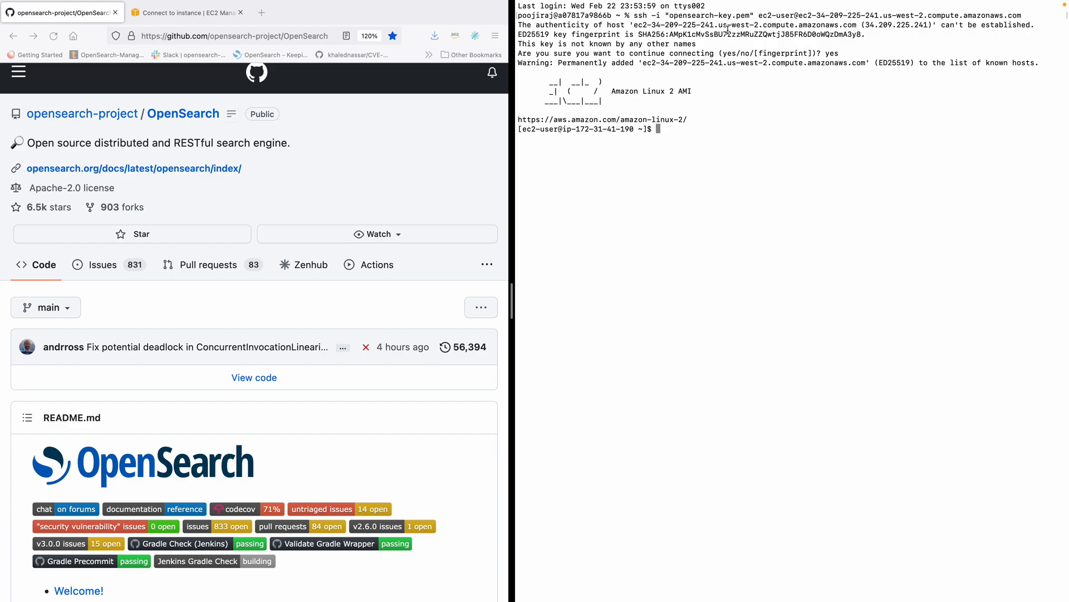
{"action": "double_click", "coordinate": [708, 15]}
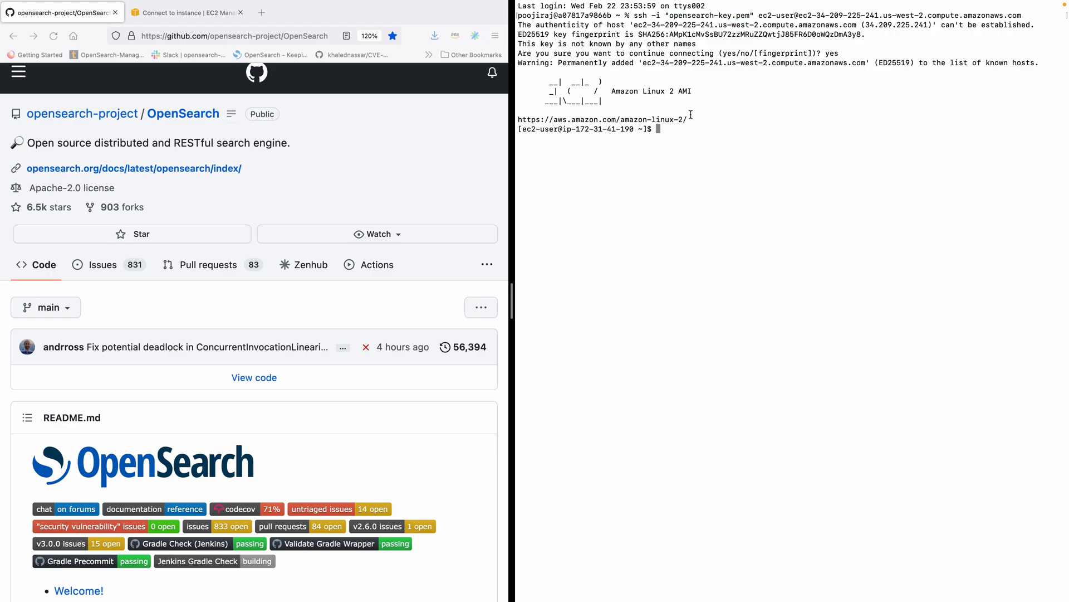
Step: Browse the OpenSearch repository and open DEVELOPER_GUIDE.md at its Getting Started section
{"action": "scroll", "scroll_direction": "down", "scroll_amount": 3}
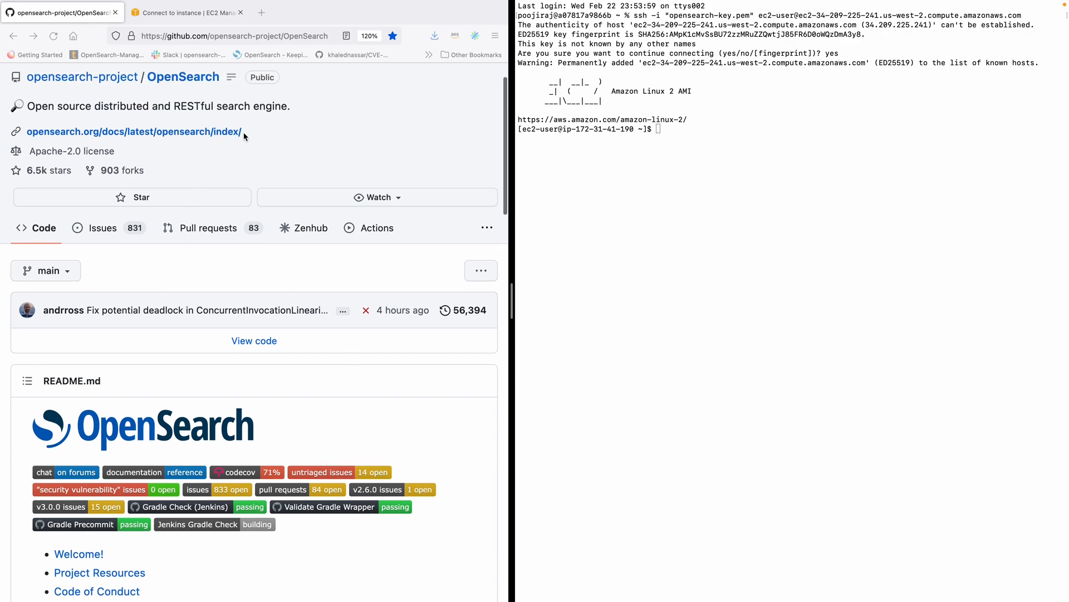
{"action": "scroll", "scroll_direction": "down", "scroll_amount": 3}
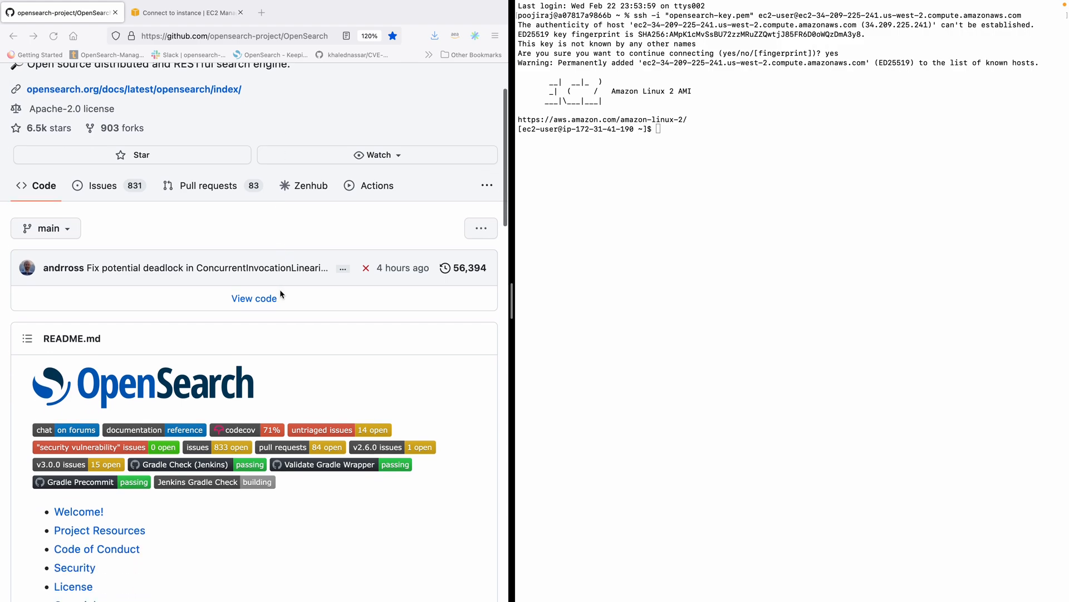
{"action": "mouse_move", "coordinate": [254, 298]}
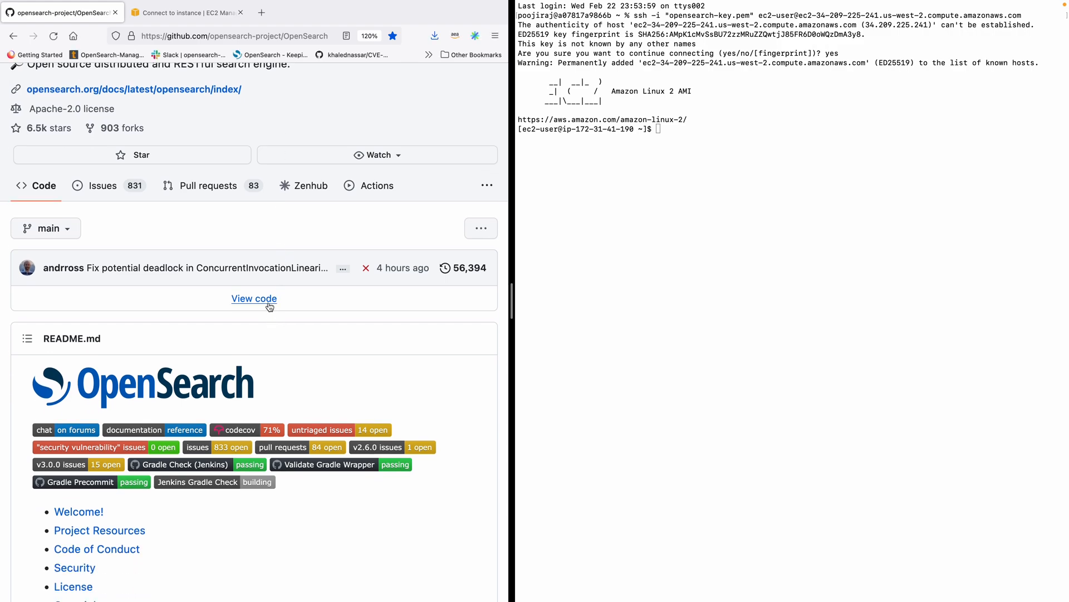
{"action": "scroll", "scroll_direction": "down", "scroll_amount": 3}
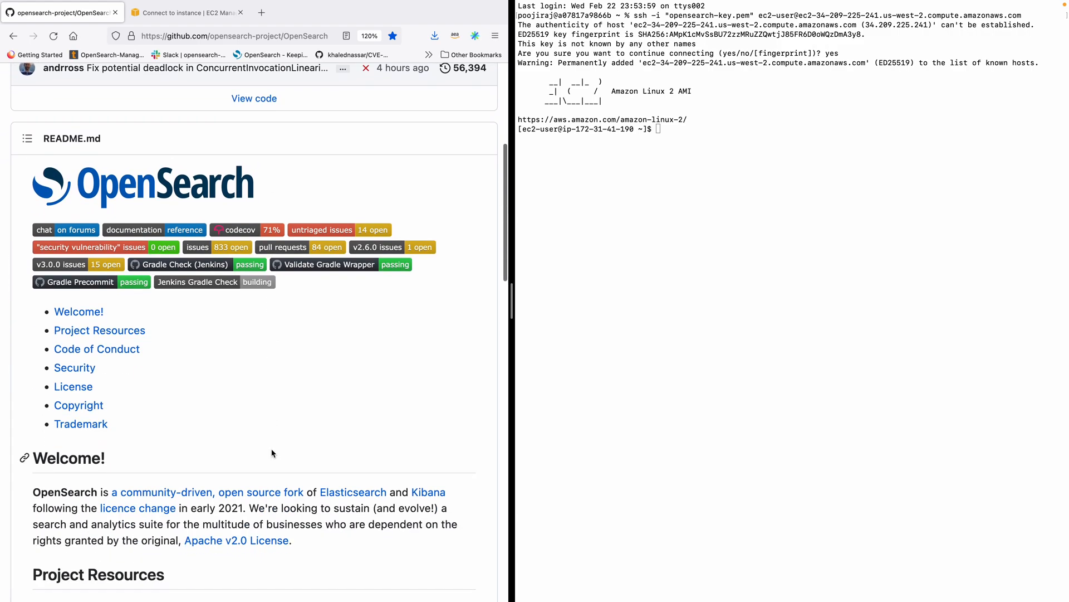
{"action": "scroll", "scroll_direction": "down", "scroll_amount": 3}
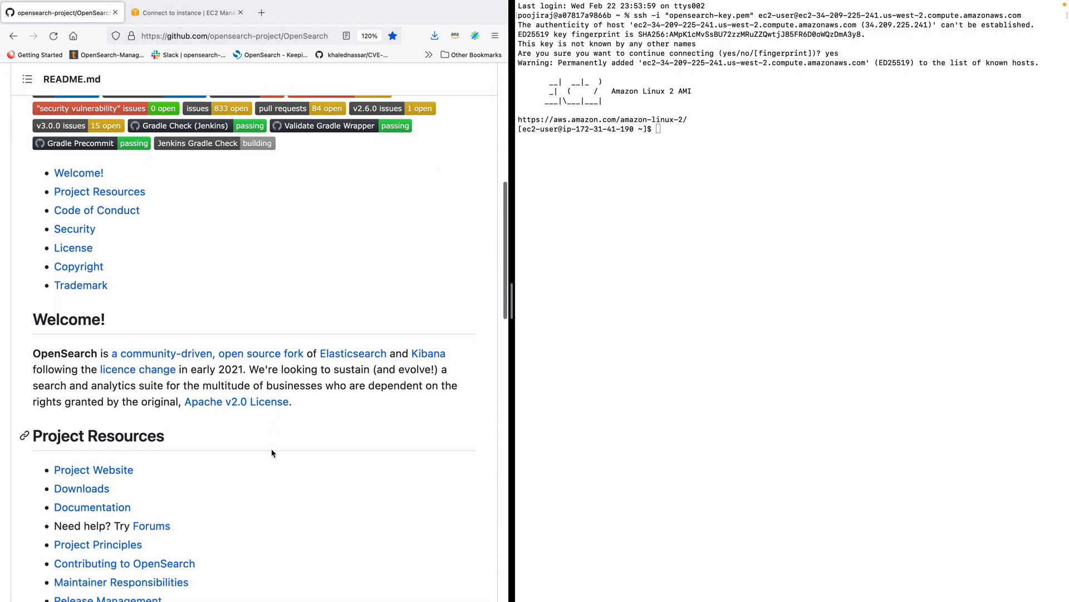
{"action": "mouse_move", "coordinate": [257, 279]}
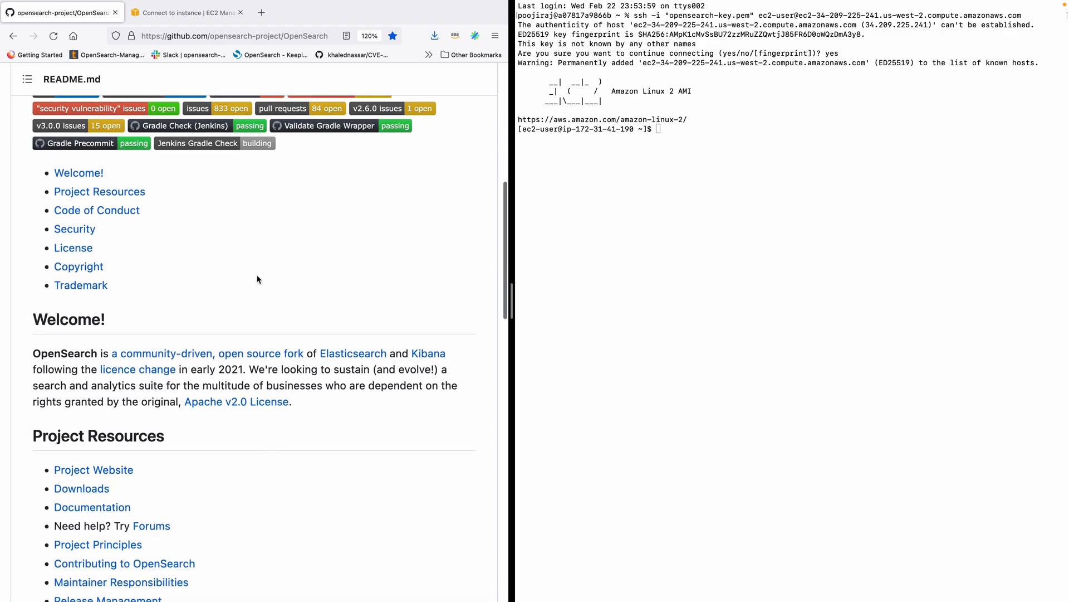
{"action": "scroll", "scroll_direction": "up", "scroll_amount": 3}
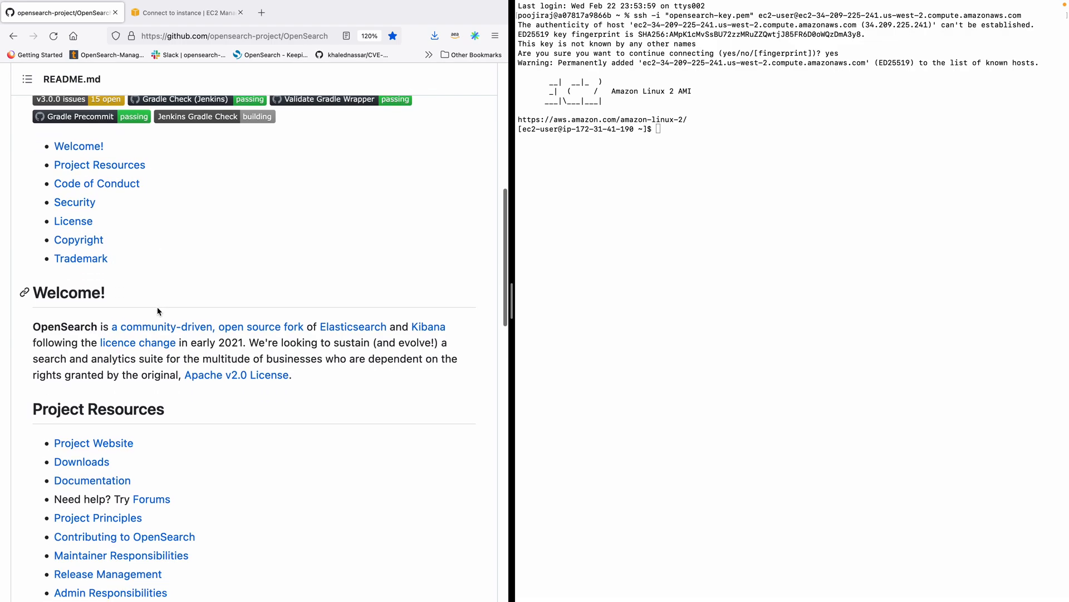
{"action": "scroll", "scroll_direction": "down", "scroll_amount": 3}
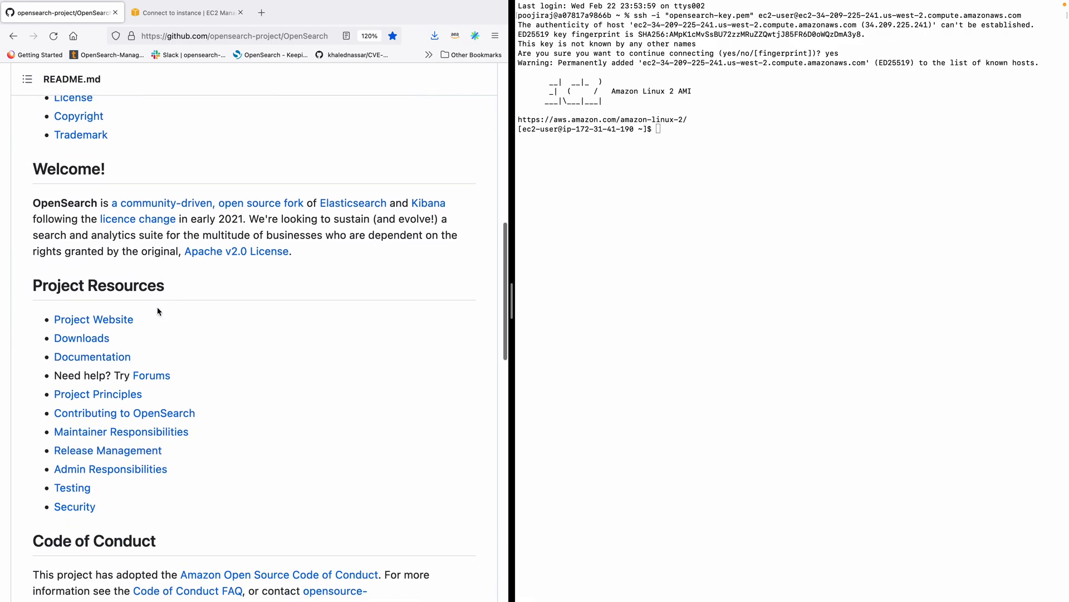
{"action": "scroll", "scroll_direction": "down", "scroll_amount": 3}
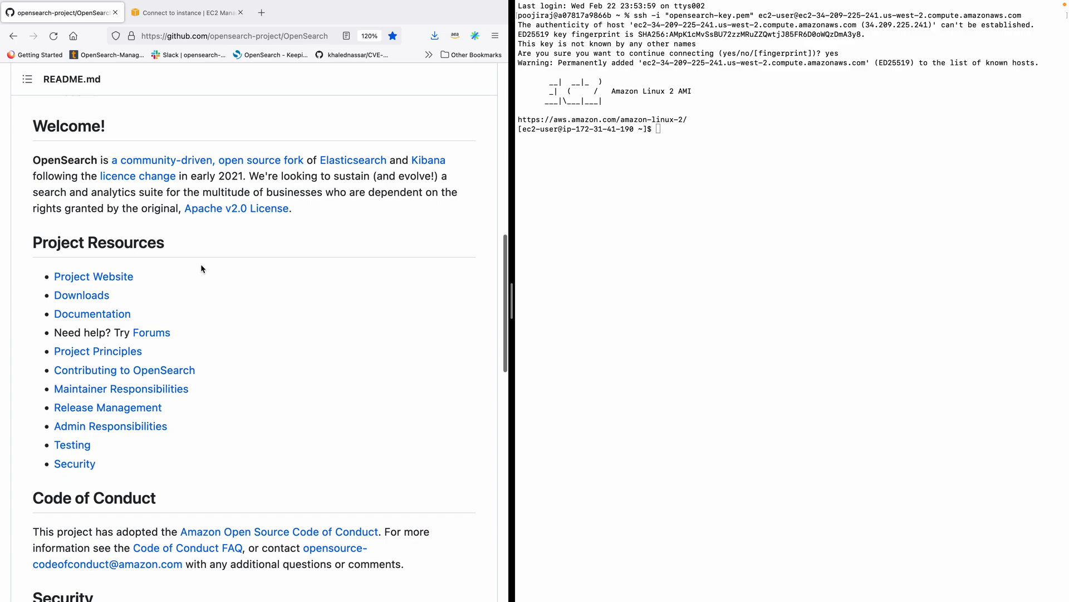
{"action": "scroll", "scroll_direction": "down", "scroll_amount": 3}
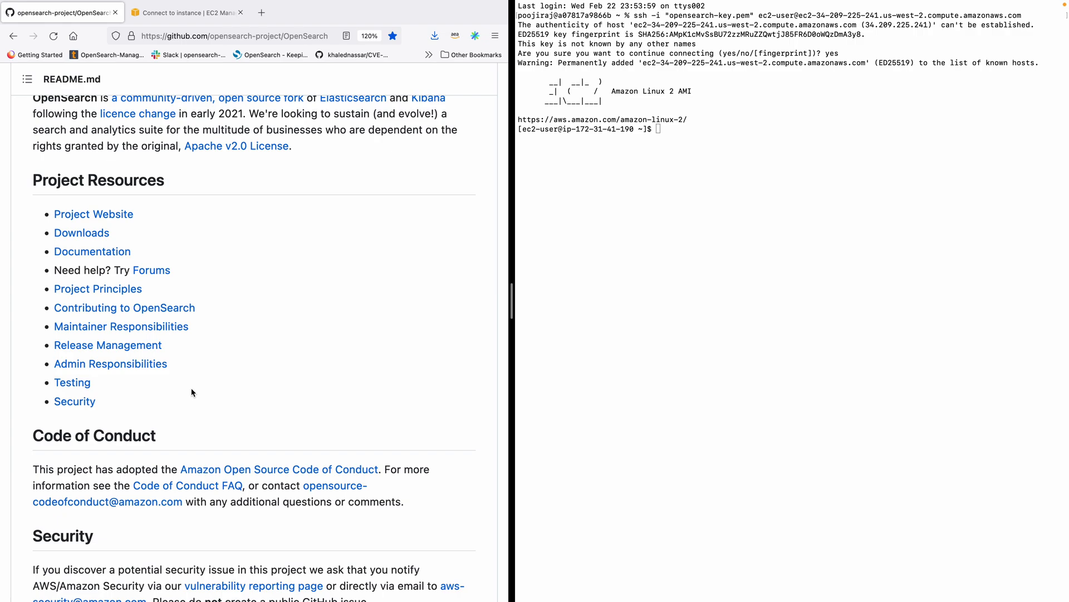
{"action": "mouse_move", "coordinate": [178, 249]}
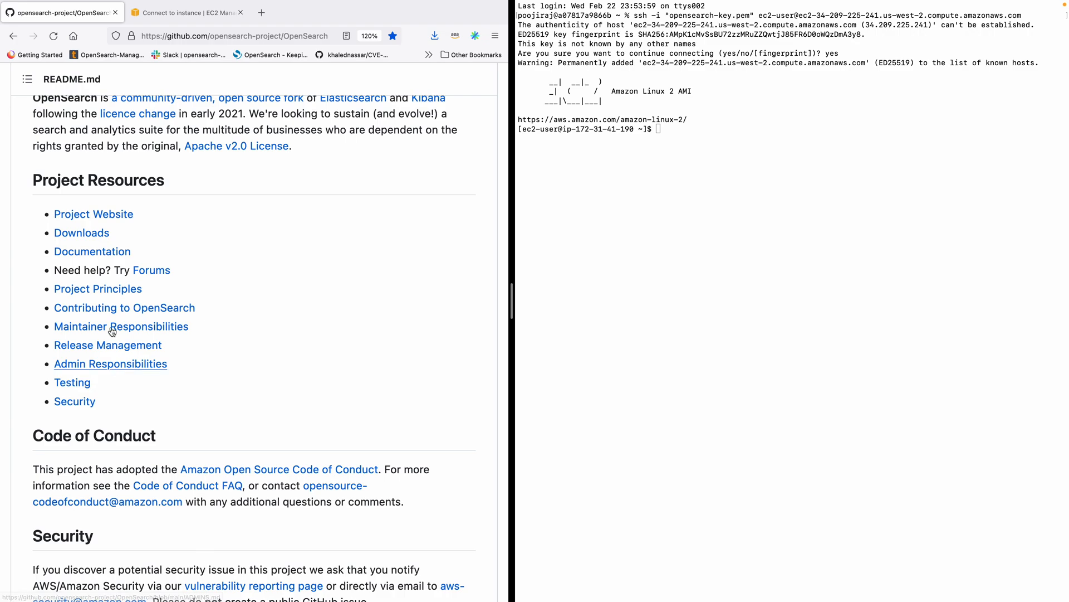
{"action": "scroll", "scroll_direction": "up", "scroll_amount": 3}
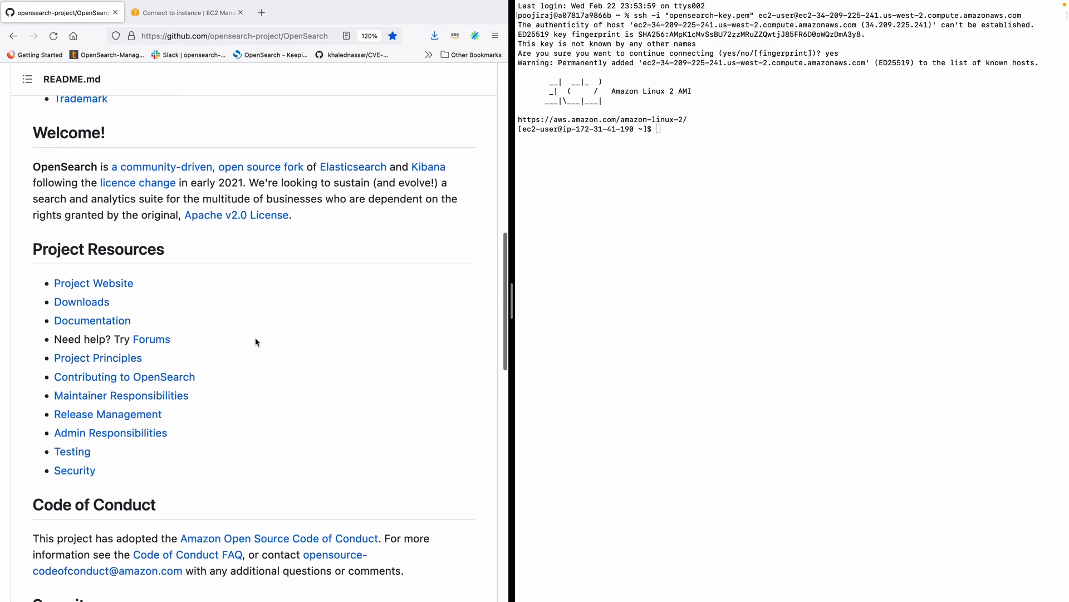
{"action": "scroll", "scroll_direction": "up", "scroll_amount": 3}
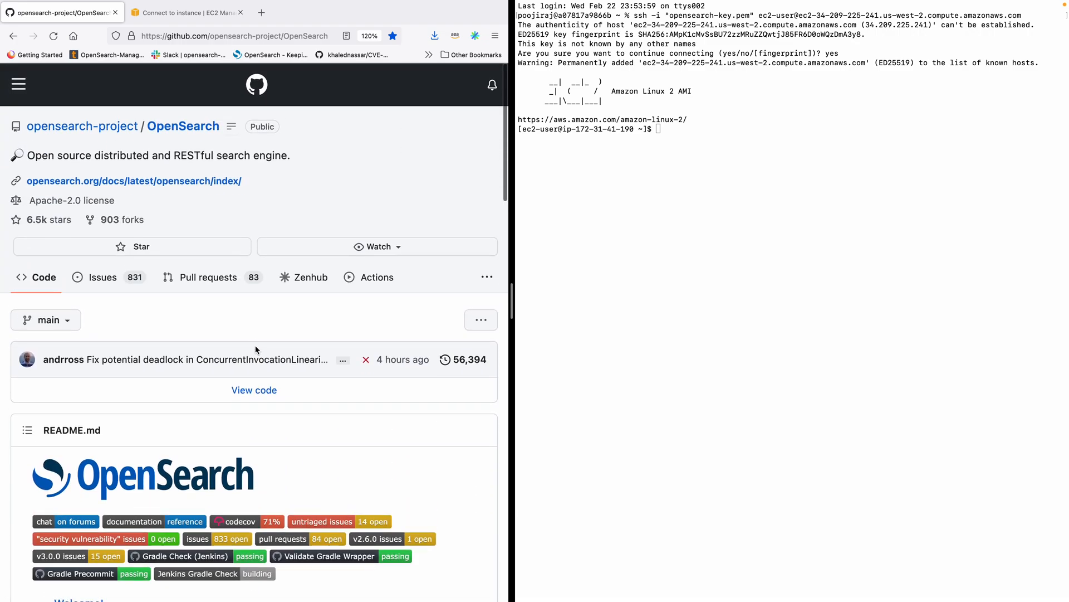
{"action": "scroll", "scroll_direction": "down", "scroll_amount": 3}
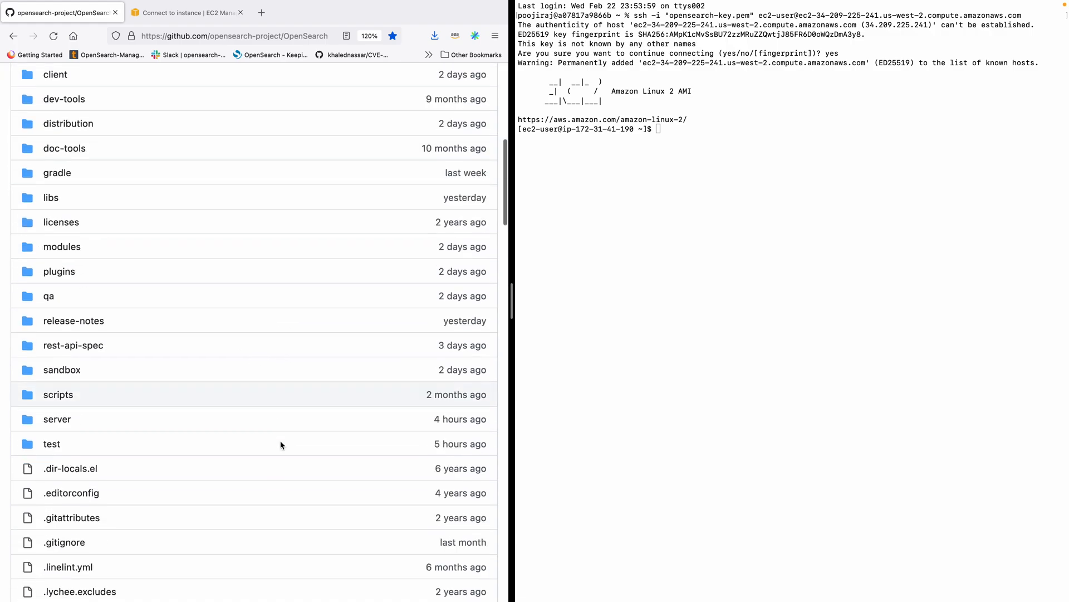
{"action": "scroll", "scroll_direction": "down", "scroll_amount": 3}
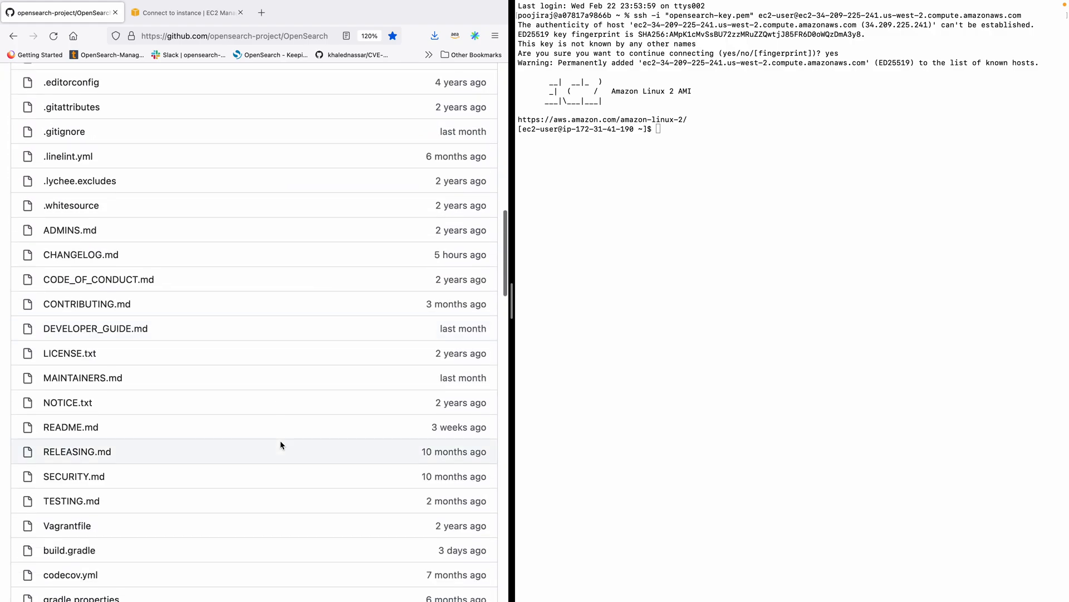
{"action": "left_click", "coordinate": [95, 328]}
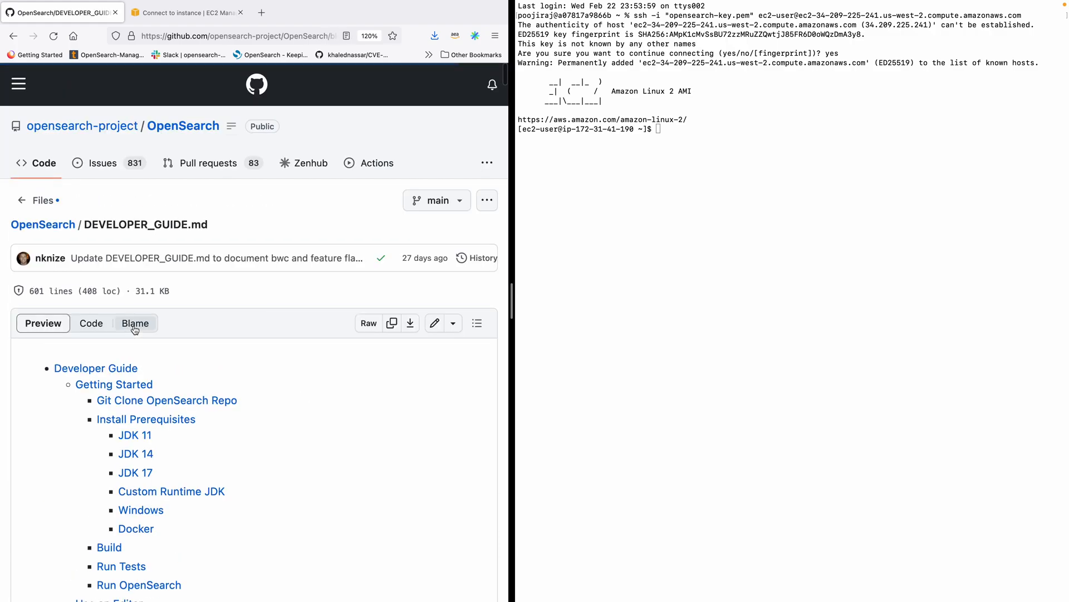
{"action": "scroll", "scroll_direction": "down", "scroll_amount": 3}
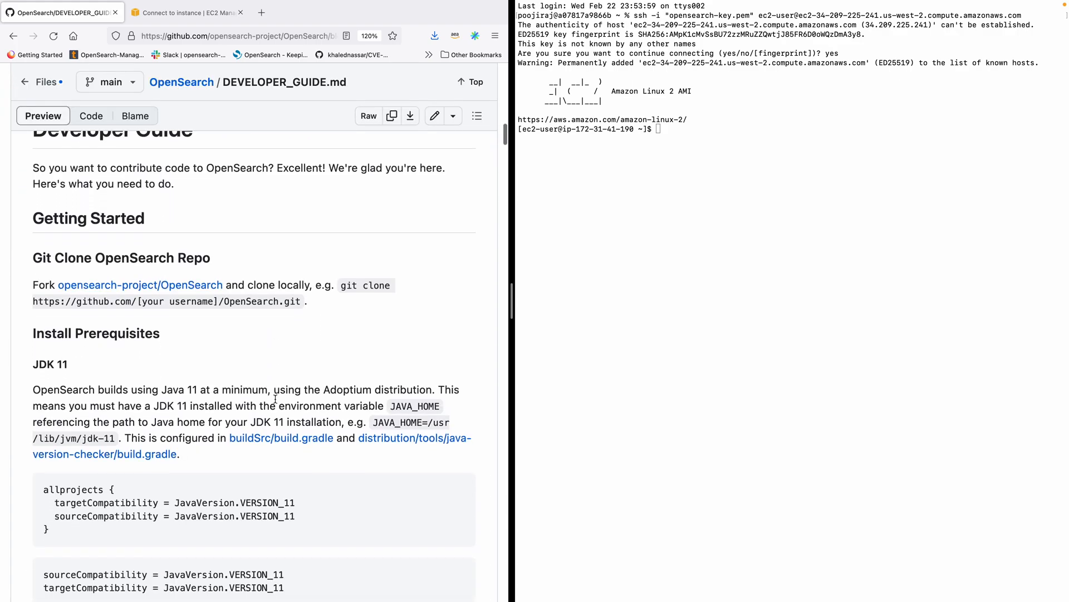
{"action": "scroll", "scroll_direction": "up", "scroll_amount": 3}
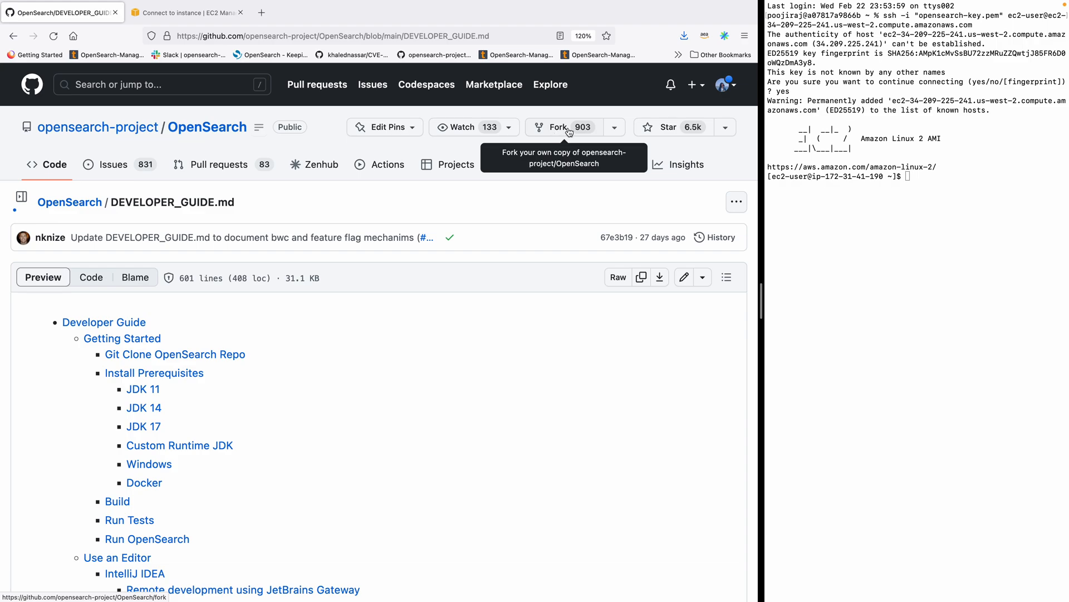
Step: Open Your repositories from the avatar menu in a new tab and open the OpenSearch fork
{"action": "left_click", "coordinate": [724, 85]}
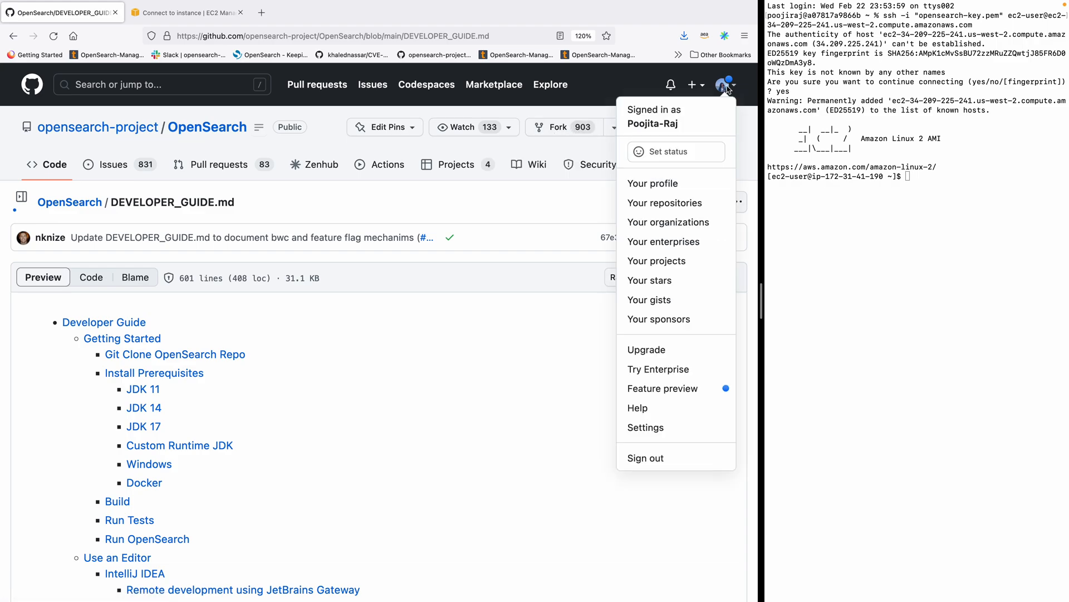
{"action": "right_click", "coordinate": [665, 202]}
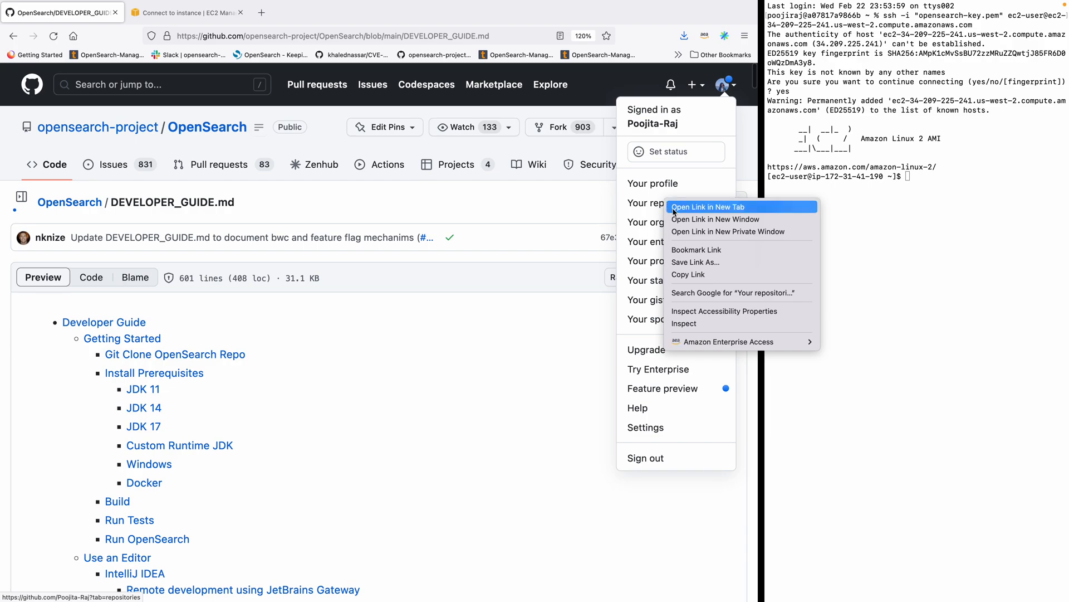
{"action": "left_click", "coordinate": [708, 207]}
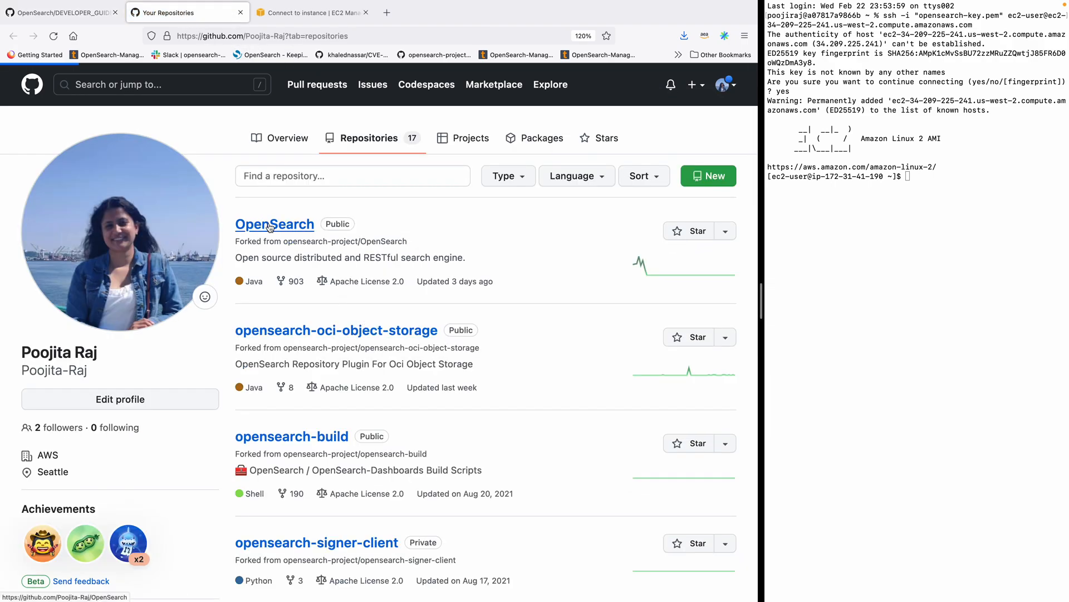
{"action": "left_click", "coordinate": [274, 224]}
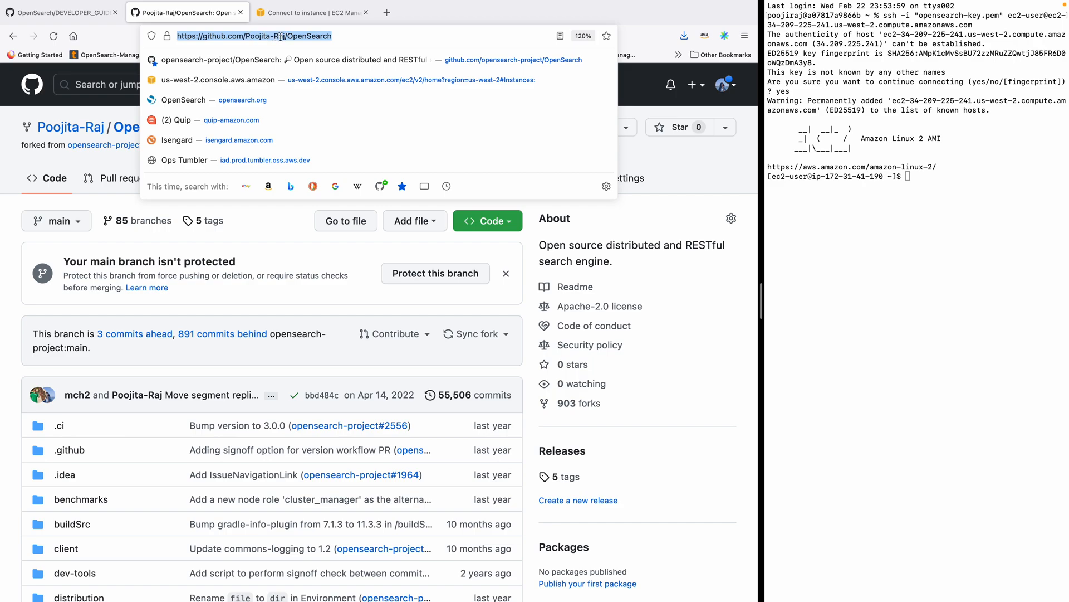
{"action": "mouse_move", "coordinate": [118, 167]}
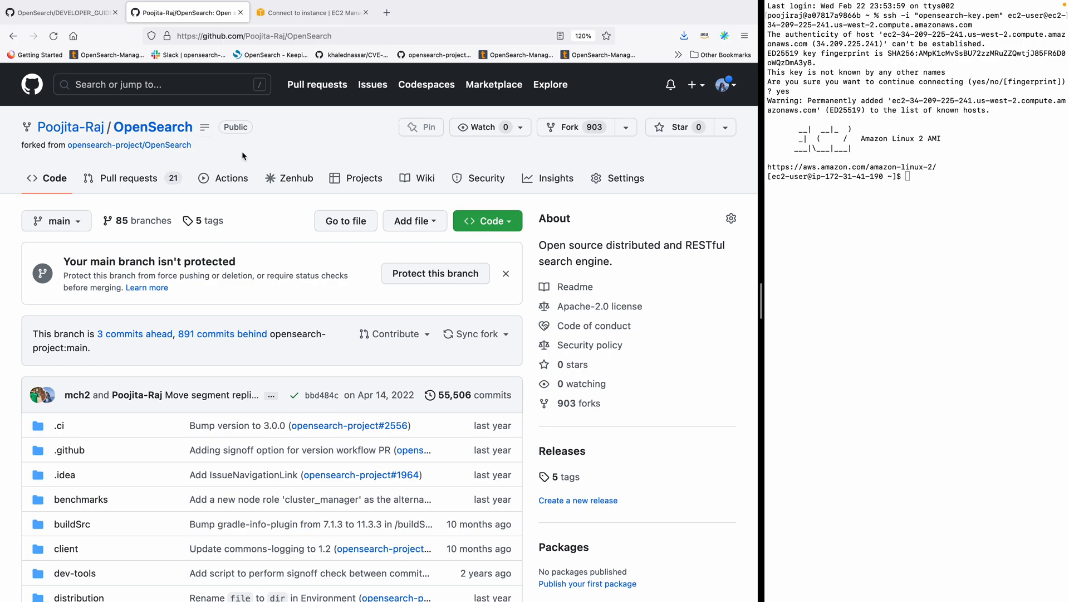
{"action": "mouse_move", "coordinate": [238, 155]}
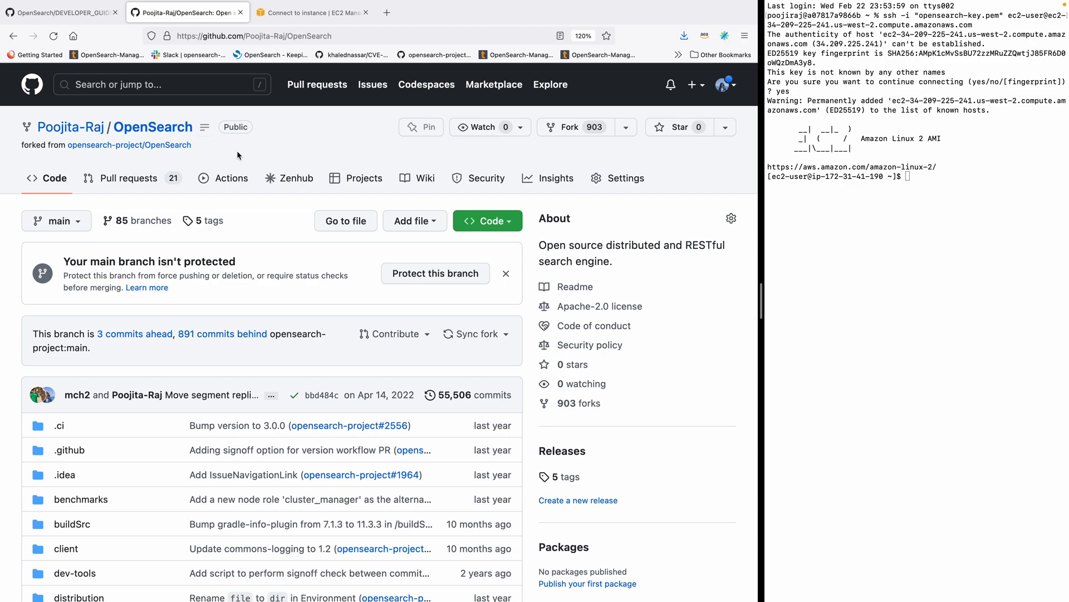
{"action": "left_click", "coordinate": [722, 84]}
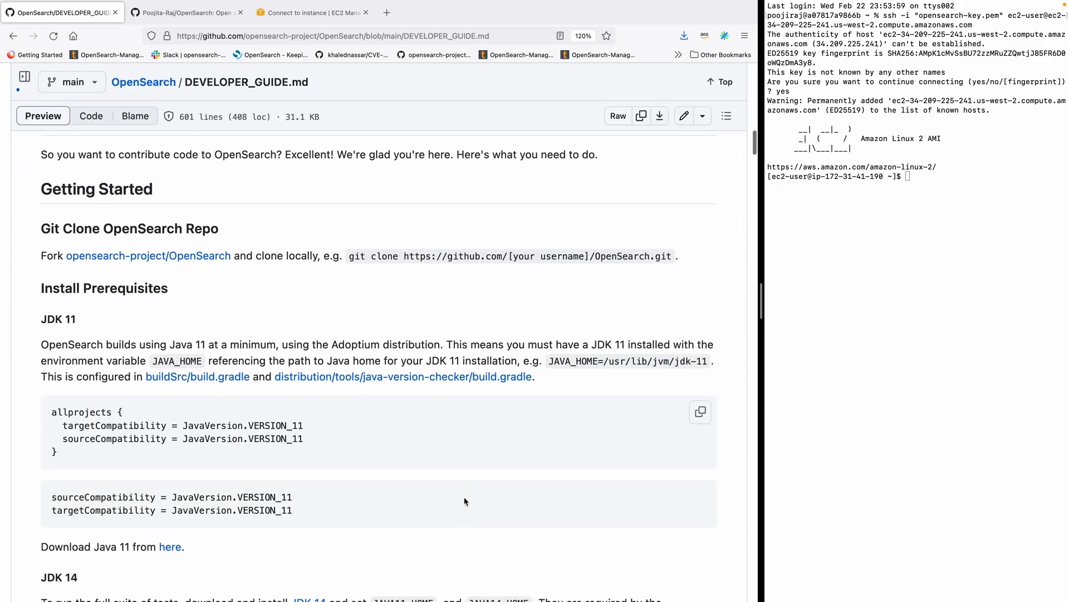
Step: Attempt to git clone the OpenSearch fork, which fails because Git is missing
{"action": "scroll", "scroll_direction": "down", "scroll_amount": 3}
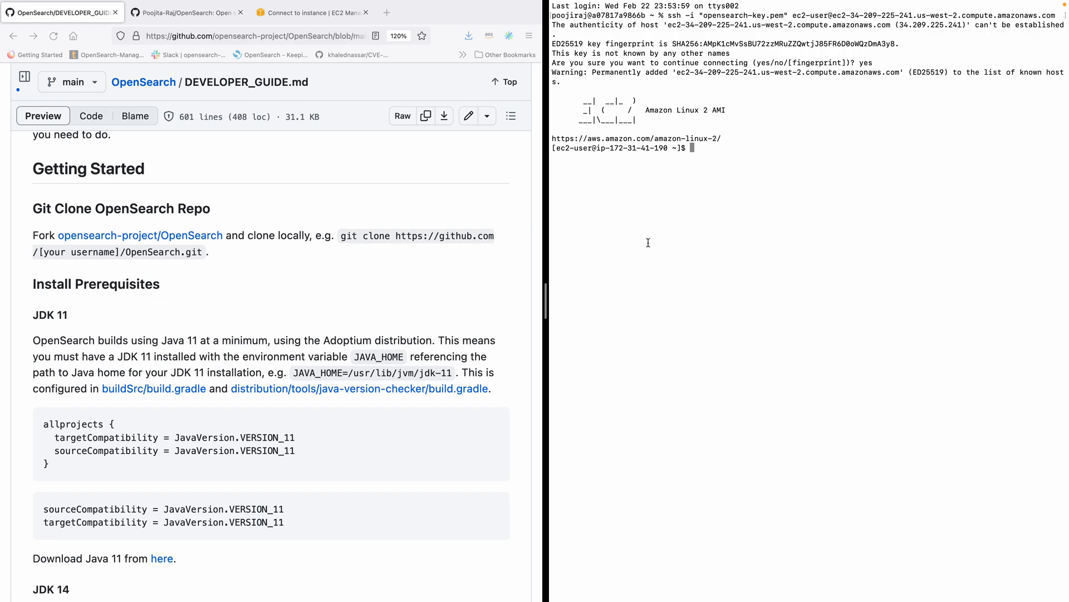
{"action": "type", "text": "g"}
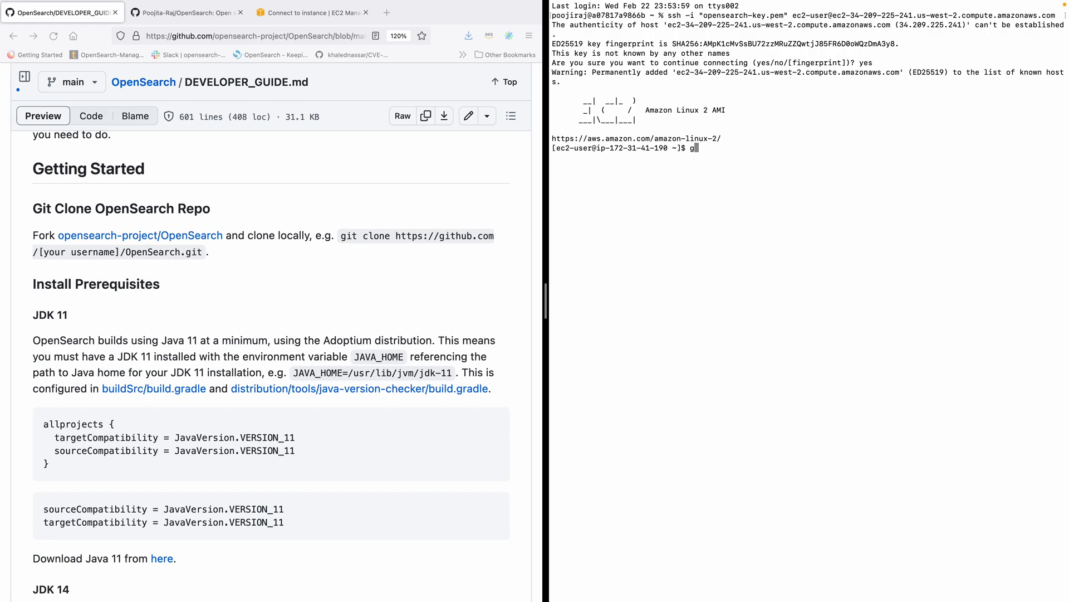
{"action": "type", "text": "it clon"}
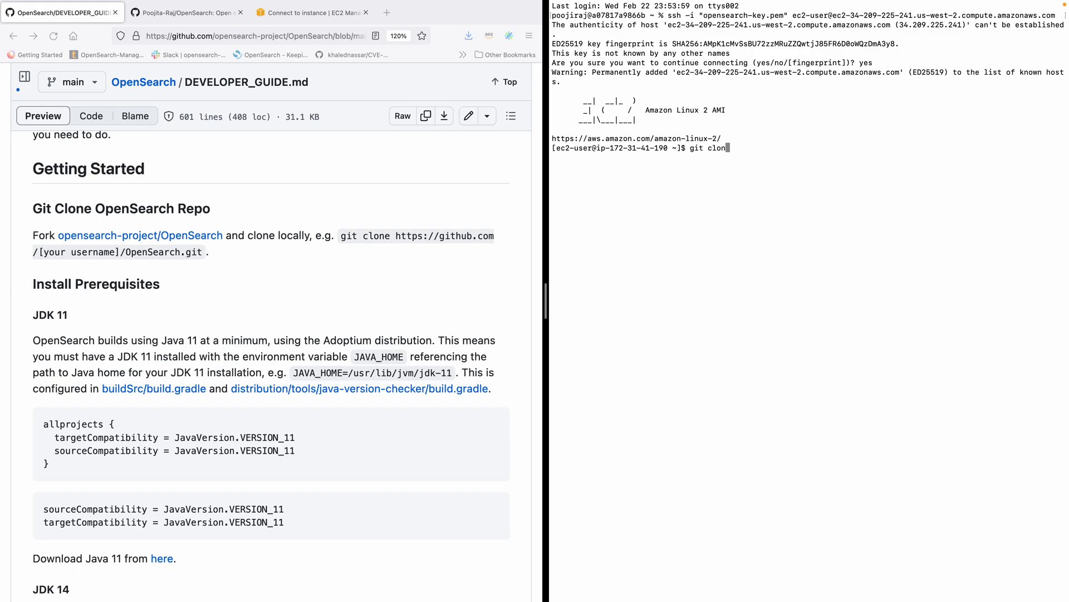
{"action": "left_click", "coordinate": [184, 12]}
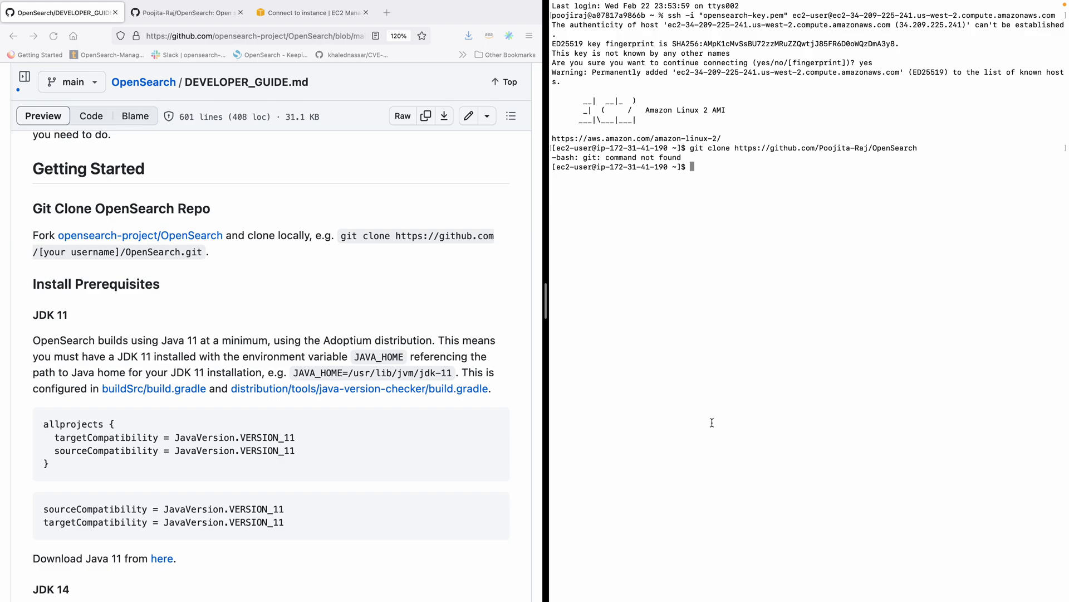
Step: Install Git with sudo yum install git, confirm with y, and check git --version
{"action": "type", "text": "yum install git"}
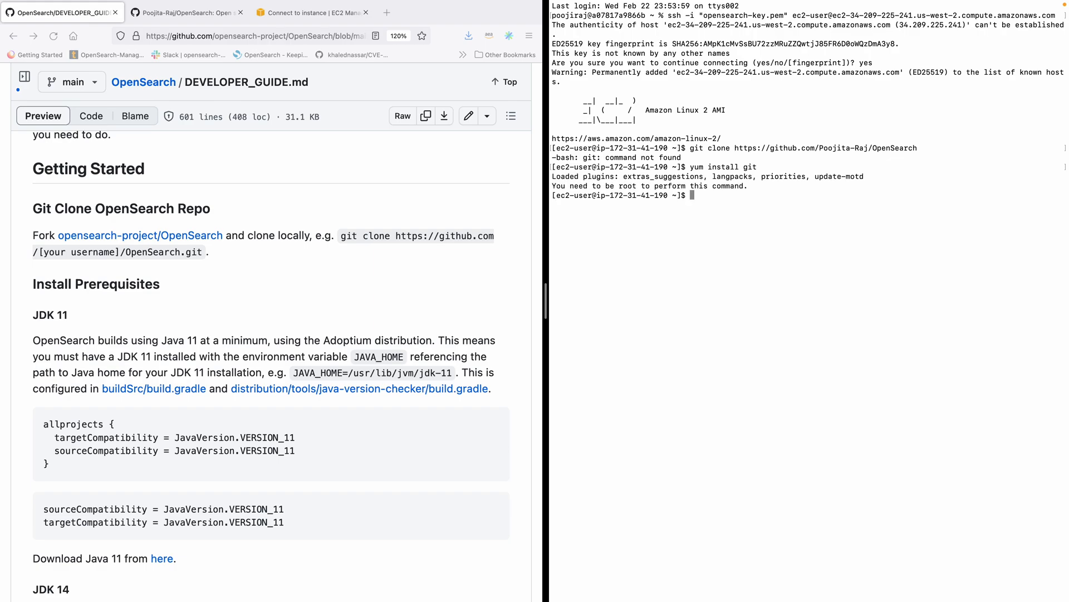
{"action": "type", "text": "sudo yum install git"}
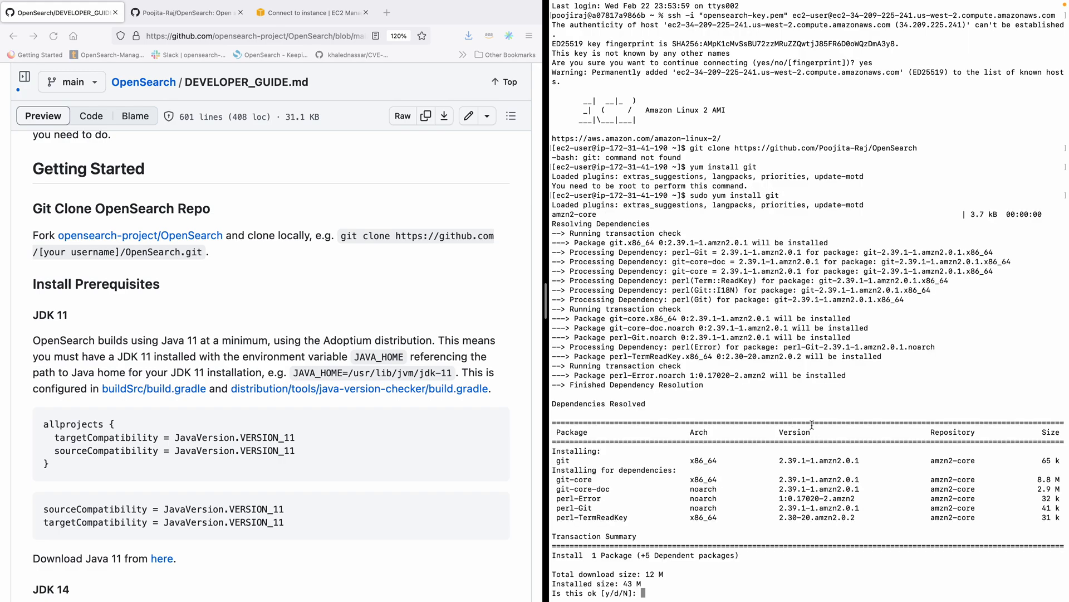
{"action": "type", "text": "y"}
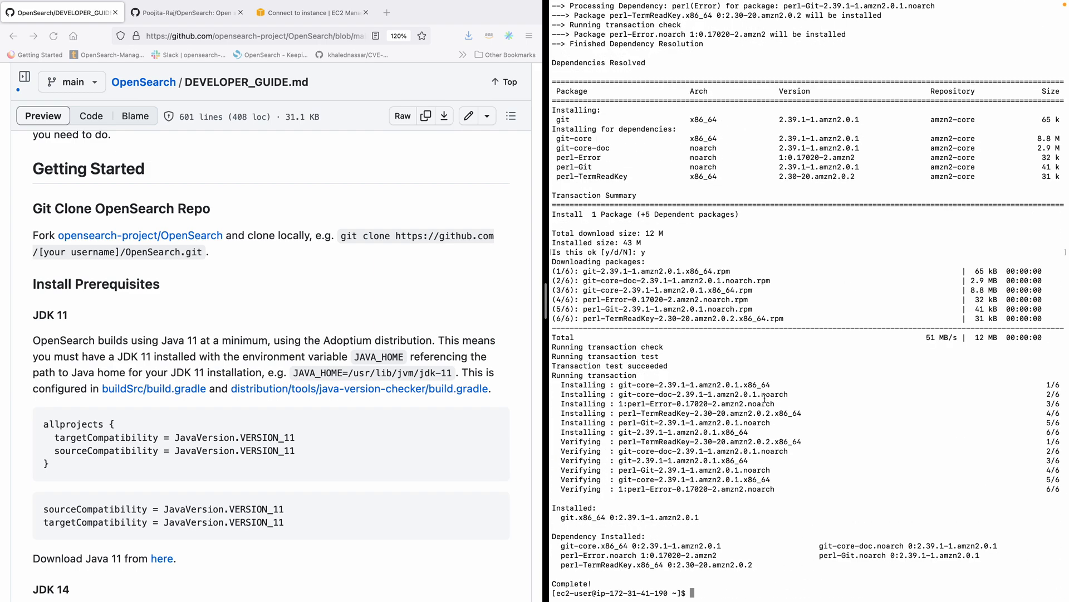
{"action": "type", "text": "git"}
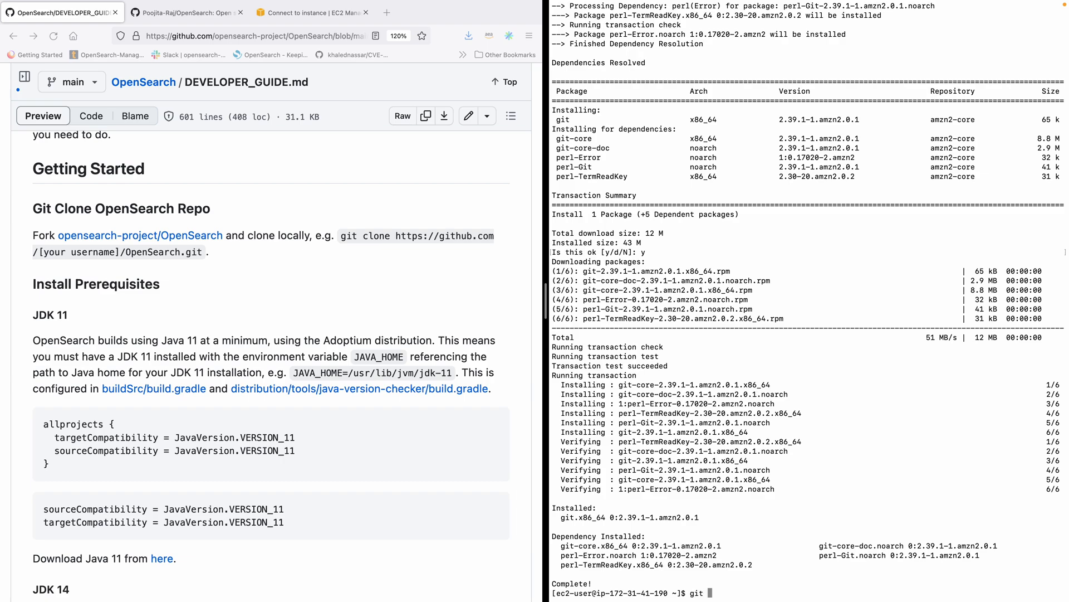
{"action": "type", "text": "--version"}
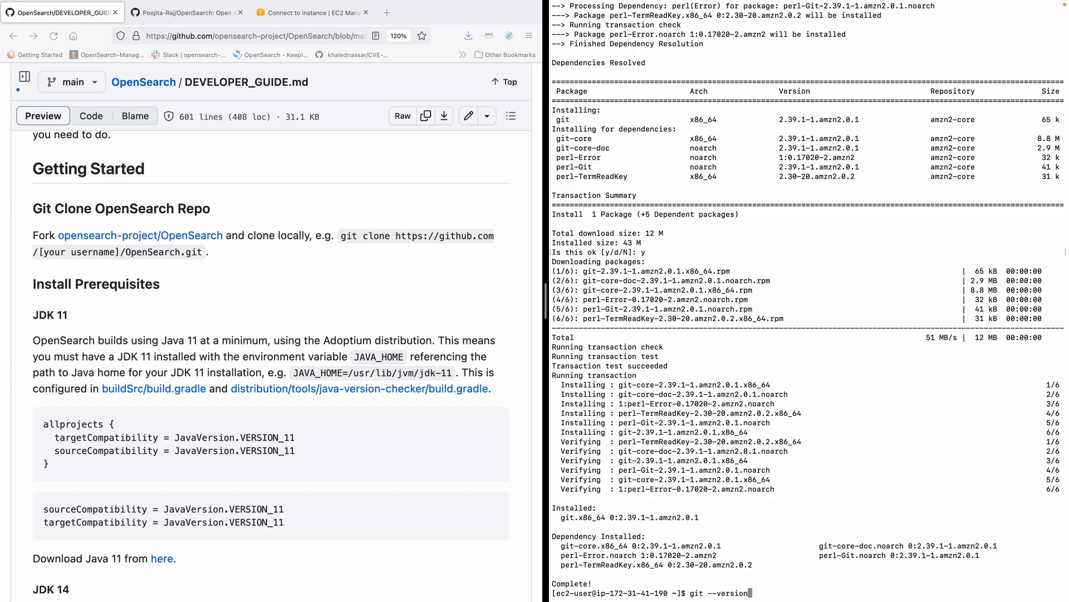
{"action": "type", "text": "git clone https://github.com/Poojita-Raj/OpenSearch"}
{"action": "key", "text": "Return"}
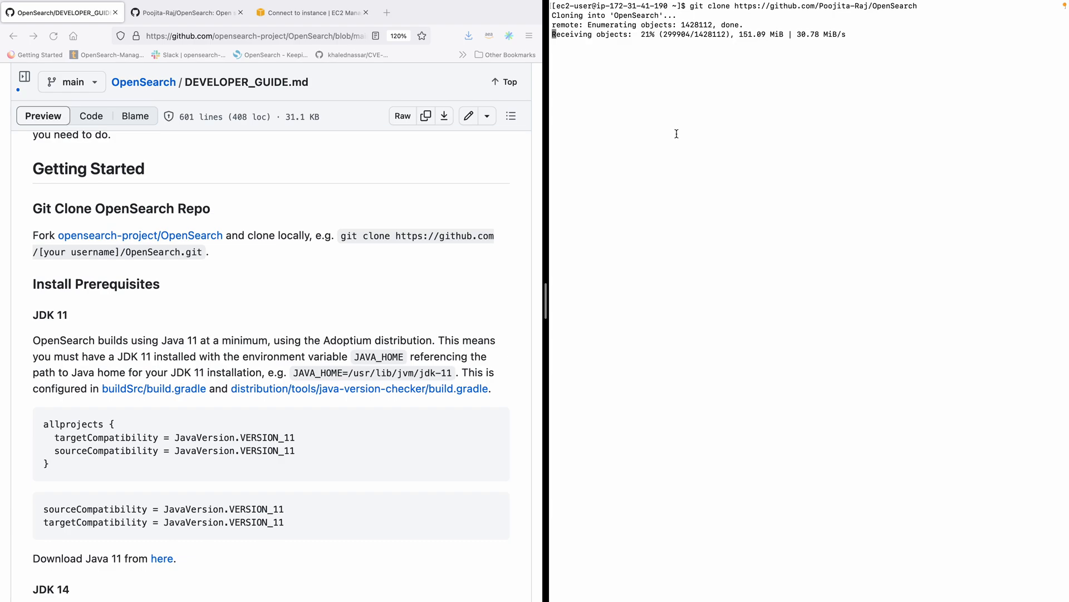
Step: Follow the OpenSearch fork clone output as objects download and deltas resolve
{"action": "scroll", "scroll_direction": "down", "scroll_amount": 3}
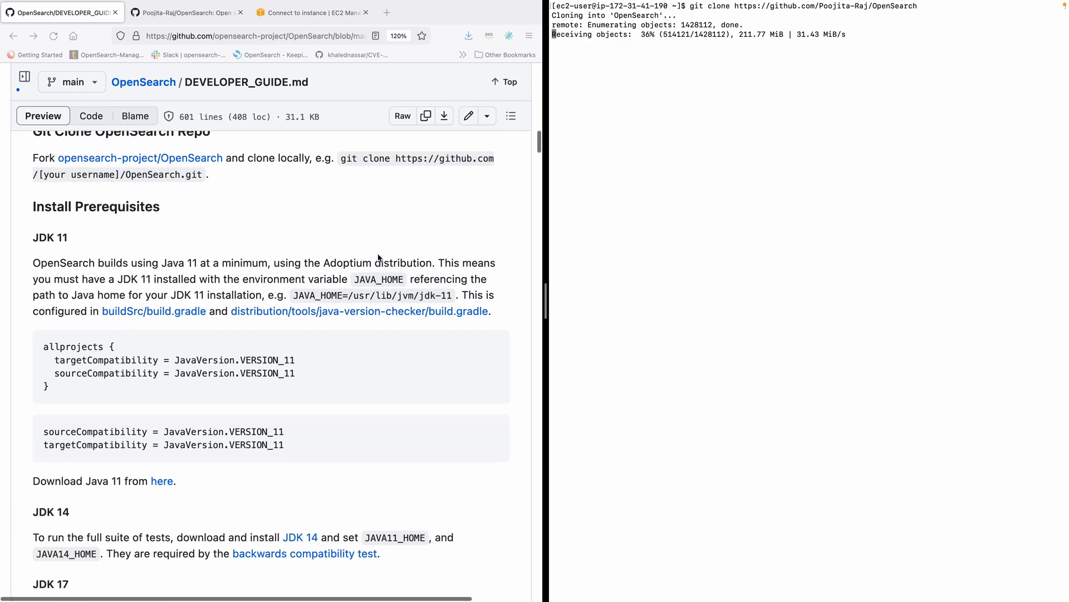
{"action": "scroll", "scroll_direction": "down", "scroll_amount": 3}
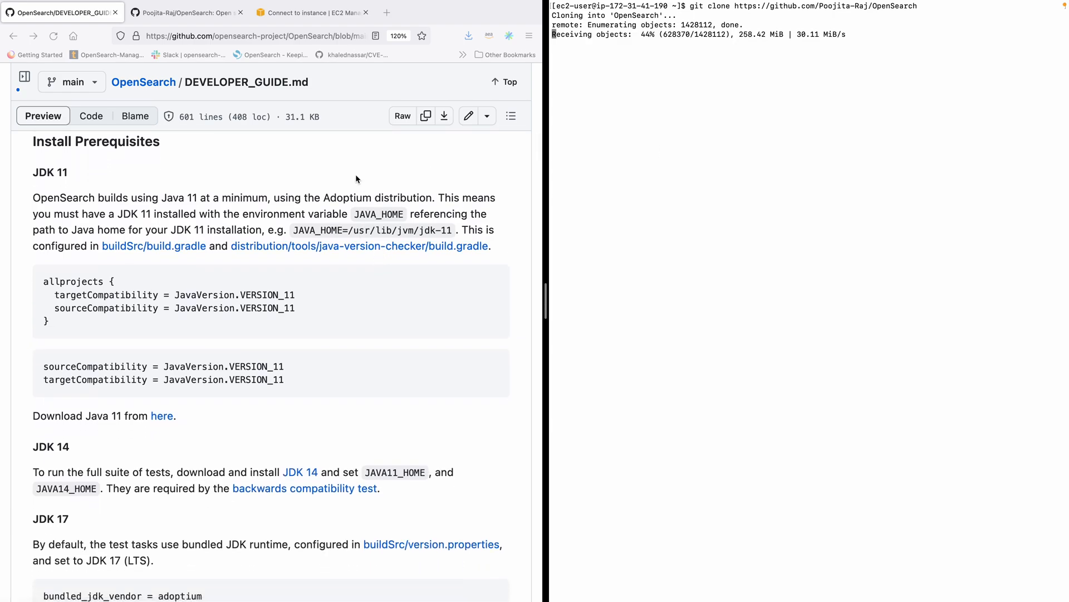
{"action": "mouse_move", "coordinate": [388, 314]}
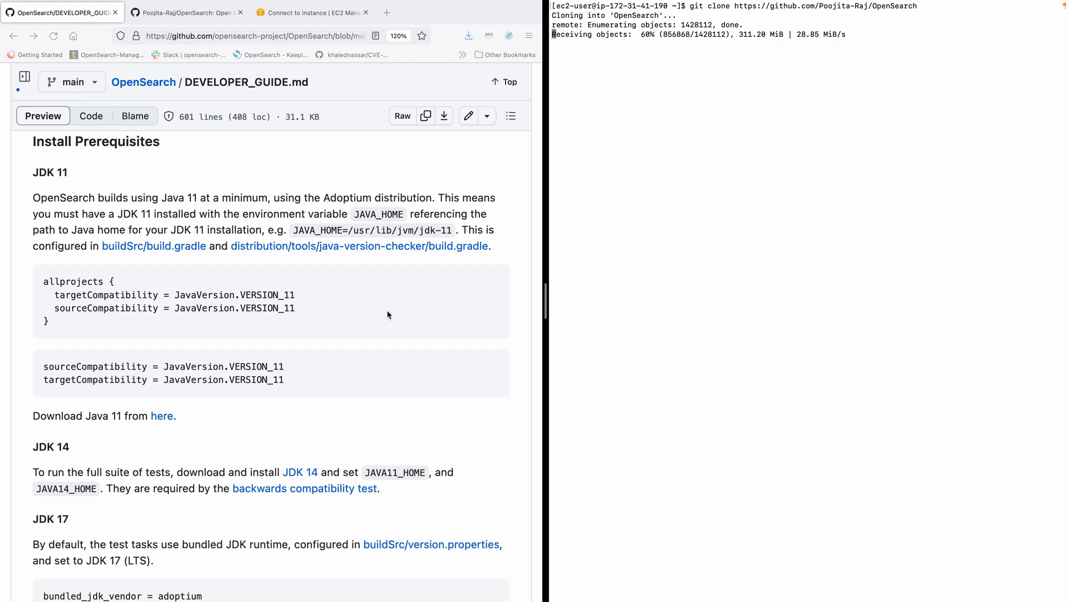
{"action": "scroll", "scroll_direction": "down", "scroll_amount": 3}
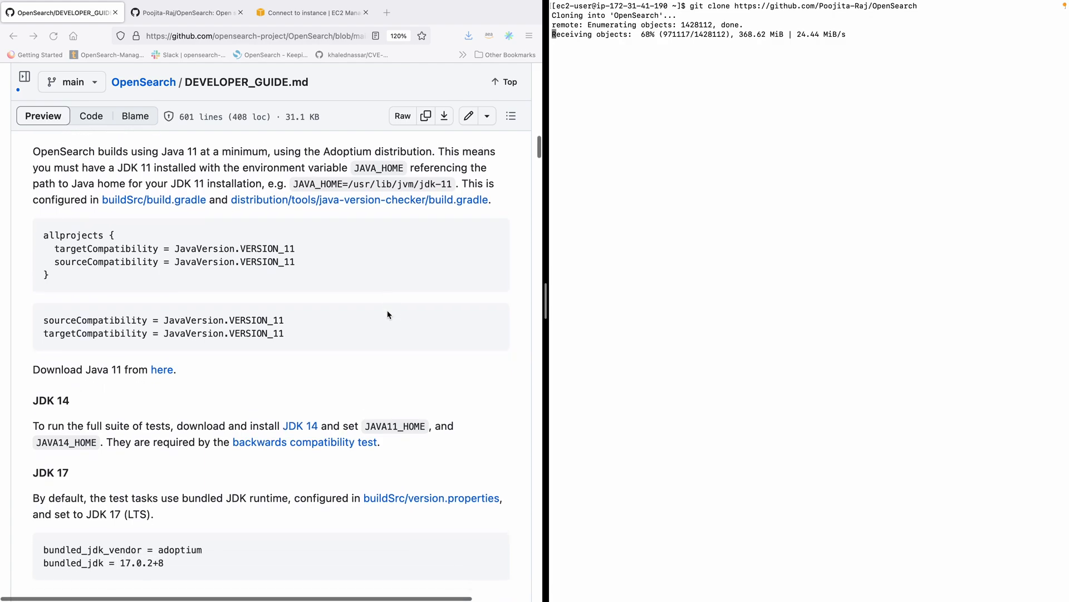
{"action": "scroll", "scroll_direction": "down", "scroll_amount": 3}
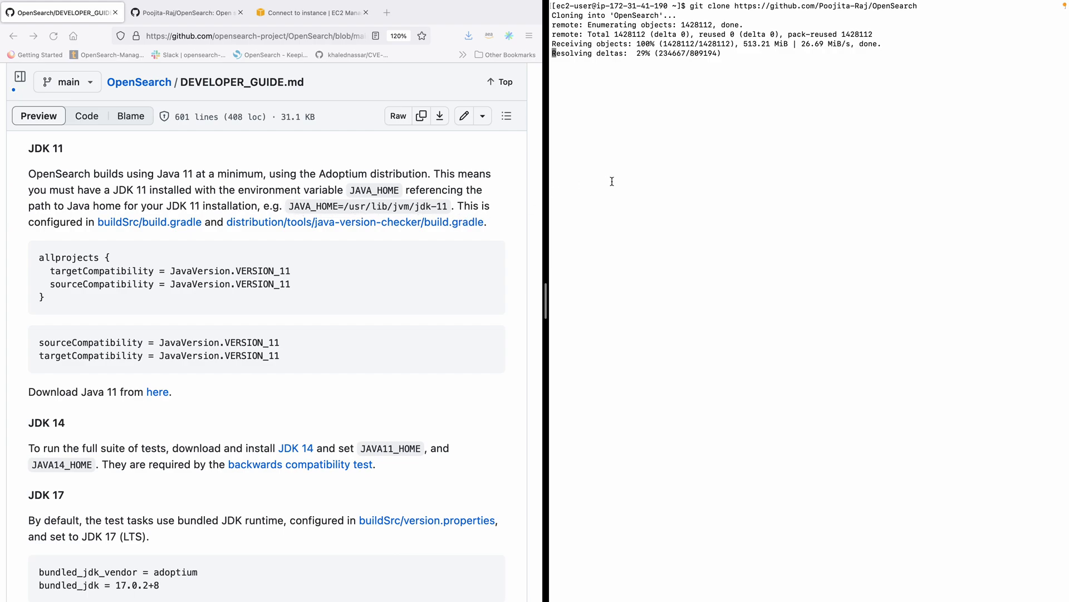
{"action": "mouse_move", "coordinate": [357, 254]}
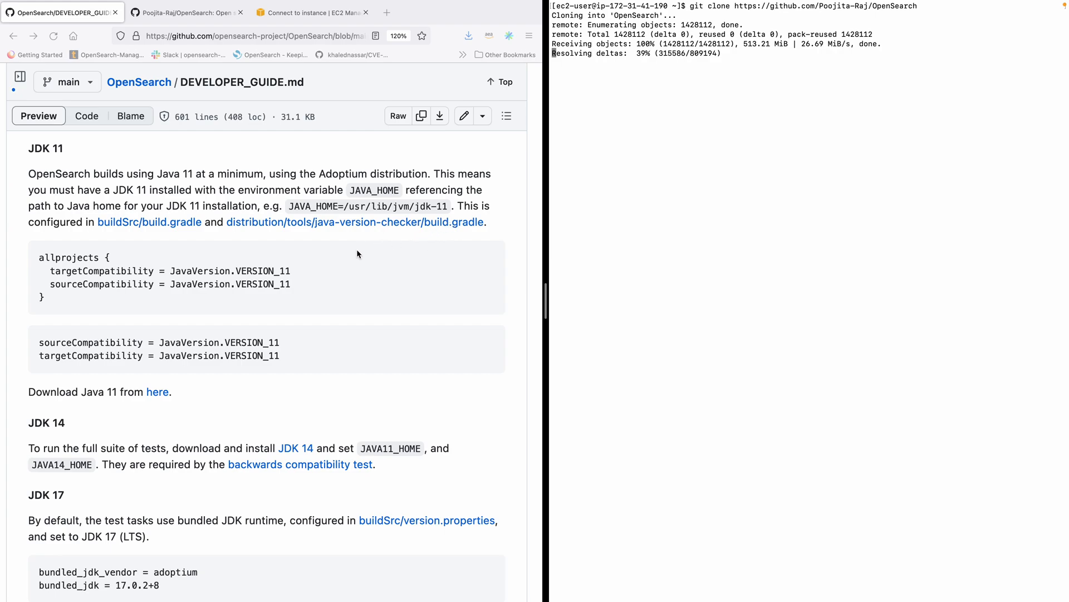
{"action": "scroll", "scroll_direction": "down", "scroll_amount": 3}
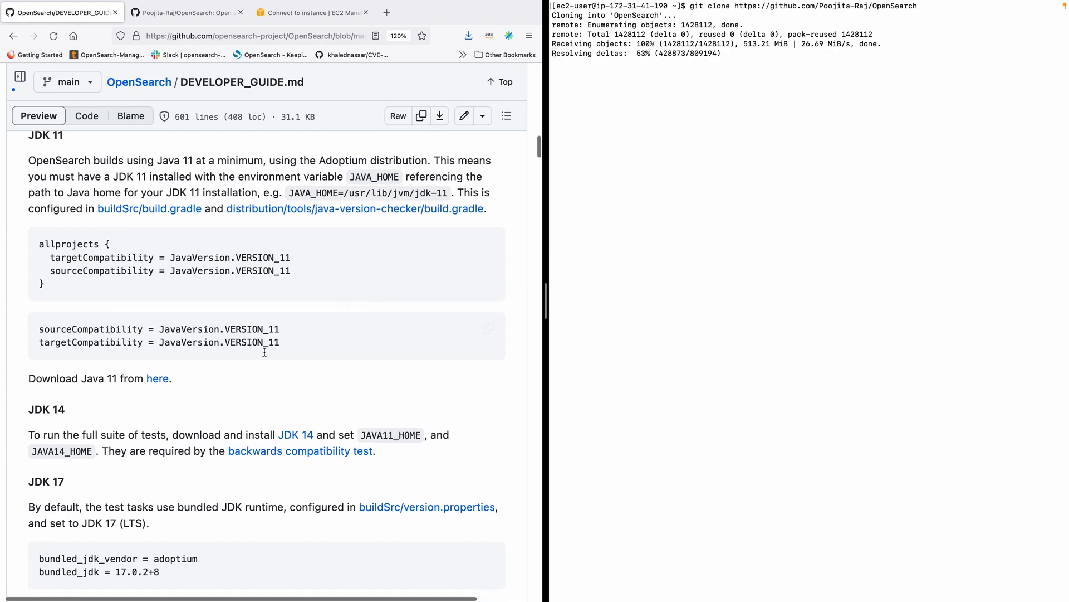
Step: Filter Adoptium releases to JDK 11 and start the Linux x64 tar.gz download
{"action": "right_click", "coordinate": [157, 379]}
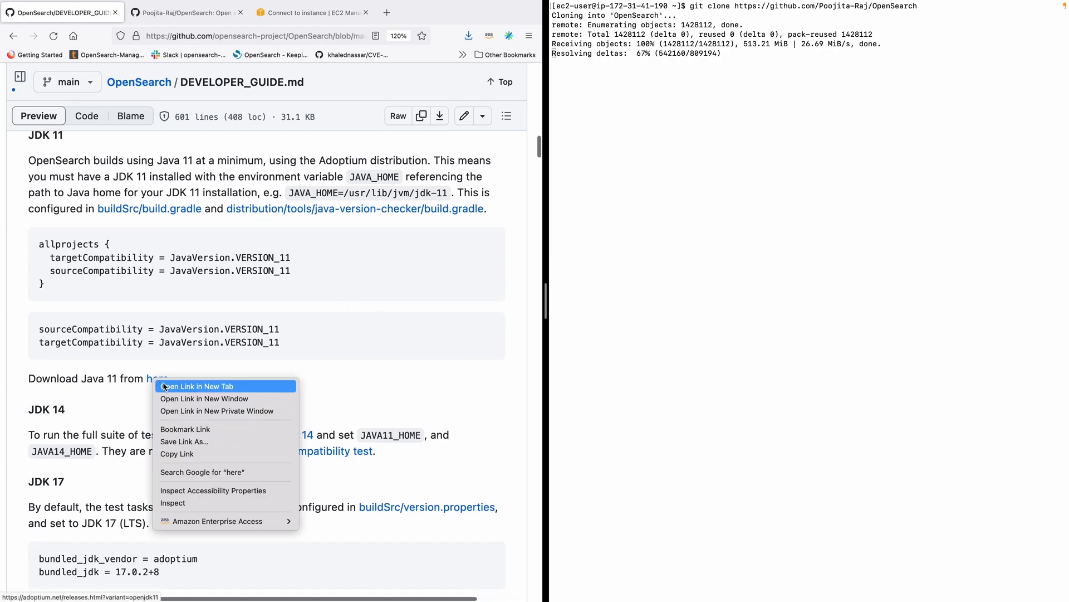
{"action": "left_click", "coordinate": [197, 386]}
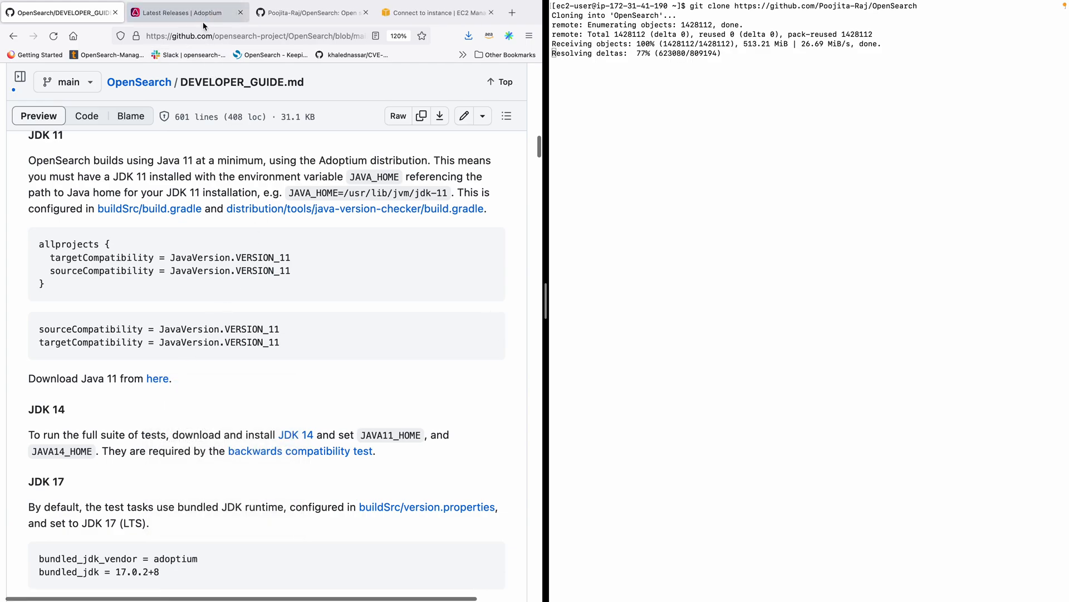
{"action": "left_click", "coordinate": [188, 12]}
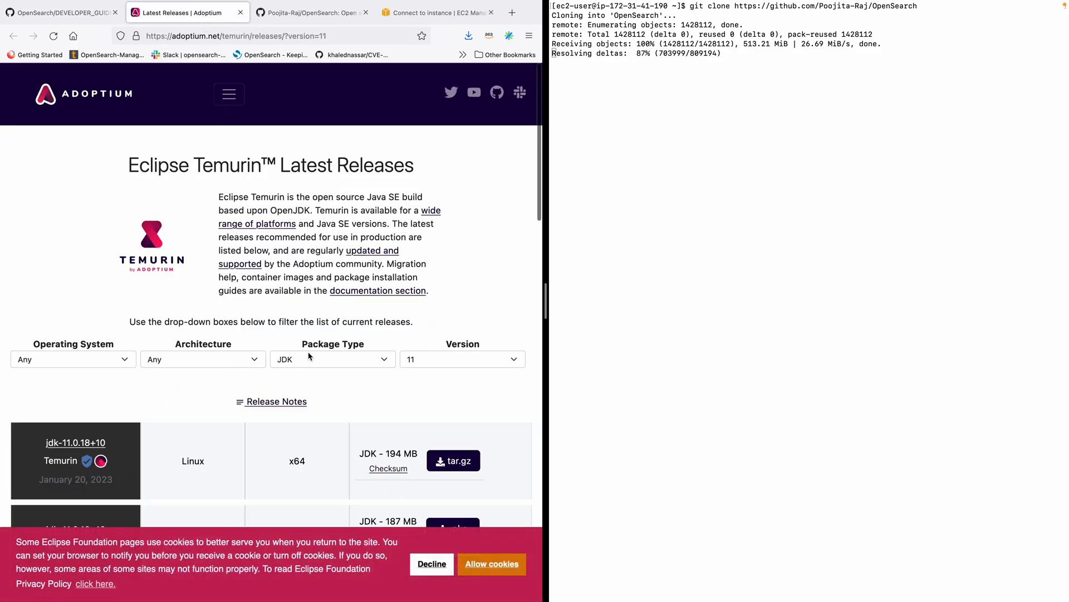
{"action": "scroll", "scroll_direction": "down", "scroll_amount": 3}
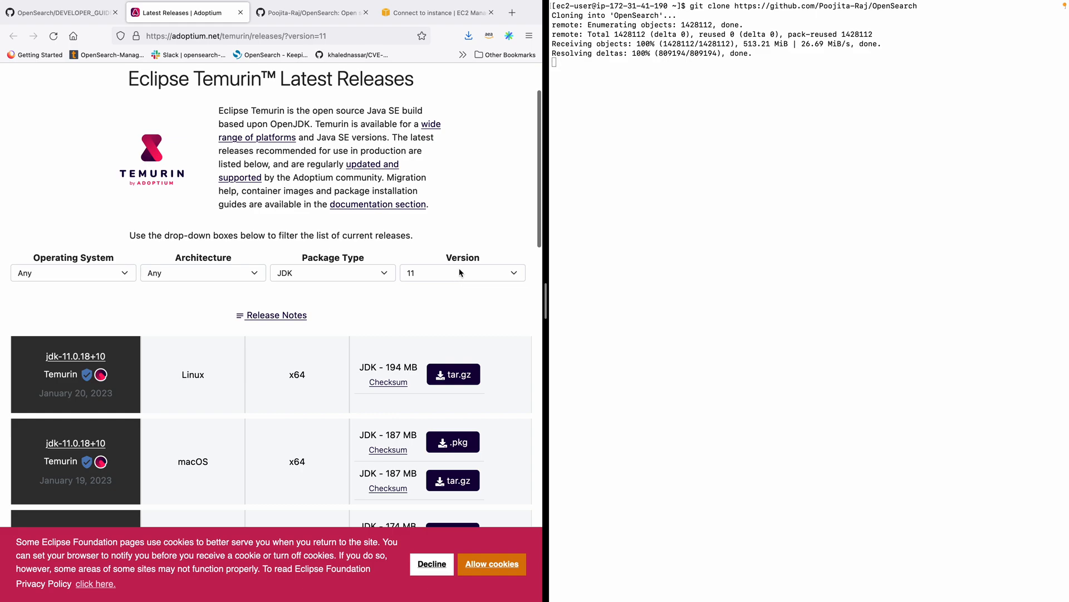
{"action": "scroll", "scroll_direction": "down", "scroll_amount": 3}
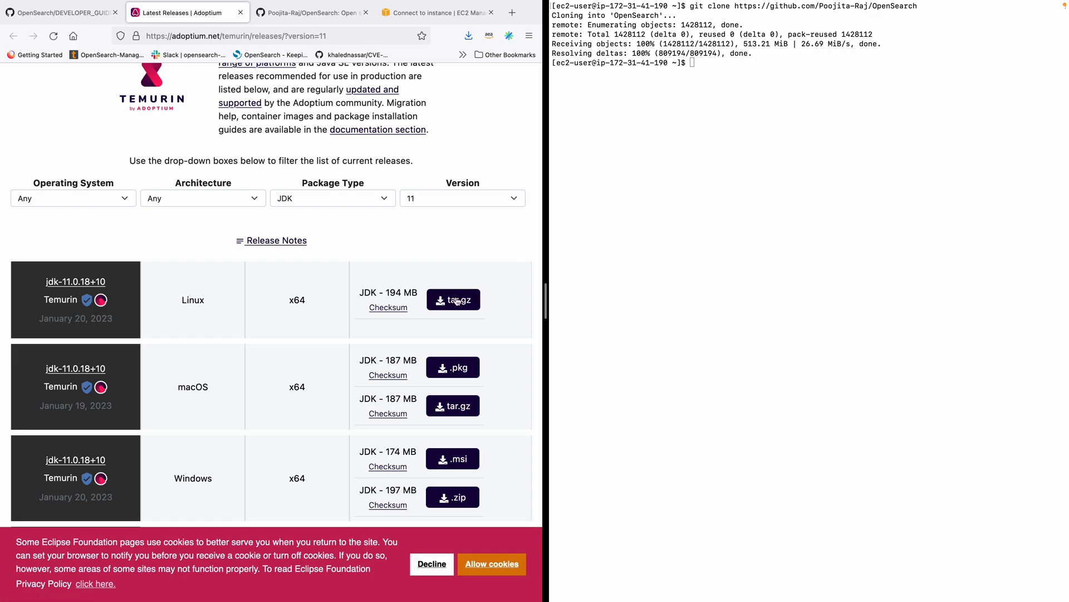
{"action": "left_click", "coordinate": [453, 300]}
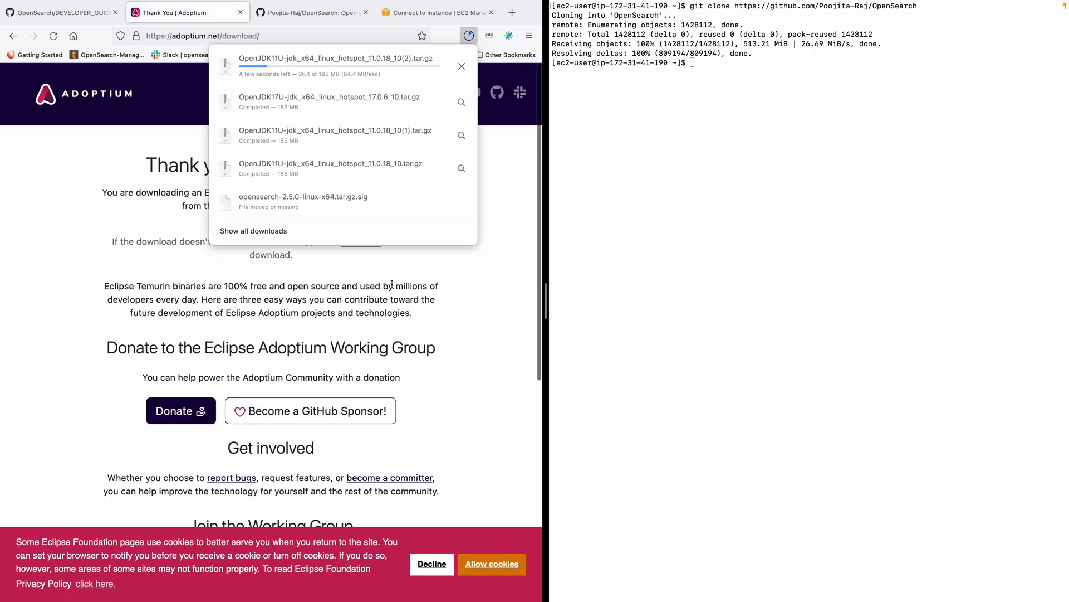
{"action": "scroll", "scroll_direction": "down", "scroll_amount": 3}
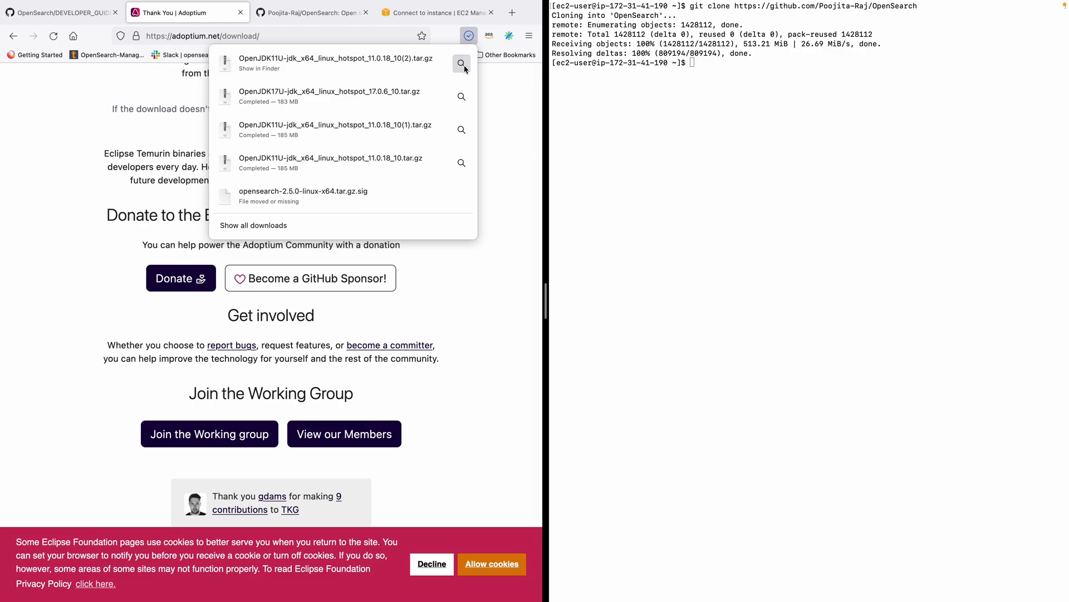
{"action": "left_click", "coordinate": [468, 35]}
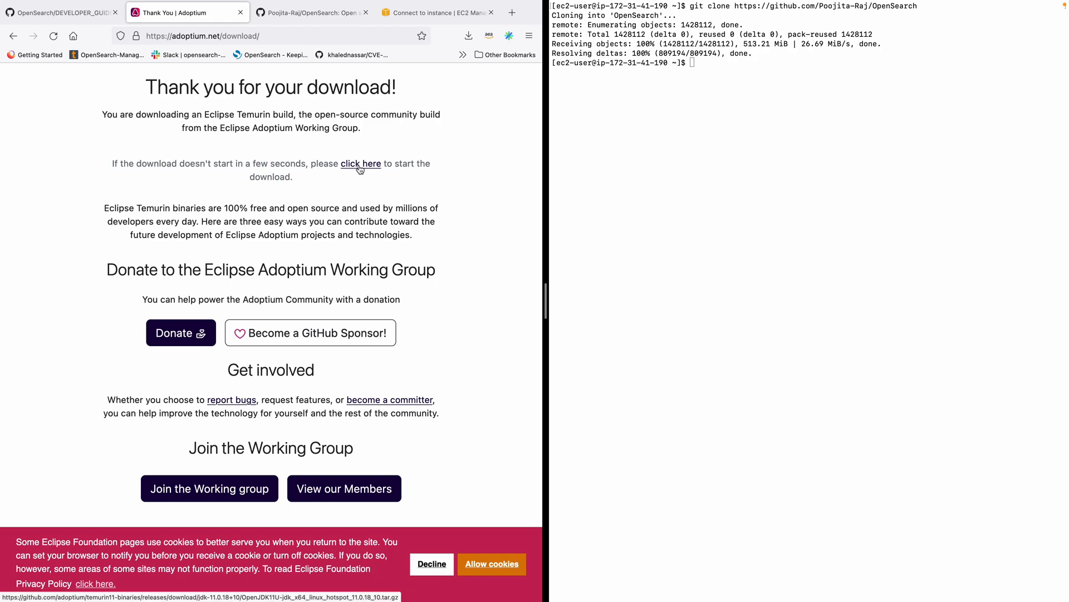
Step: Copy the JDK 11 download link, wget it on the EC2 instance, and list the files
{"action": "right_click", "coordinate": [361, 164]}
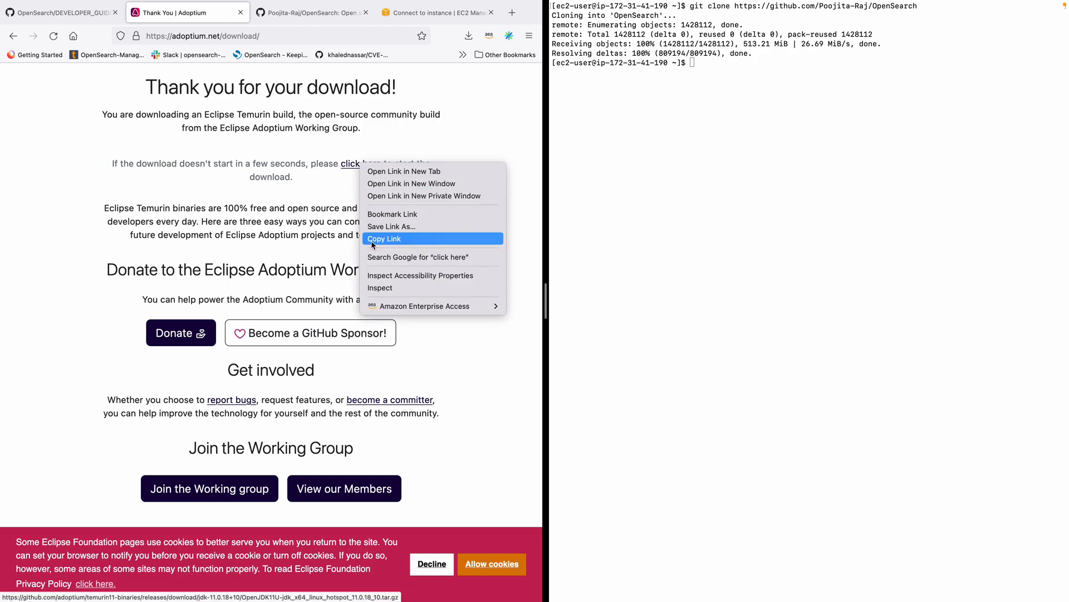
{"action": "left_click", "coordinate": [383, 239]}
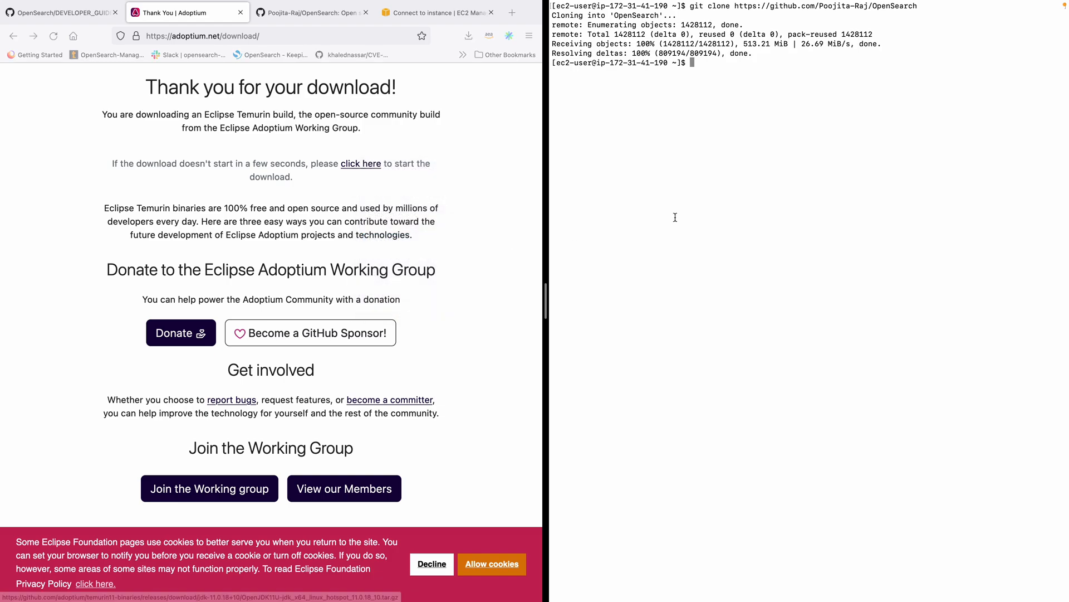
{"action": "type", "text": "whe"}
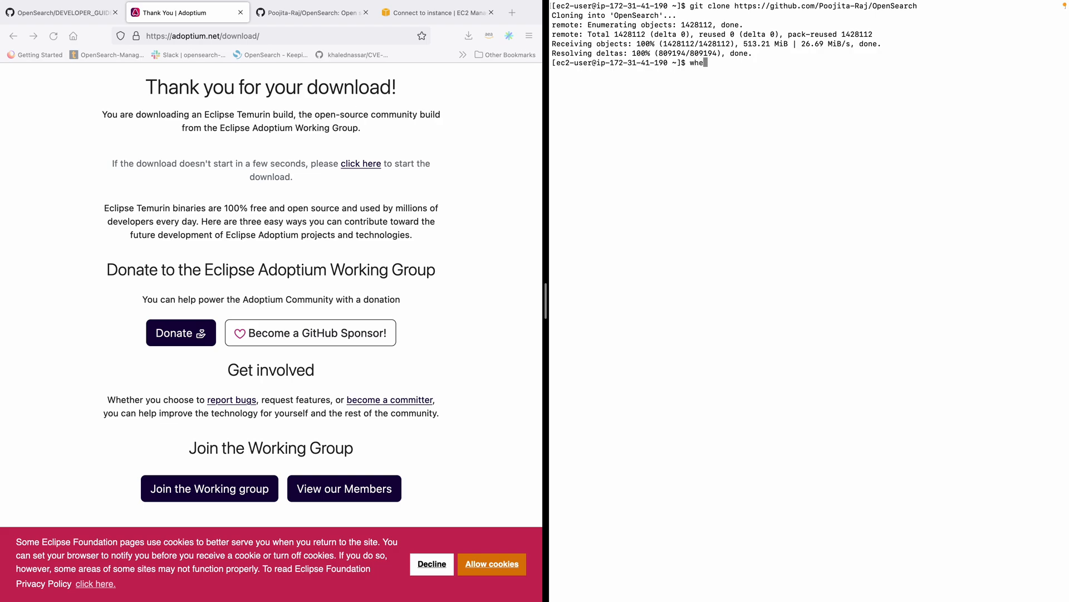
{"action": "key", "text": "Backspace"}
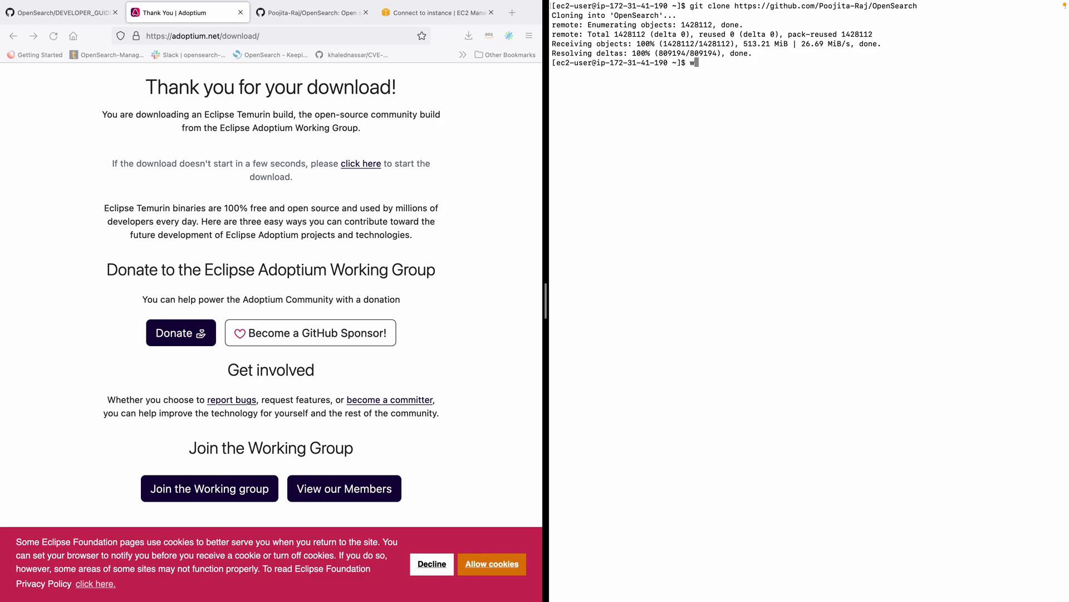
{"action": "type", "text": "get https://github.com"}
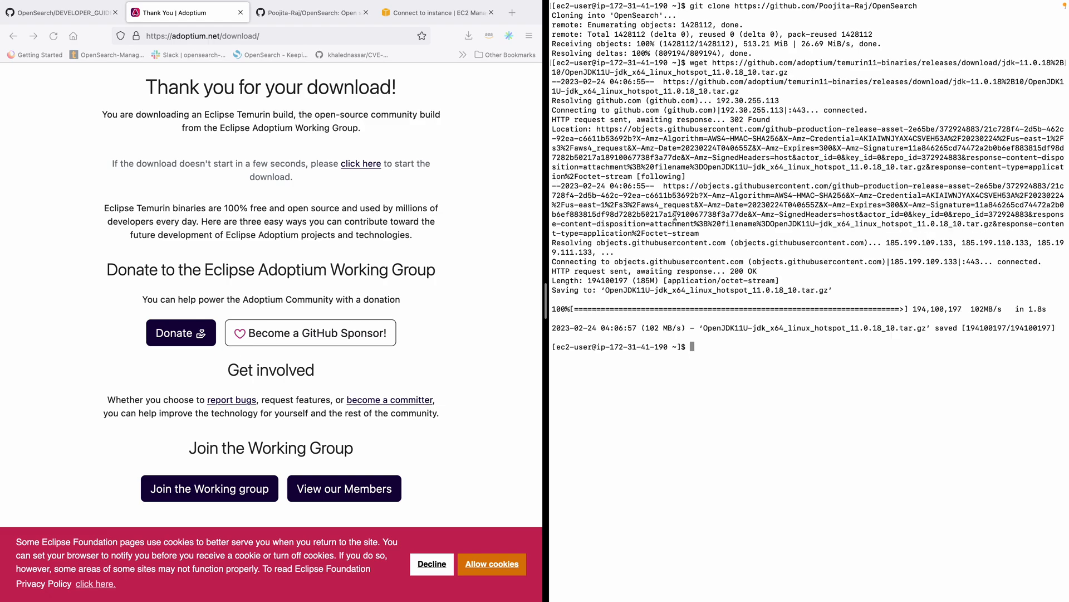
{"action": "type", "text": "ls"}
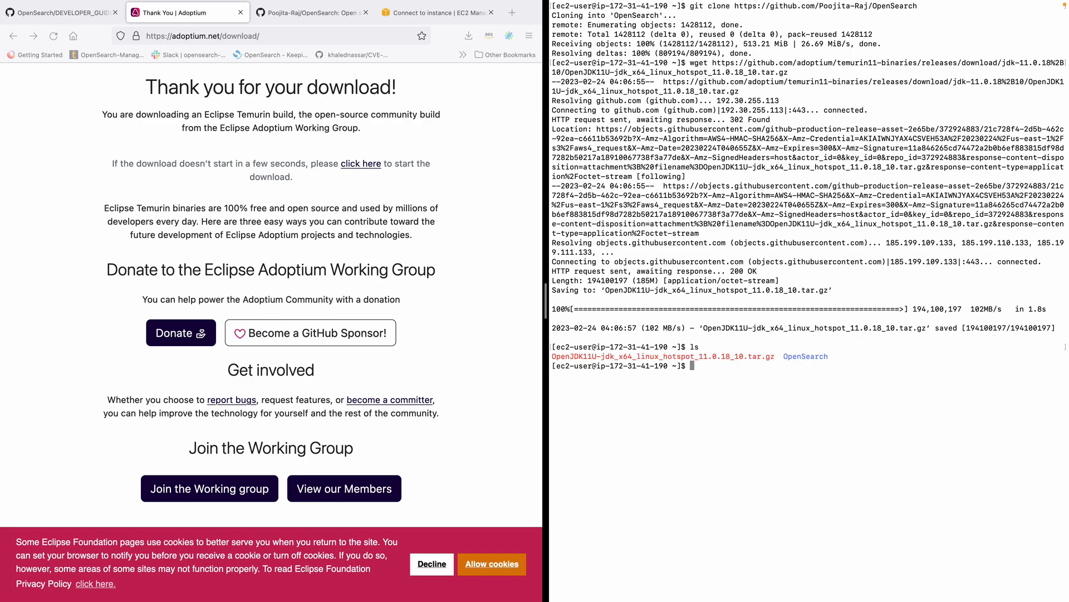
{"action": "mouse_move", "coordinate": [818, 362]}
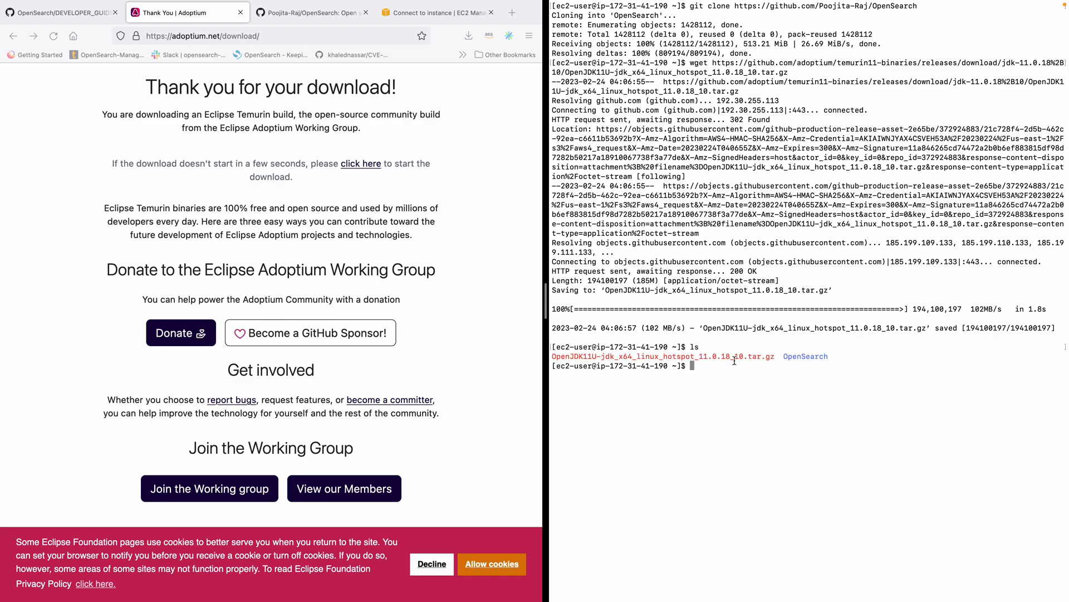
{"action": "double_click", "coordinate": [662, 355]}
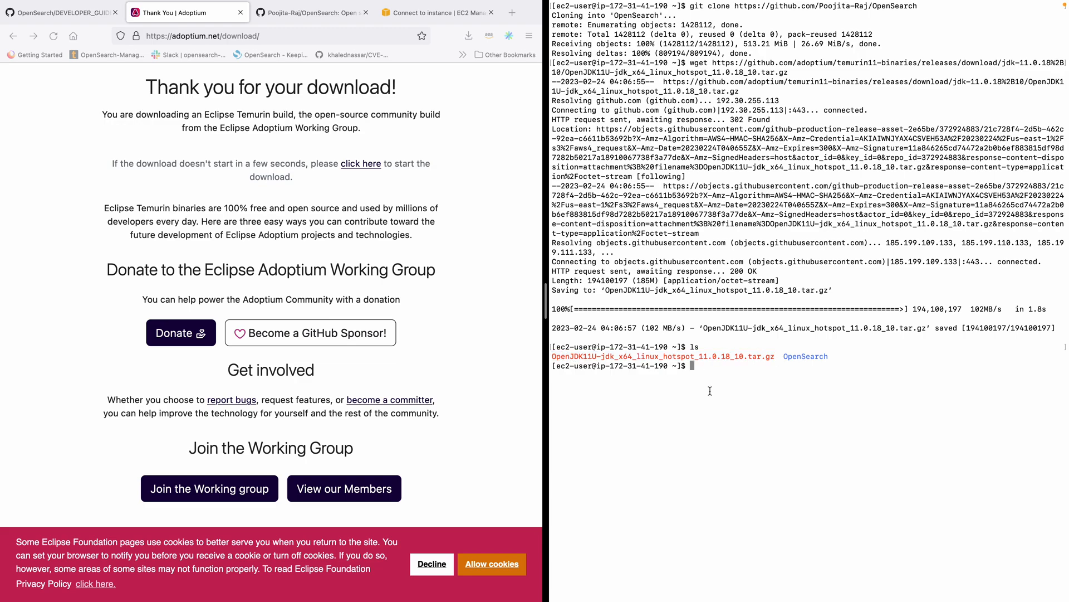
Step: Extract the OpenJDK 11 tarball with tar -xvf and list the home directory
{"action": "type", "text": "tar -xvf O"}
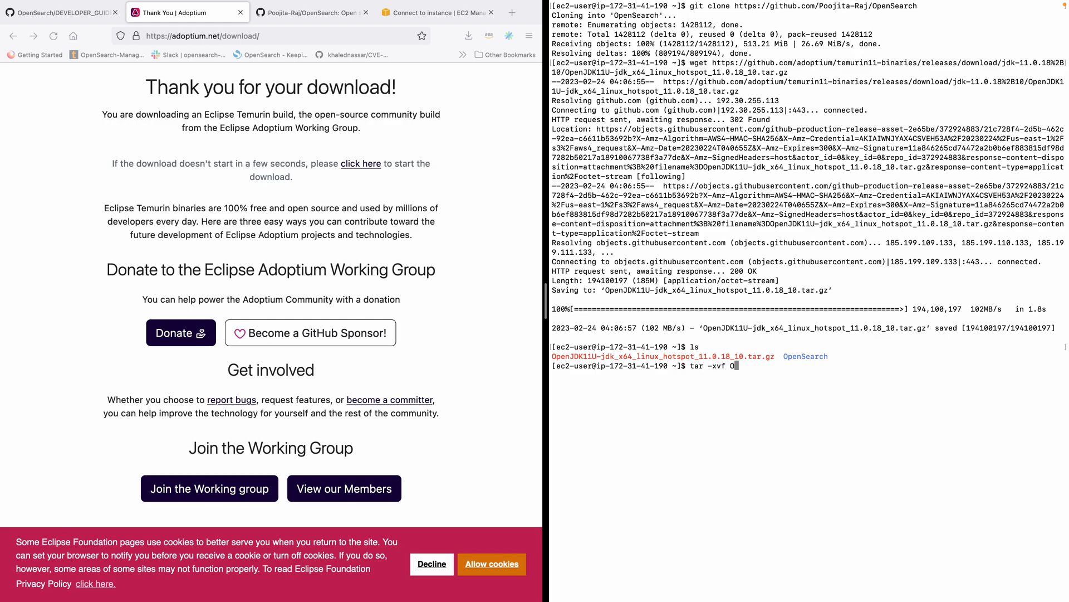
{"action": "type", "text": "pen"}
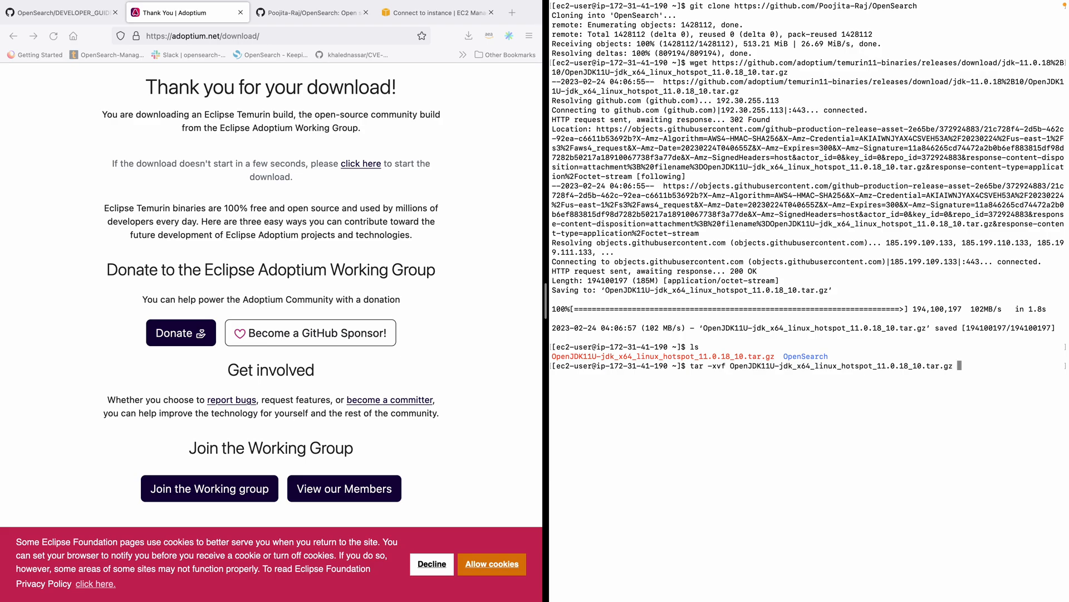
{"action": "key", "text": "Return"}
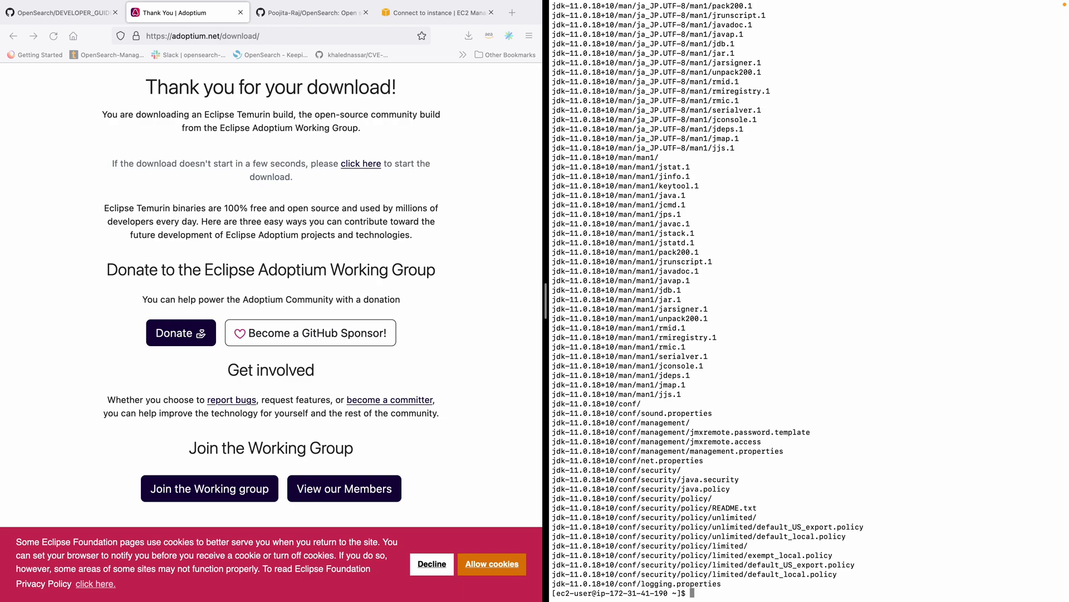
{"action": "type", "text": "ls"}
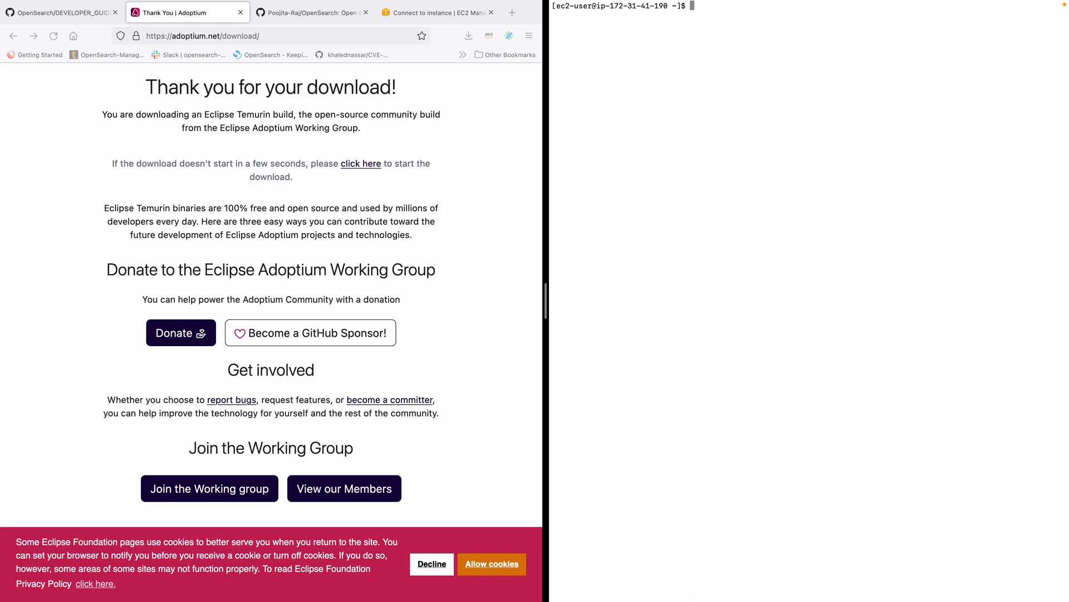
{"action": "mouse_move", "coordinate": [650, 353]}
{"action": "type", "text": "pwd"}
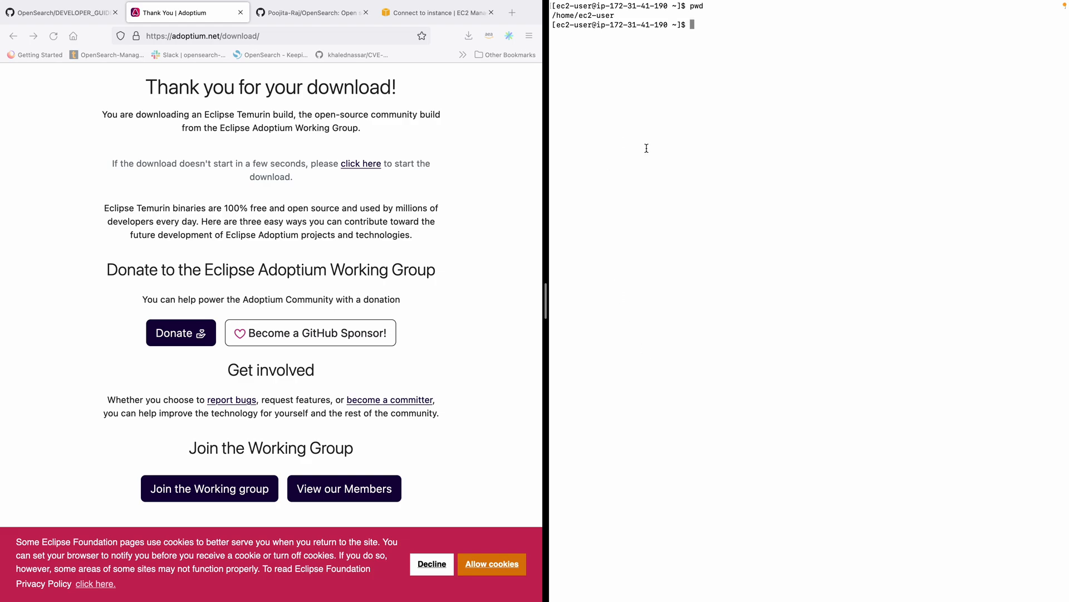
{"action": "type", "text": "ls"}
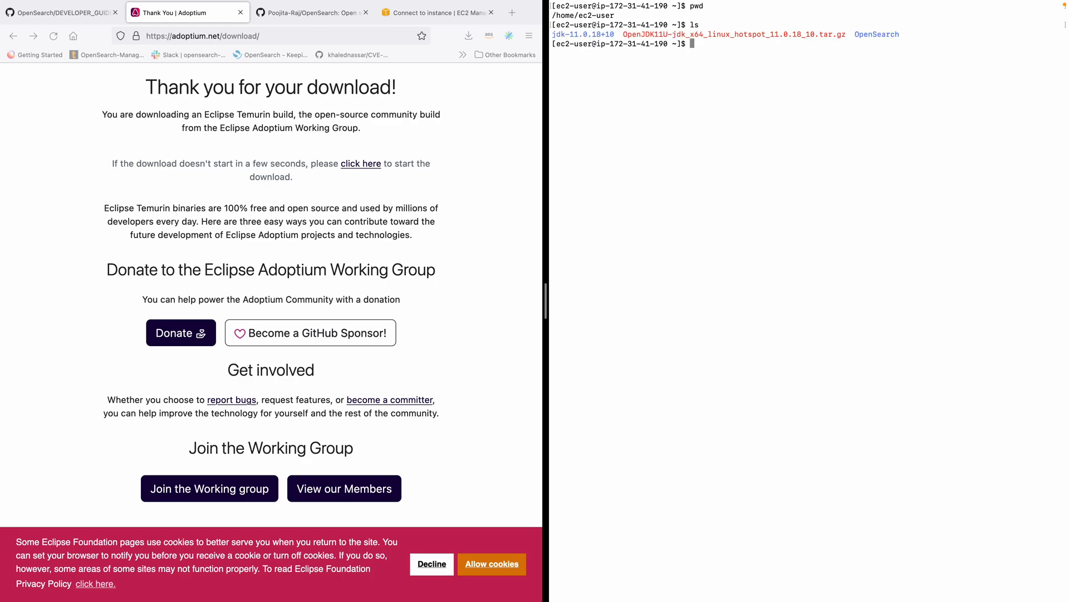
Step: Enter export JAVA_HOME=/home/ec2-user/jdk-11.0.18+10 at the prompt
{"action": "type", "text": "exp"}
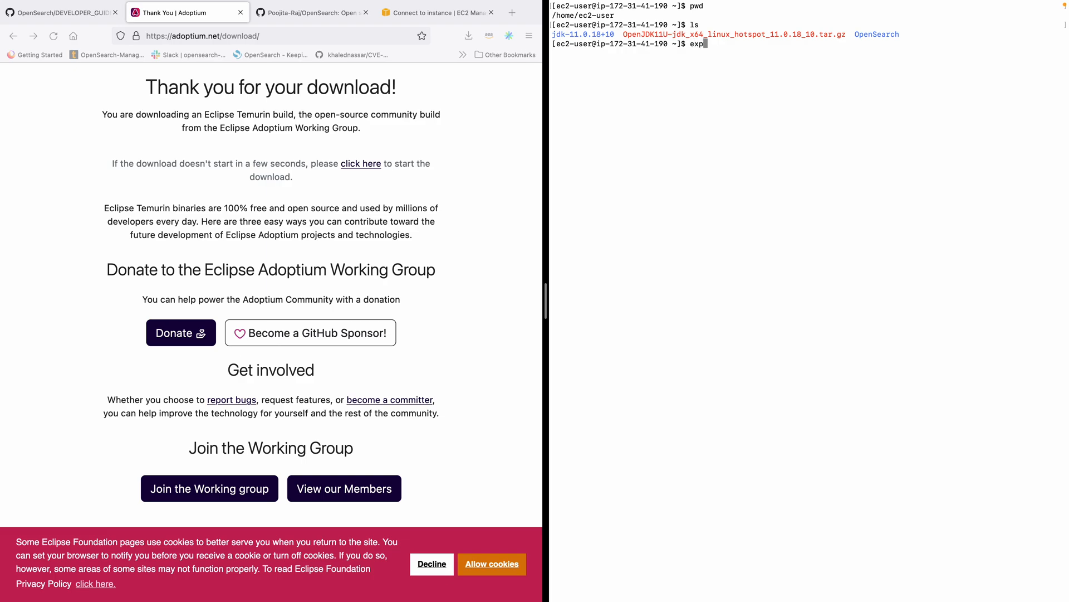
{"action": "type", "text": "ort JAVA_HO"}
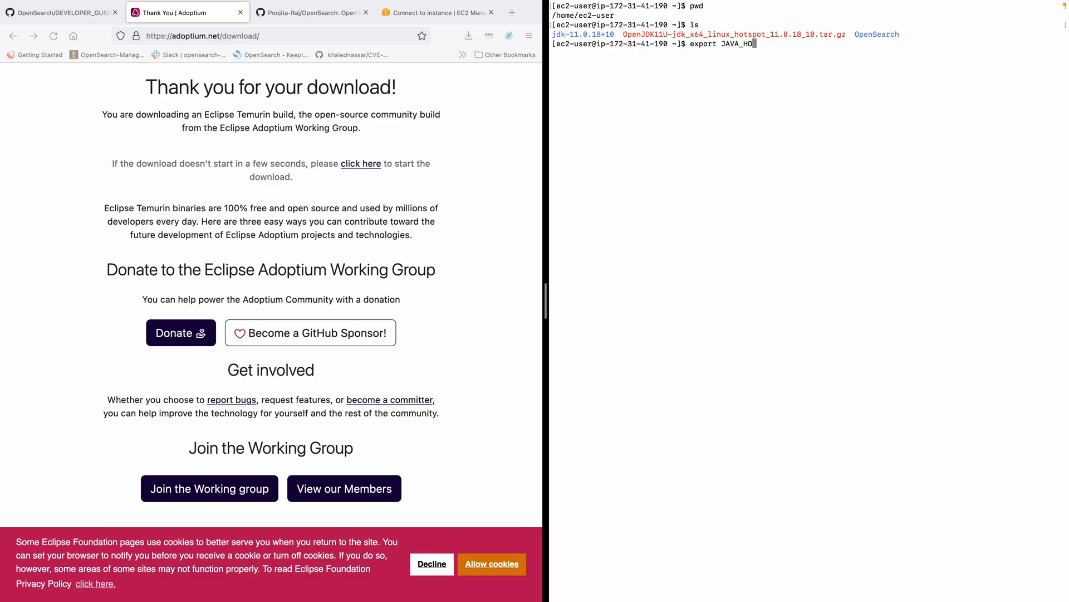
{"action": "type", "text": "ME="}
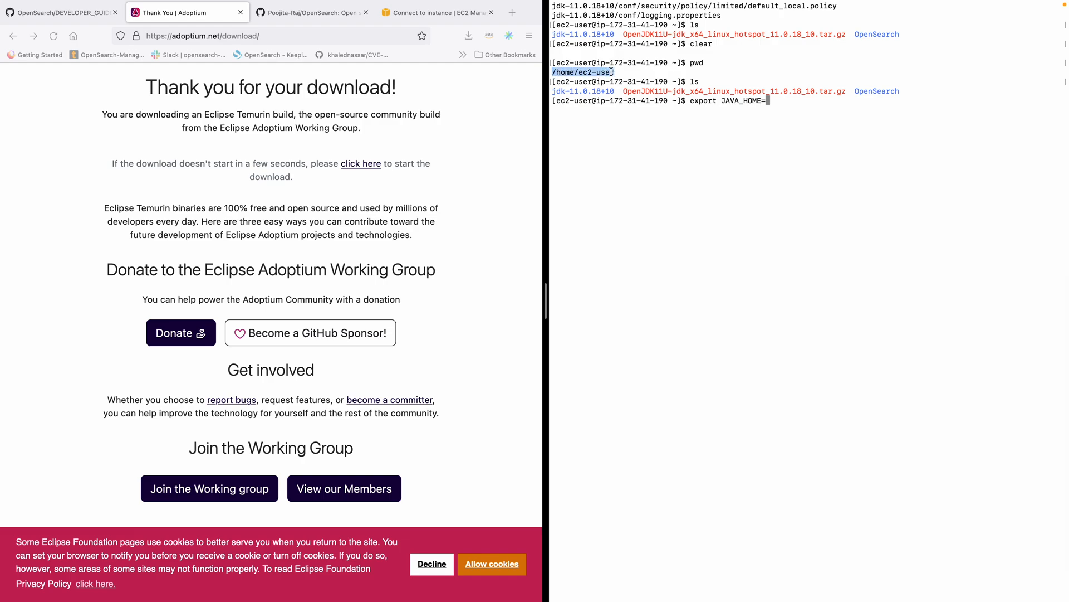
{"action": "type", "text": "/home/ec2-user"}
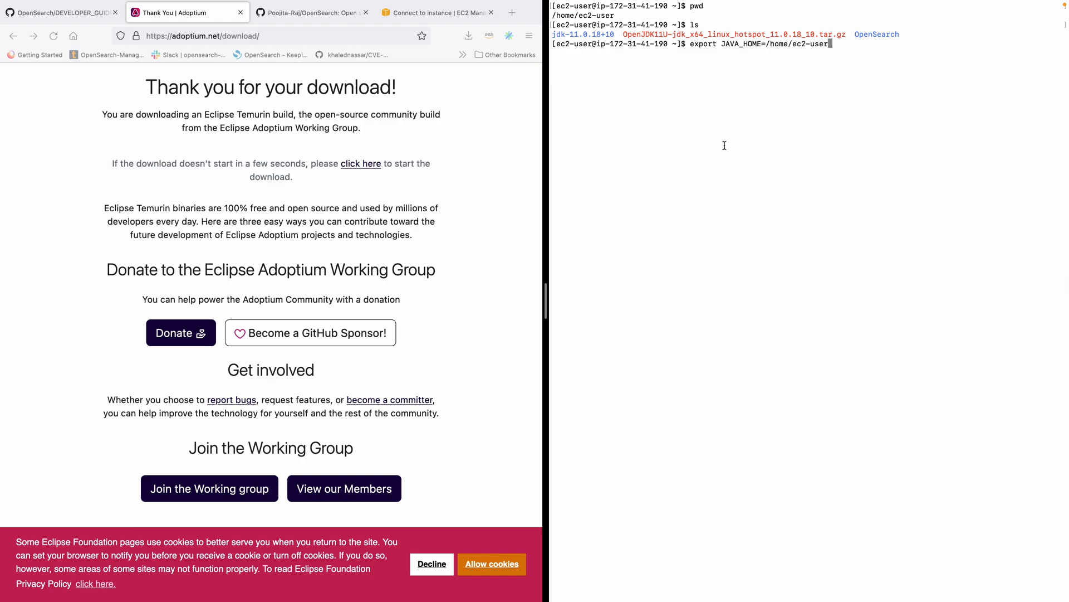
{"action": "type", "text": "/"}
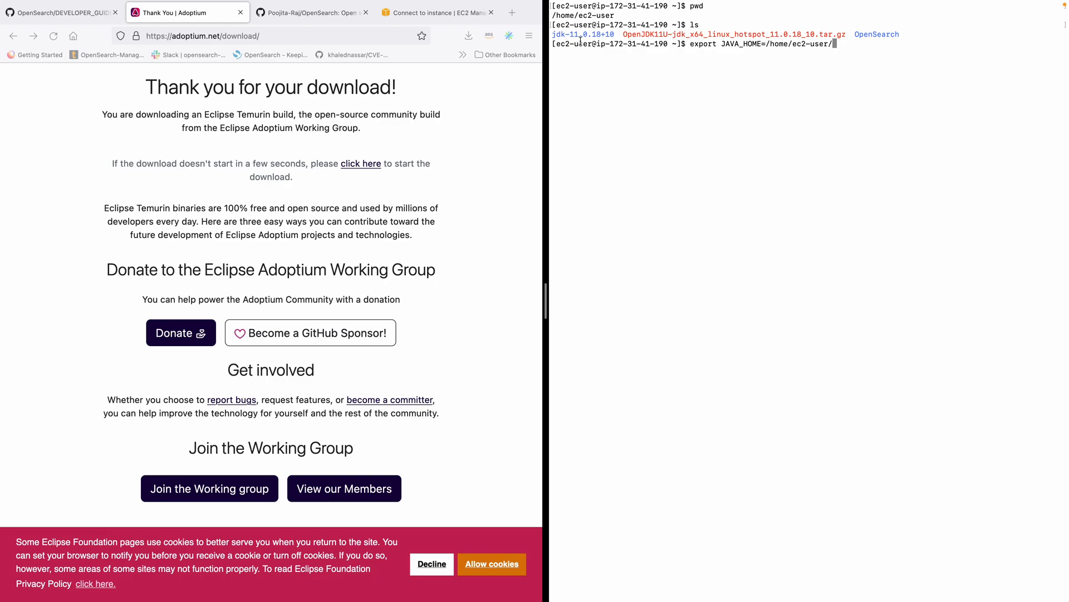
{"action": "type", "text": "jd"}
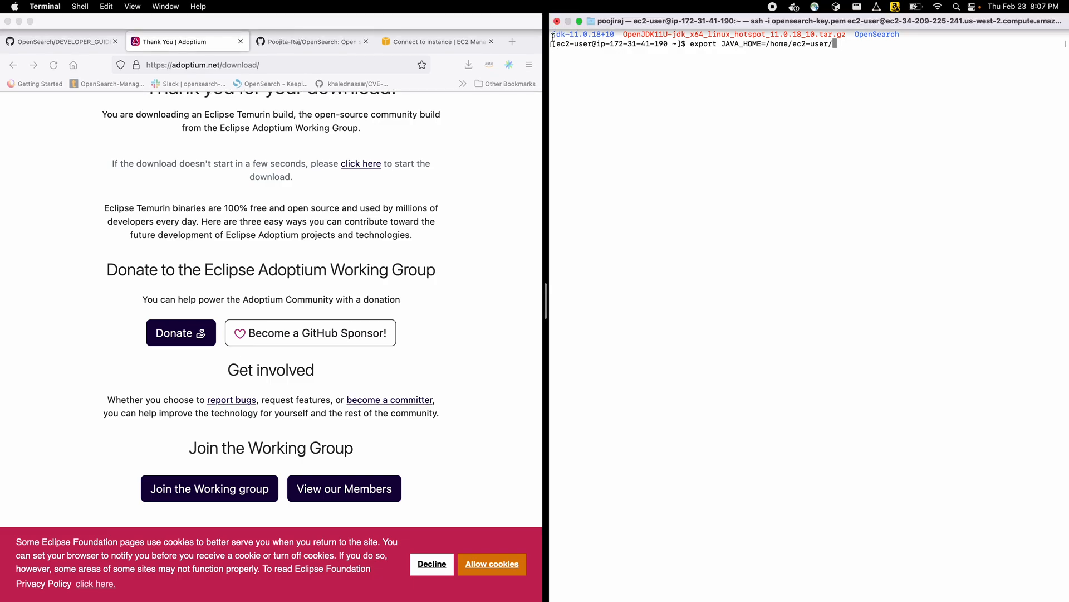
{"action": "key", "text": "Return"}
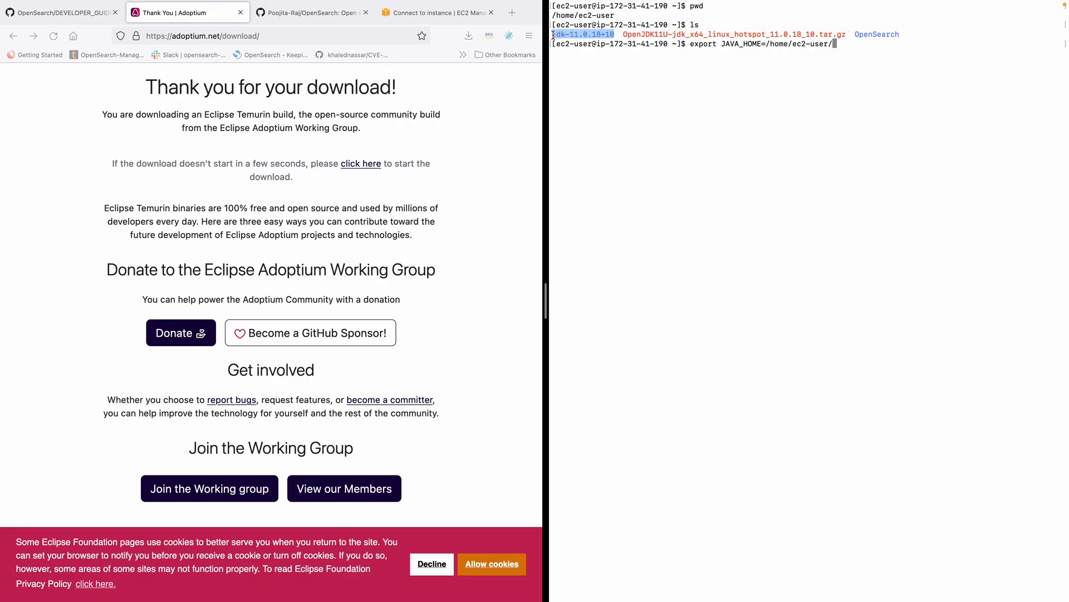
{"action": "type", "text": "jdk-11.0.18+10"}
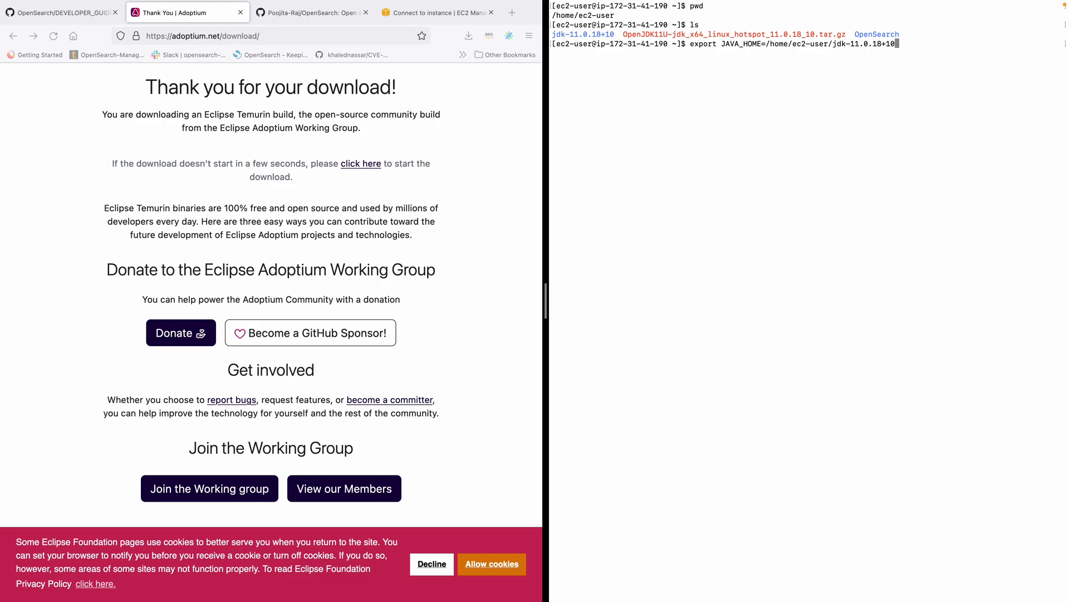
{"action": "left_click", "coordinate": [61, 13]}
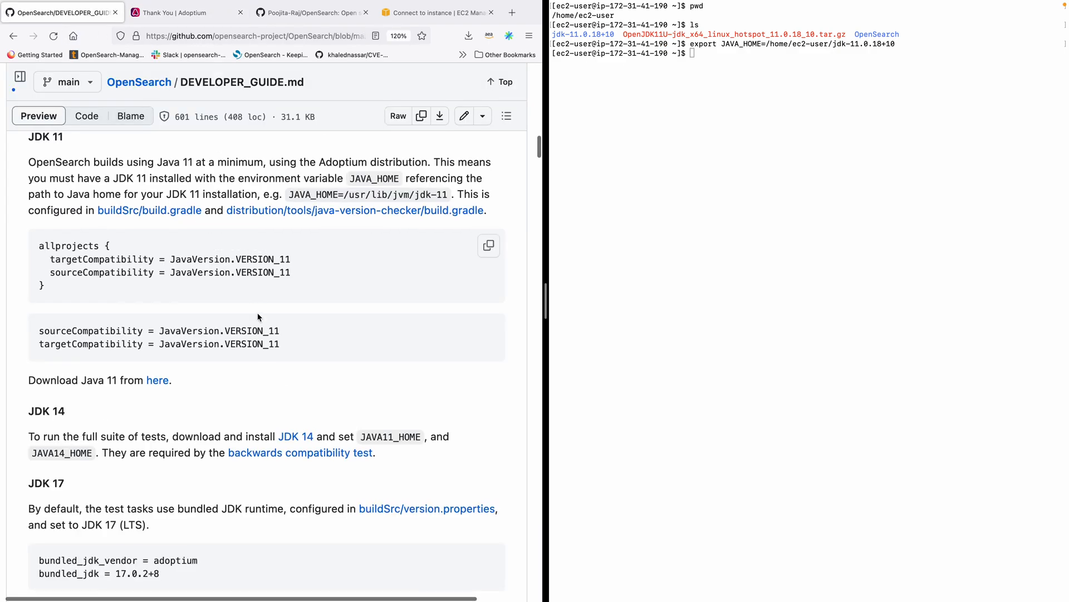
Step: Export JAVA_HOME and JAVA11_HOME as /home/ec2-user/jdk-11.0.18+10 and delete the OpenJDK 11 tarball
{"action": "scroll", "scroll_direction": "down", "scroll_amount": 3}
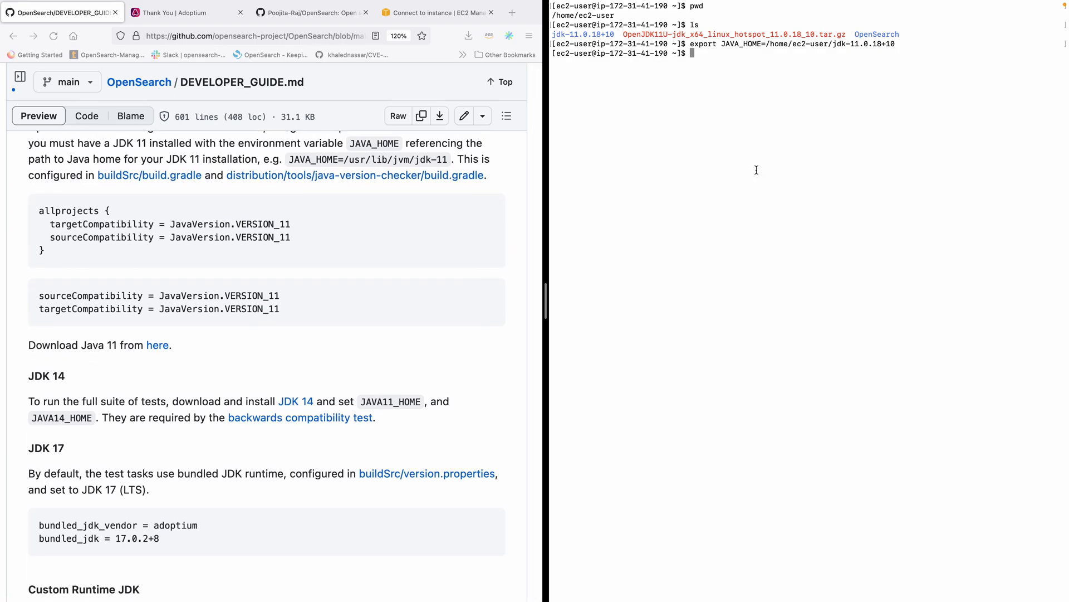
{"action": "type", "text": "export JAVA_HOME=/home/ec2-user/jdk-11.0.18+10"}
{"action": "type", "text": "ls"}
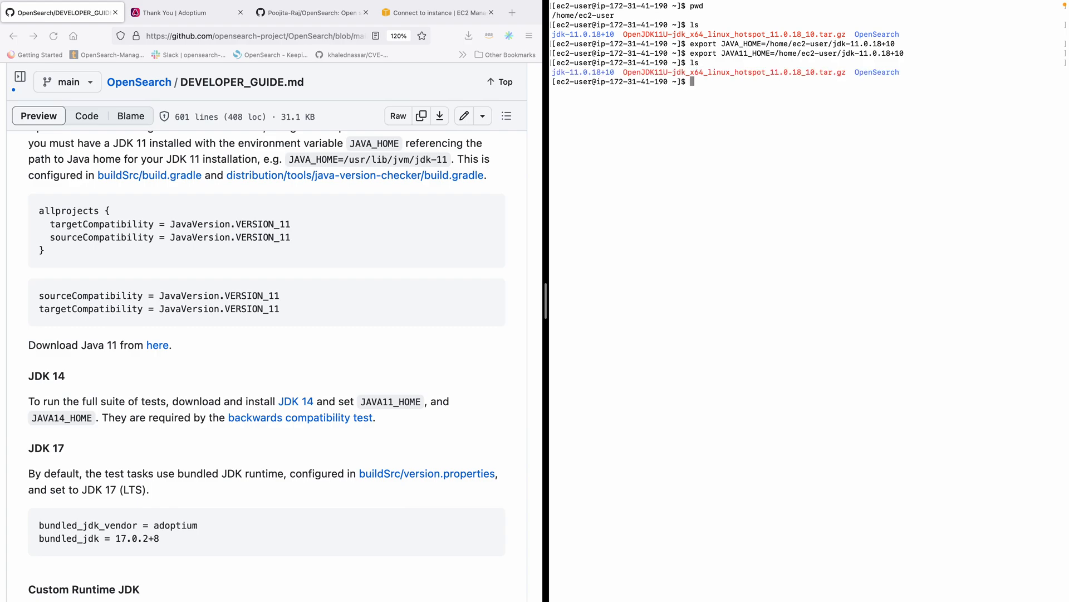
{"action": "type", "text": "rm OpenJDK11U-jdk_x64_linux_hotspot_11.0.18_10.tar.gz"}
{"action": "type", "text": "ls"}
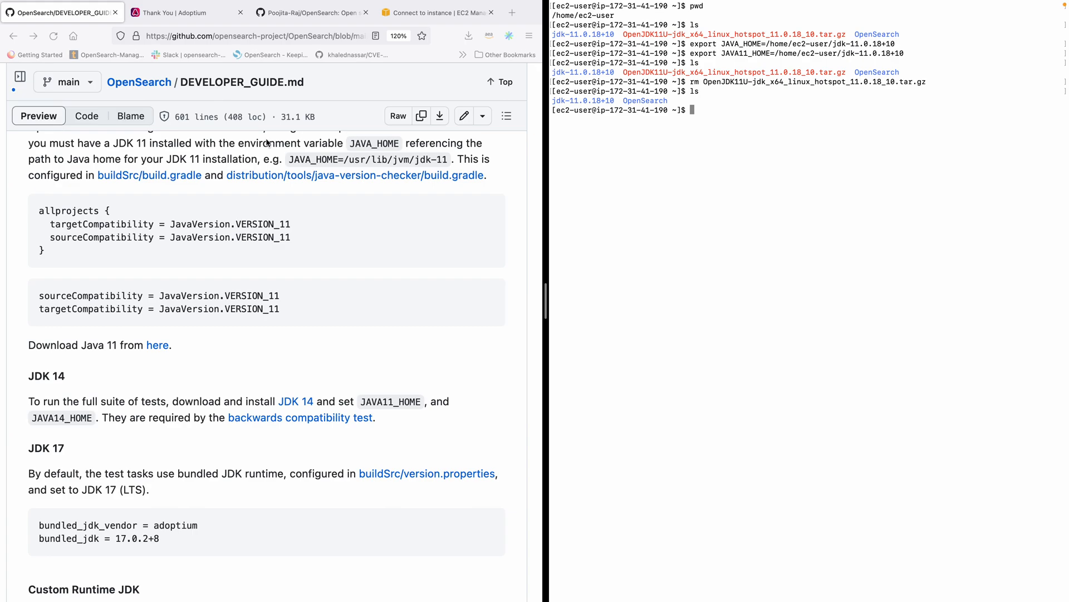
{"action": "scroll", "scroll_direction": "down", "scroll_amount": 3}
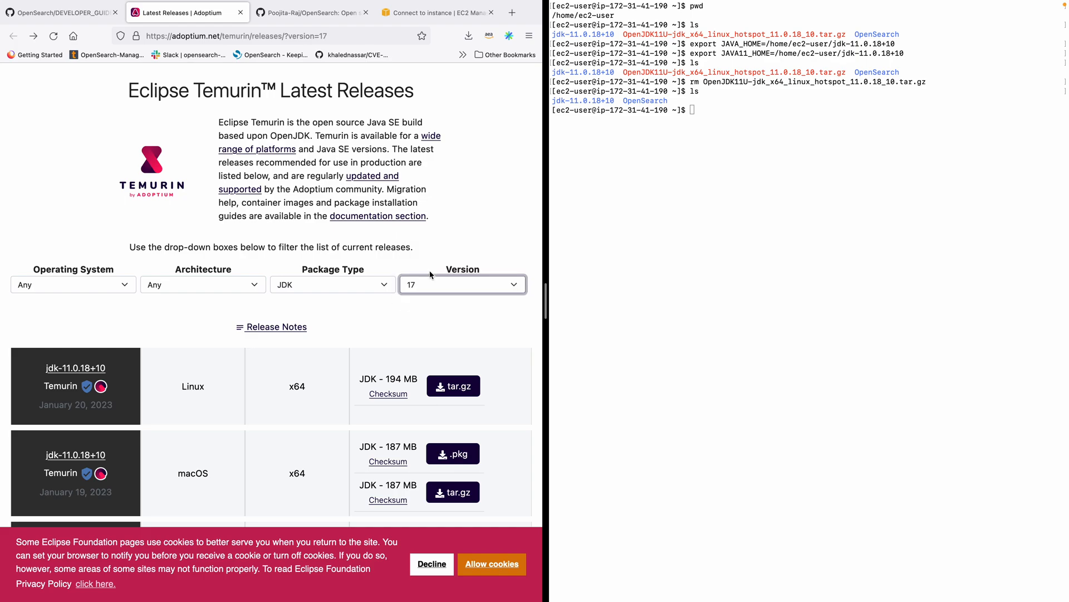
Step: Start then cancel the JDK 17 Linux x64 download on Adoptium and copy its link
{"action": "scroll", "scroll_direction": "down", "scroll_amount": 3}
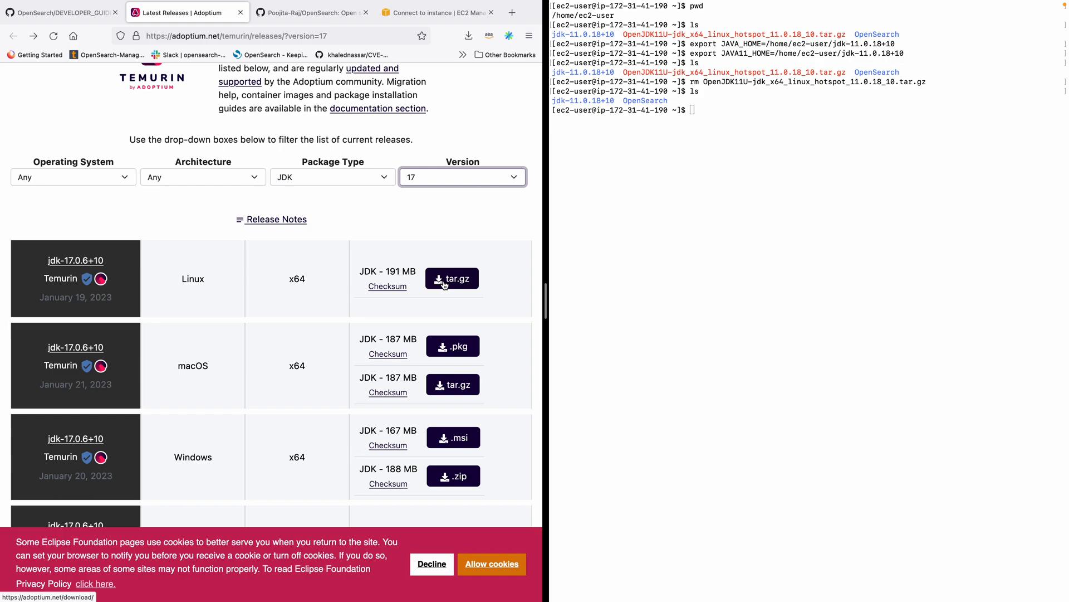
{"action": "left_click", "coordinate": [452, 279]}
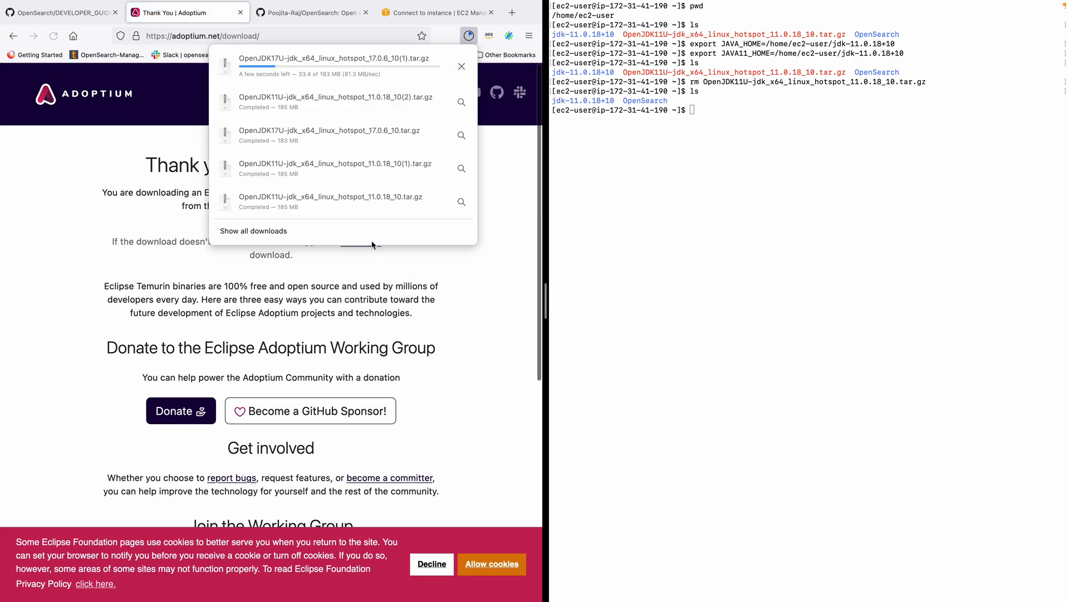
{"action": "left_click", "coordinate": [462, 66]}
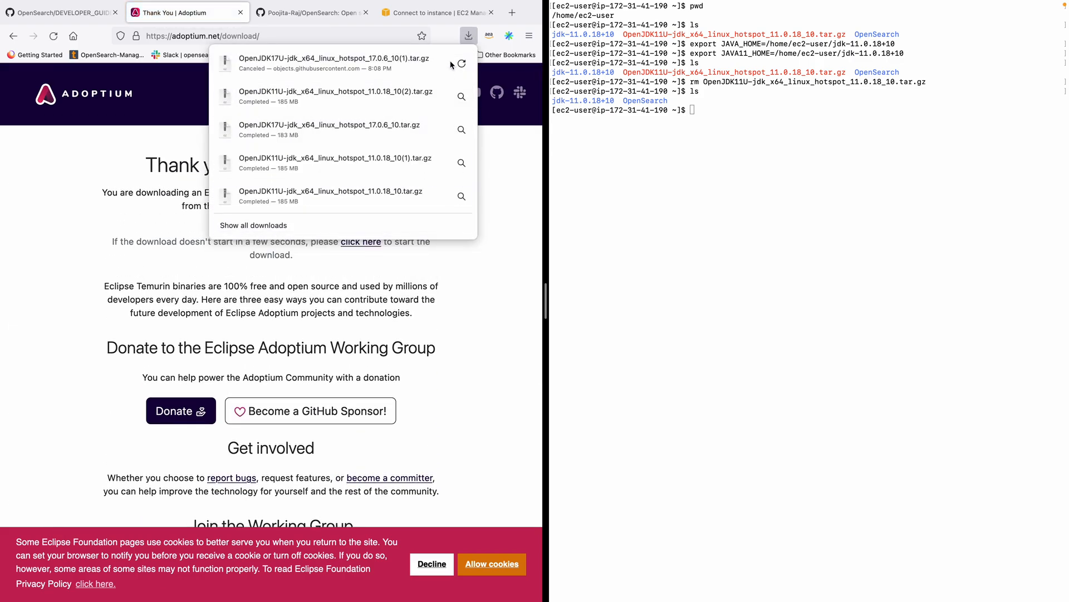
{"action": "right_click", "coordinate": [360, 241]}
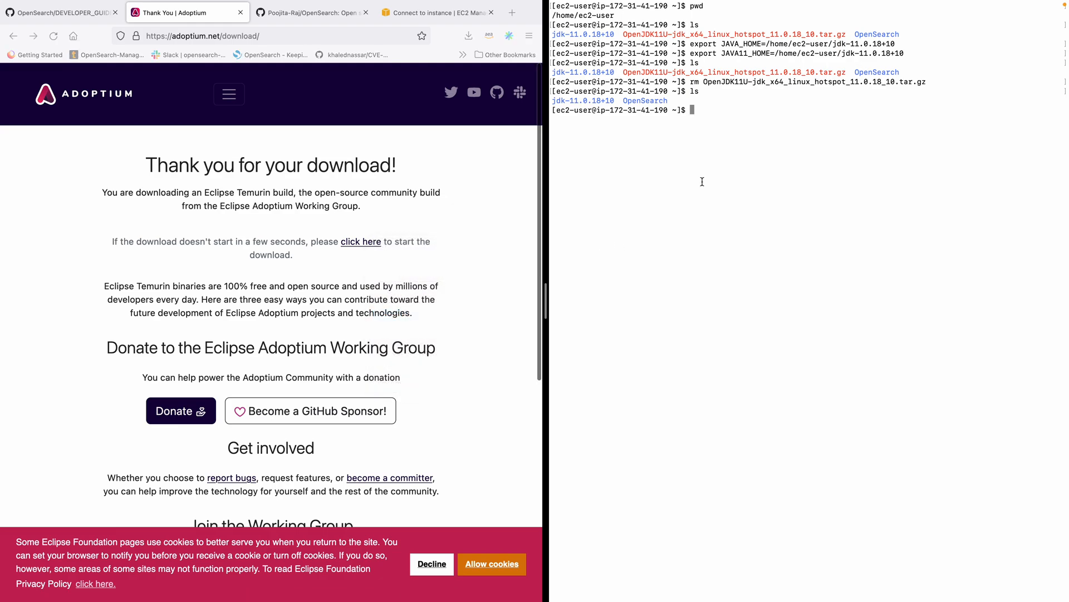
Step: Fetch the JDK 17 tarball with wget and extract it with tar -xvf
{"action": "type", "text": "wget"}
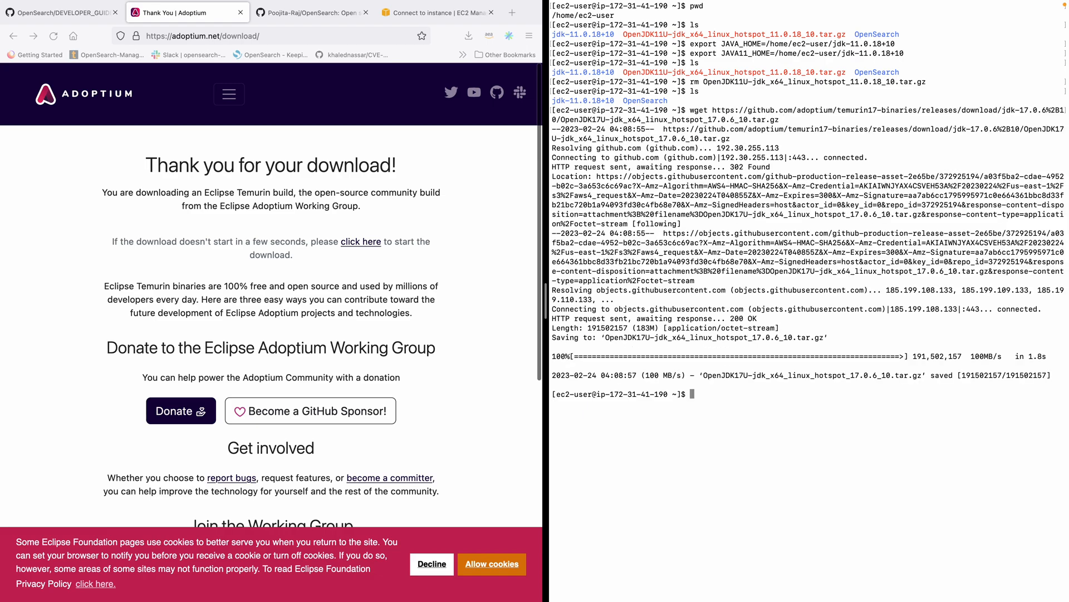
{"action": "type", "text": "ls"}
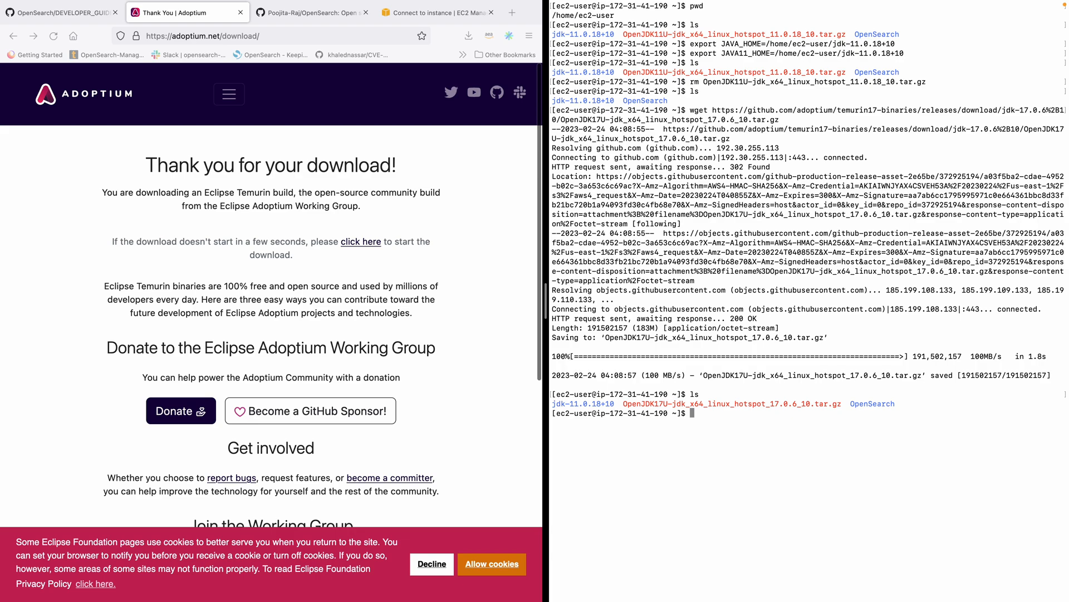
{"action": "type", "text": "tar -xvf"}
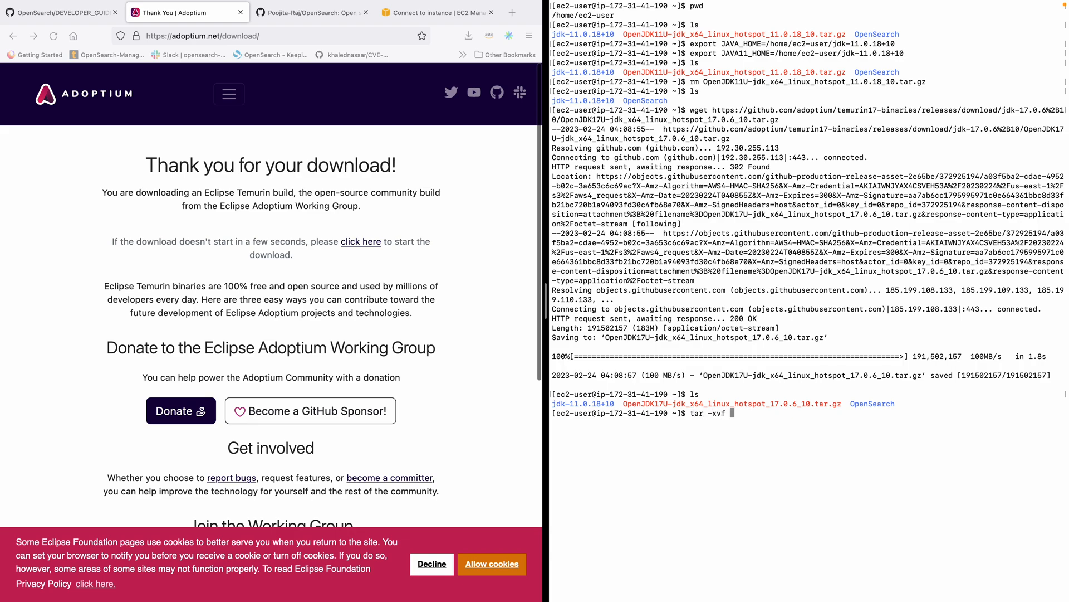
{"action": "type", "text": "OpenJ"}
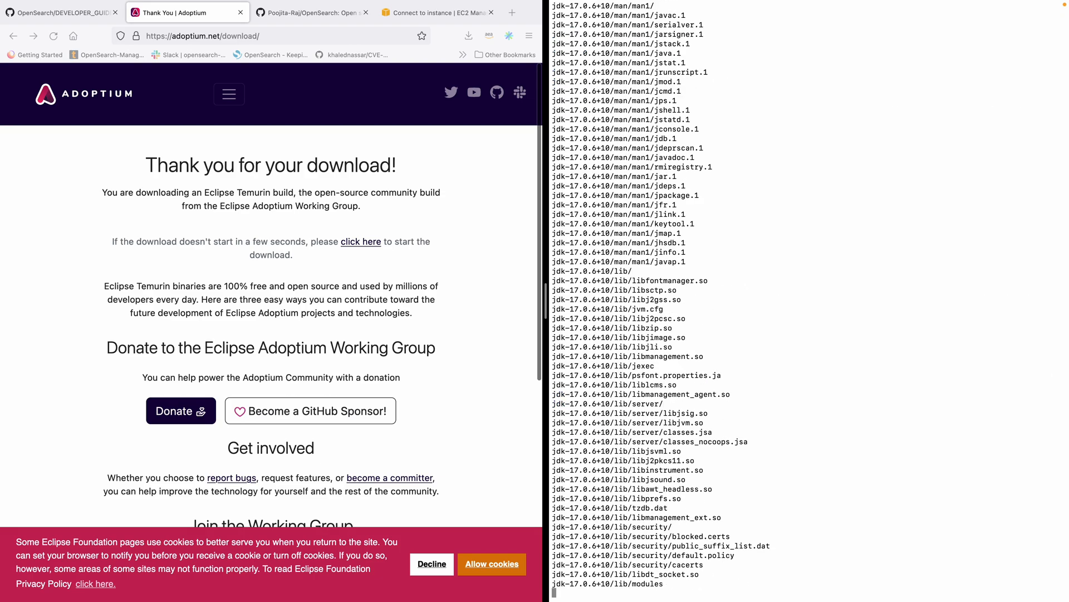
{"action": "scroll", "scroll_direction": "down", "scroll_amount": 3}
{"action": "type", "text": "e"}
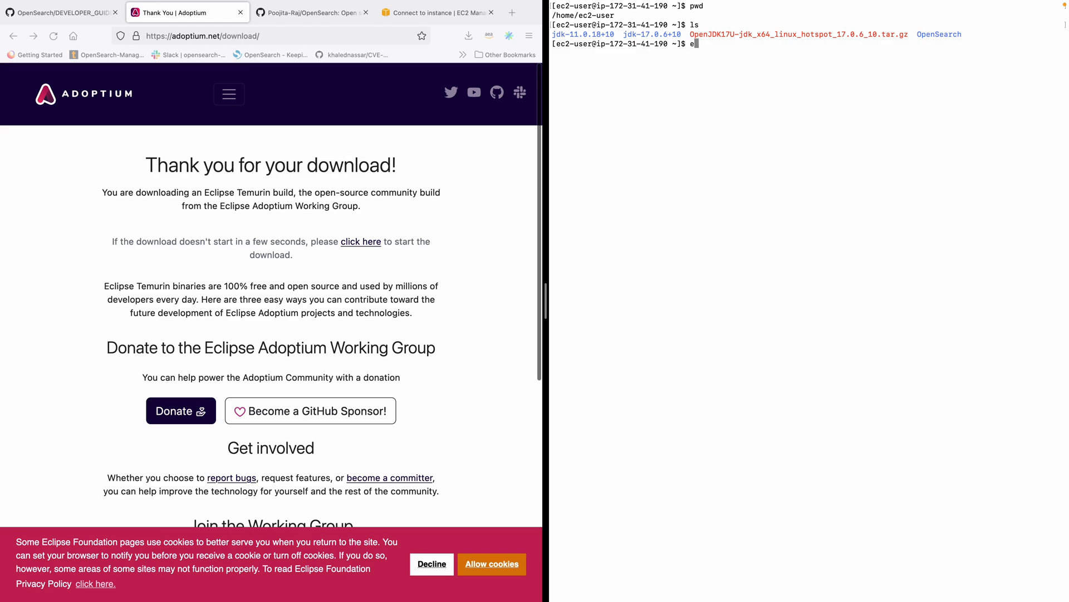
Step: Export JAVA17_HOME=/home/ec2-user/jdk-17.0.6+10, copying the folder name from the listing
{"action": "type", "text": "xport JAVA"}
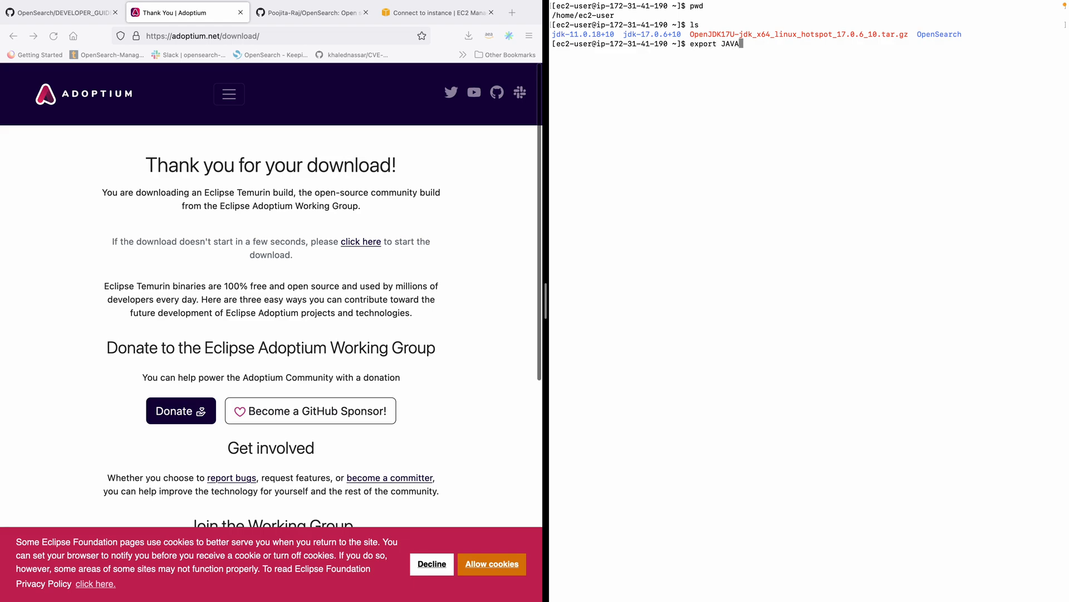
{"action": "type", "text": "17_HOME"}
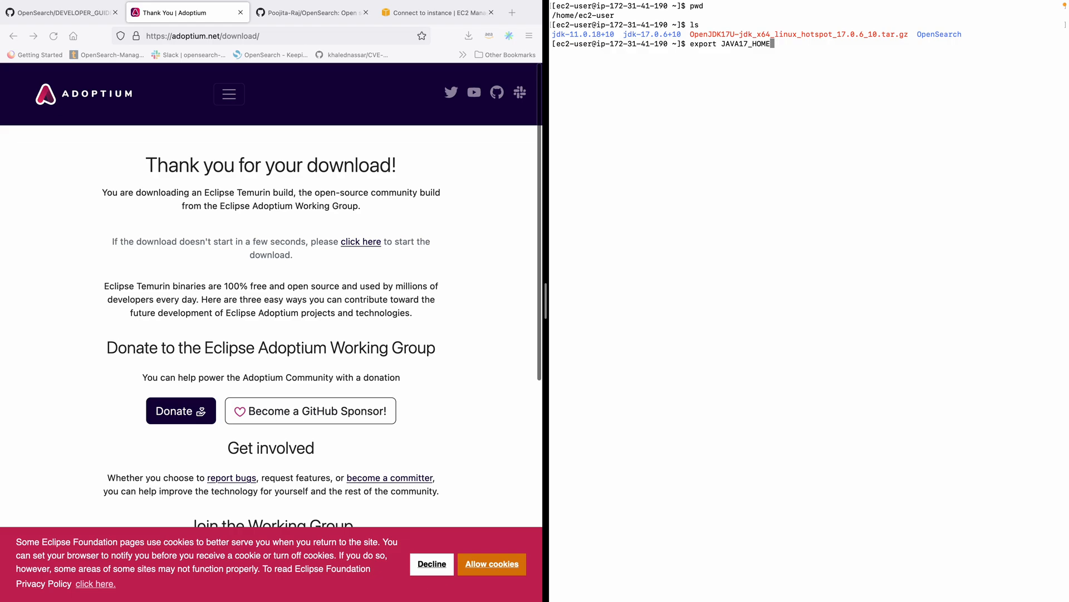
{"action": "type", "text": "="}
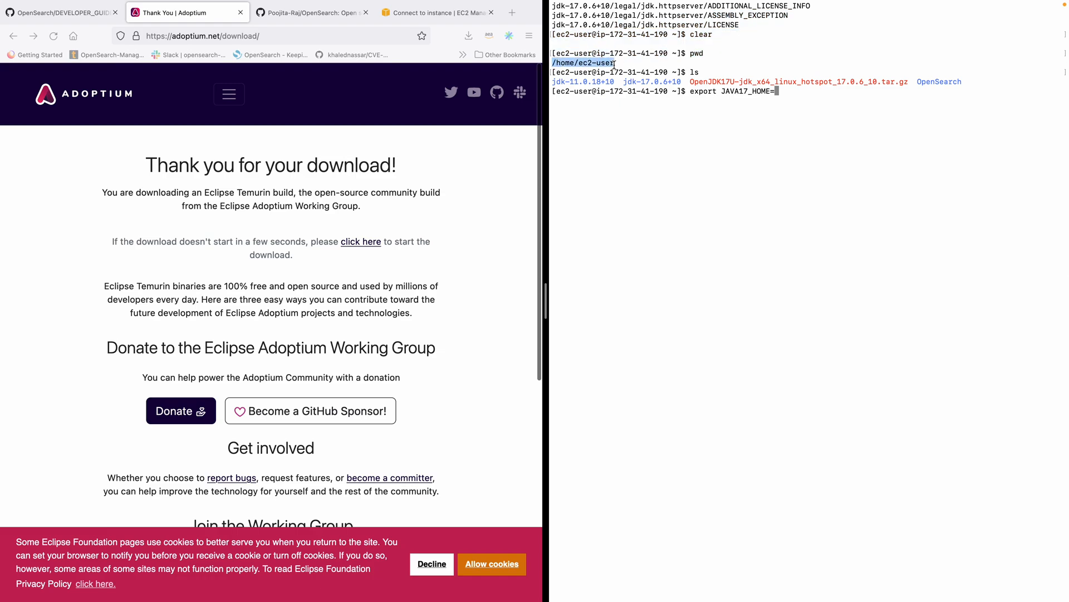
{"action": "type", "text": "/home/ec2-user"}
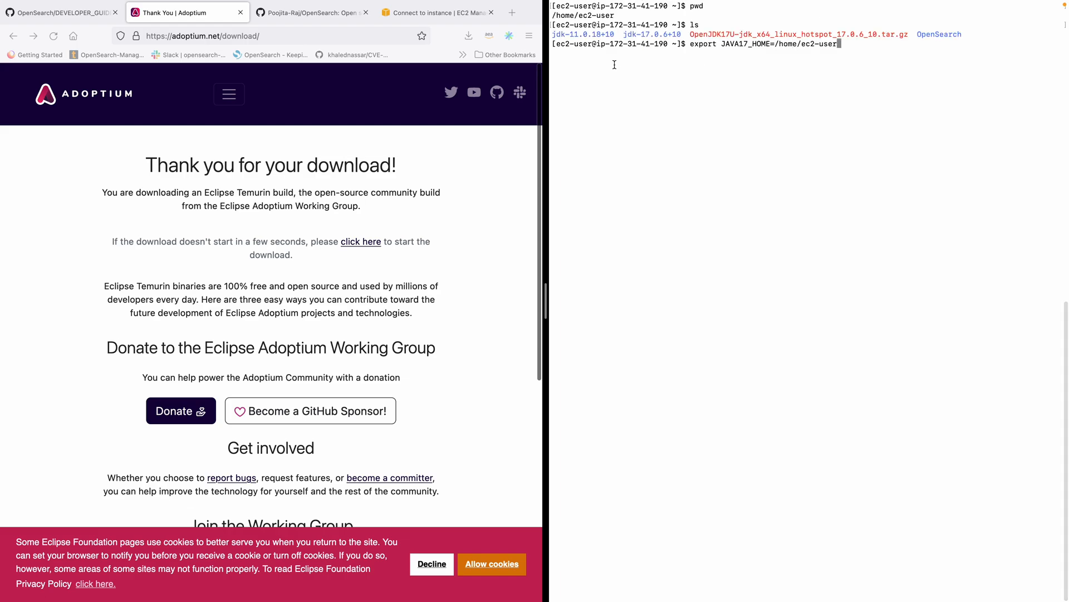
{"action": "type", "text": "/"}
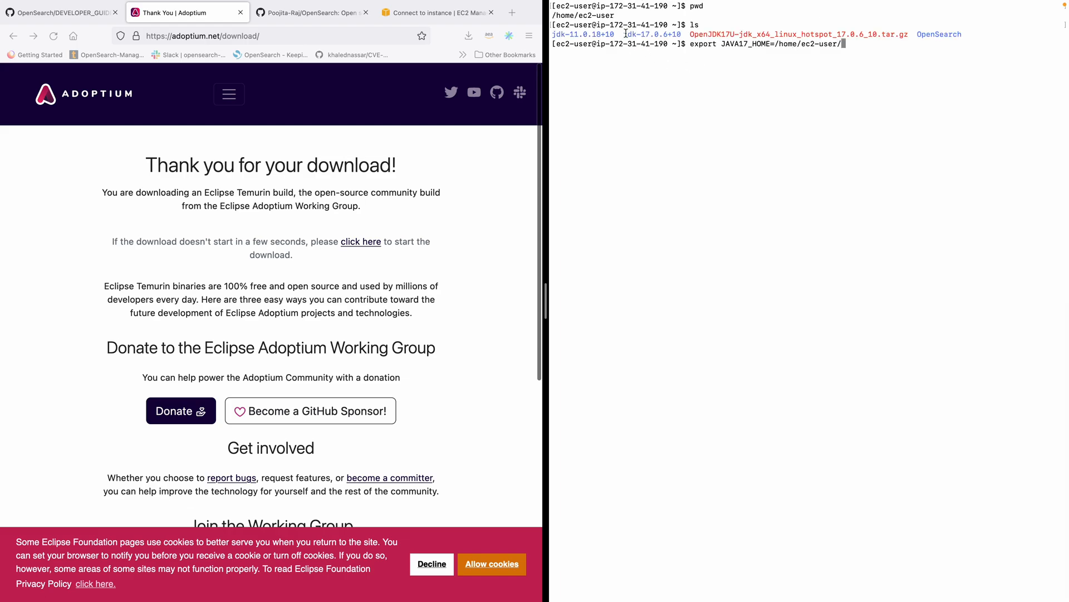
{"action": "double_click", "coordinate": [650, 34]}
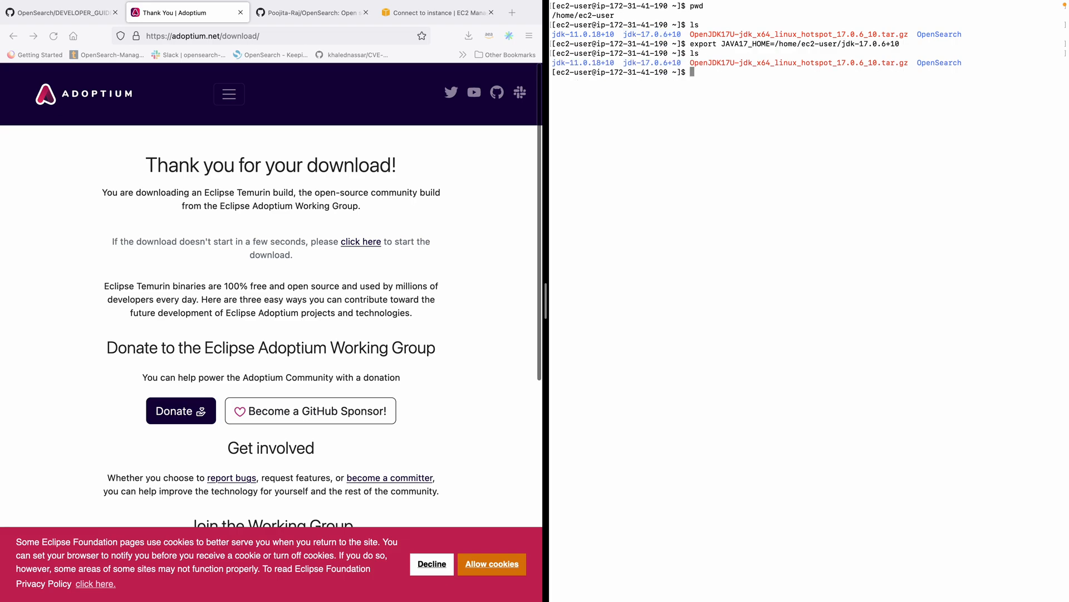
{"action": "mouse_move", "coordinate": [277, 91]}
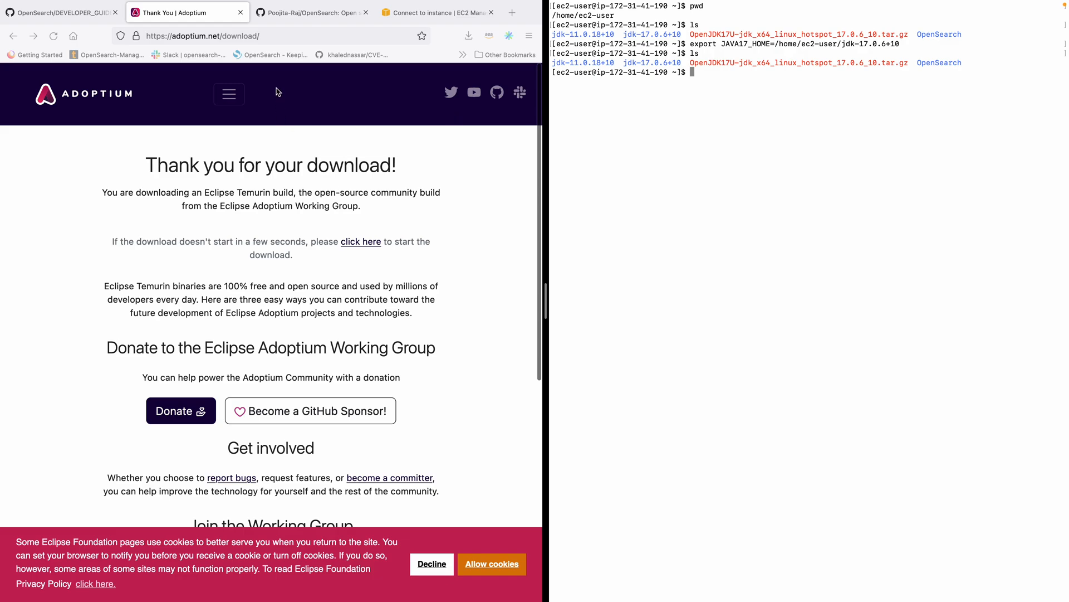
Step: Go to adoptium and check the available Java versions in the Version dropdown
{"action": "left_click", "coordinate": [203, 36]}
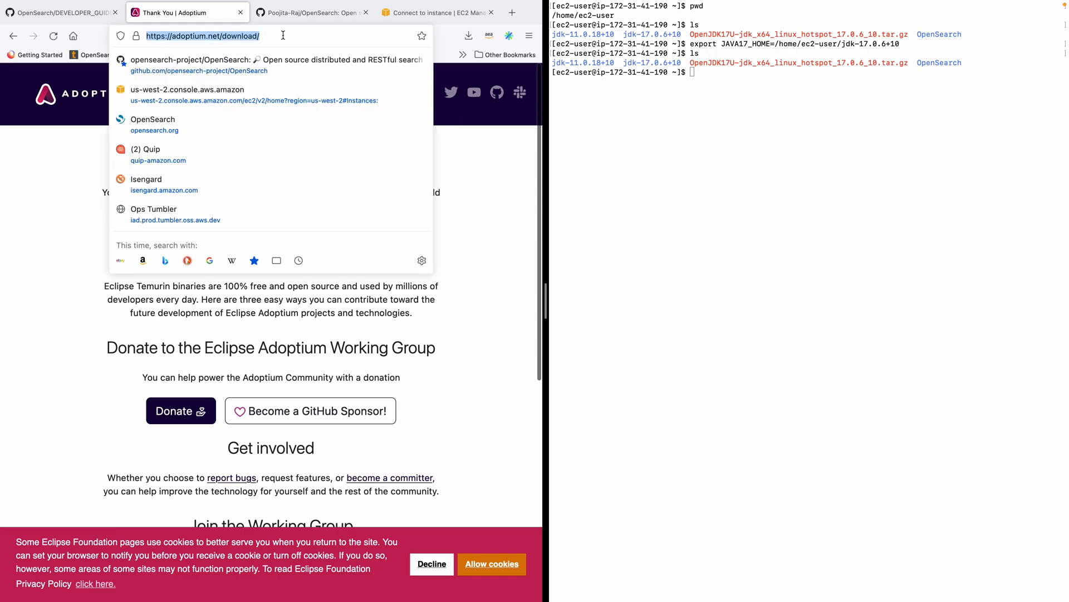
{"action": "type", "text": "adoptium"}
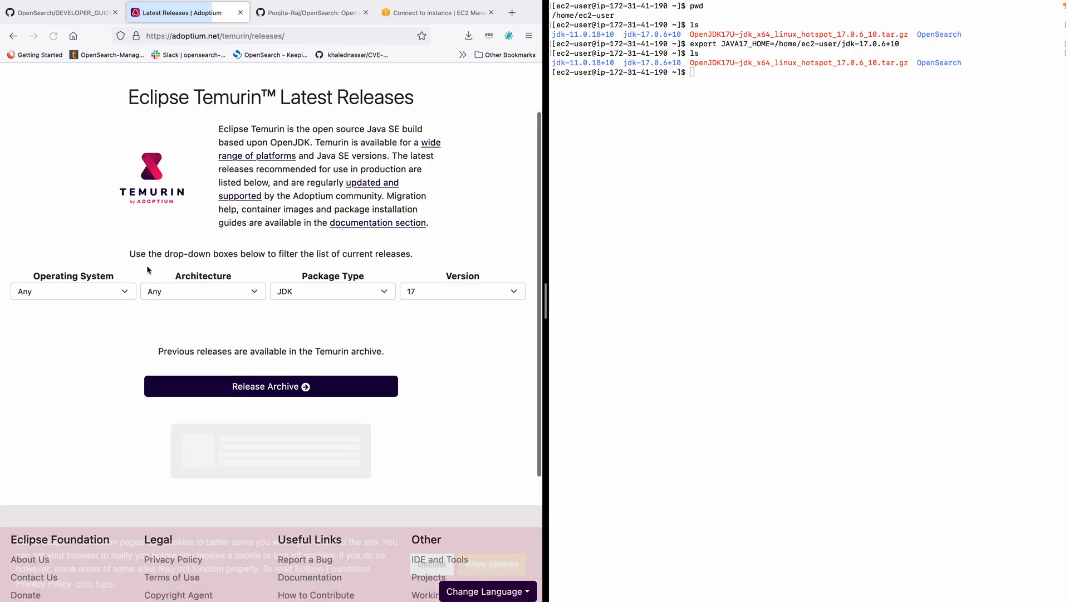
{"action": "left_click", "coordinate": [461, 290]}
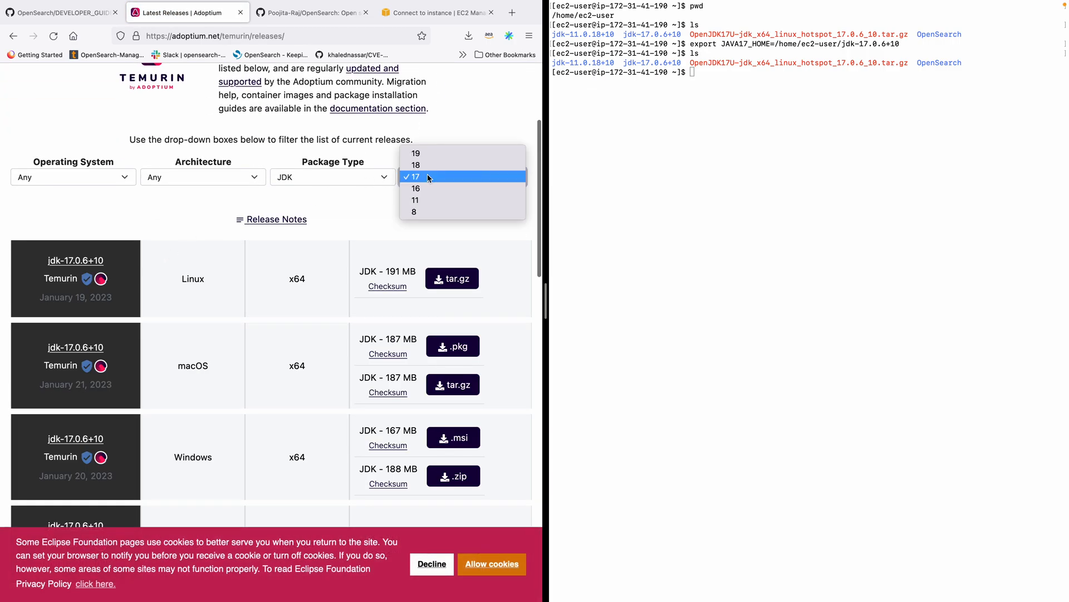
{"action": "left_click", "coordinate": [412, 176]}
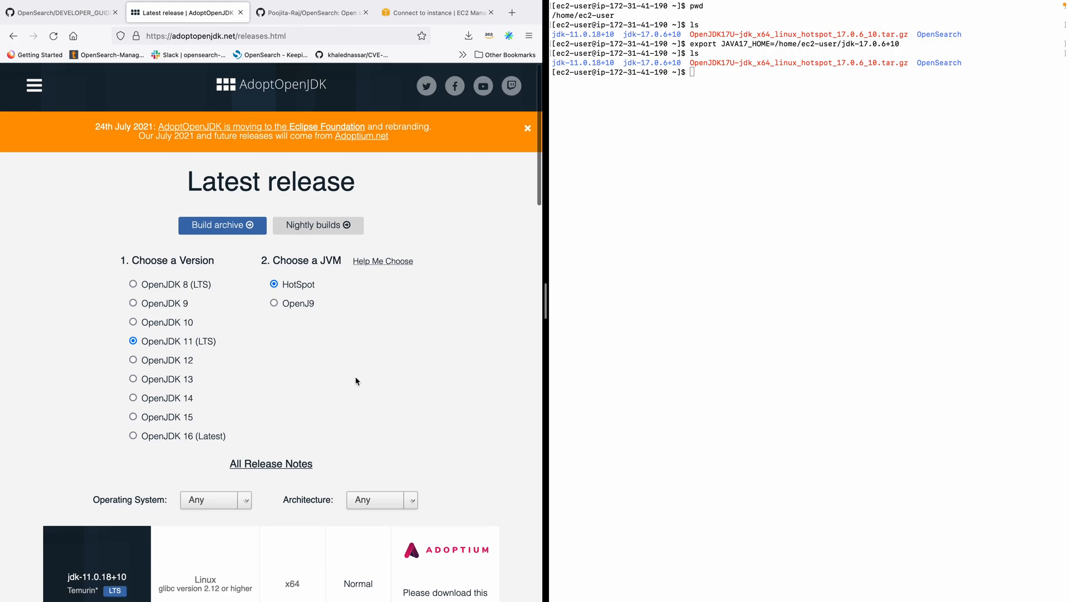
Step: List OpenJDK 14 releases on adoptopenjdk.net and copy the Linux x64 JDK tar.gz link
{"action": "left_click", "coordinate": [528, 128]}
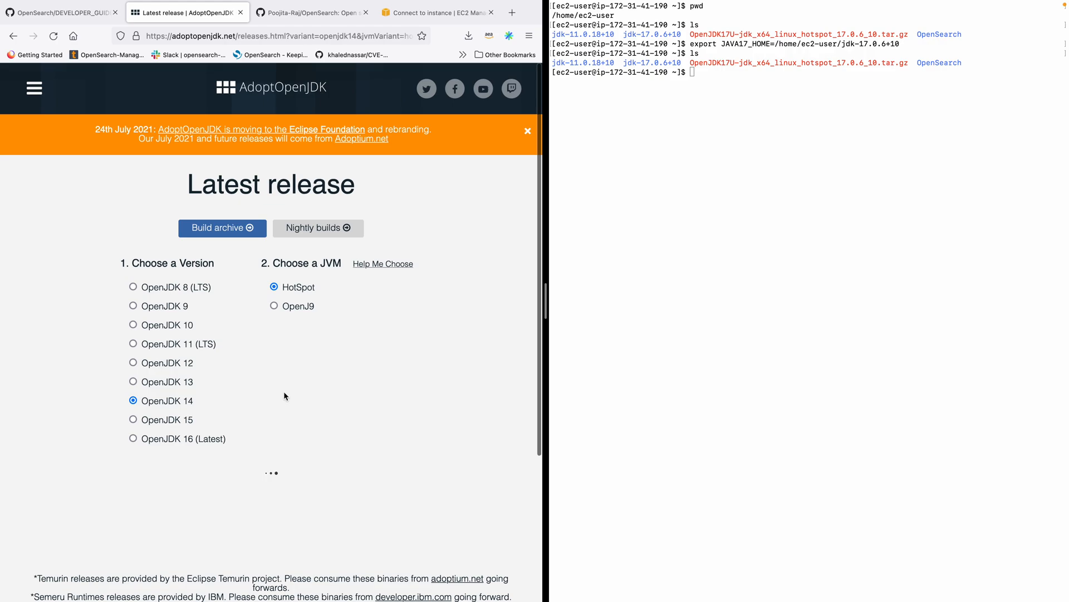
{"action": "scroll", "scroll_direction": "down", "scroll_amount": 3}
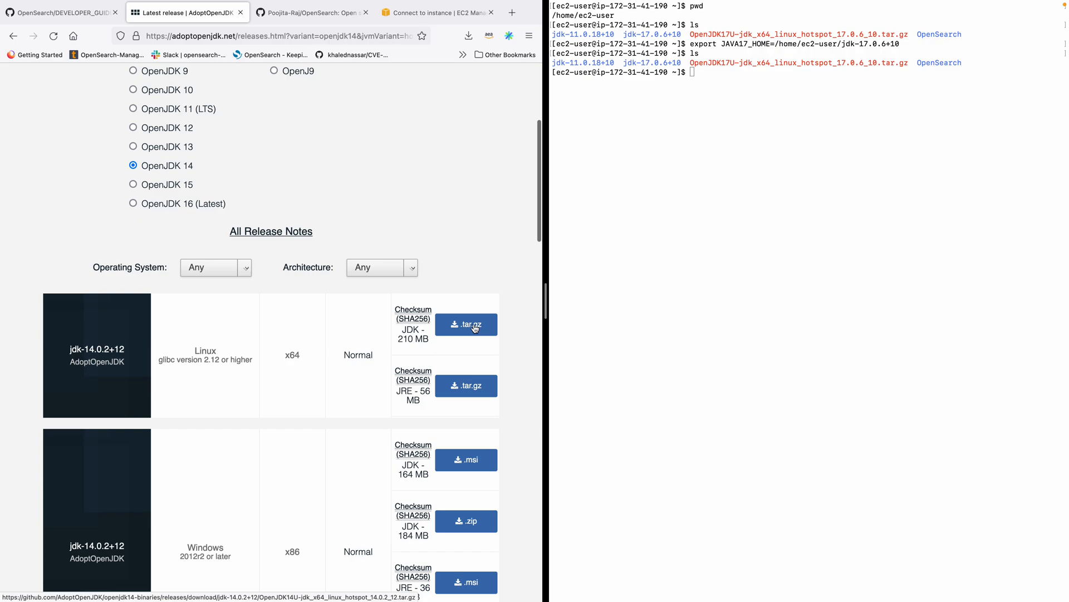
{"action": "right_click", "coordinate": [466, 324]}
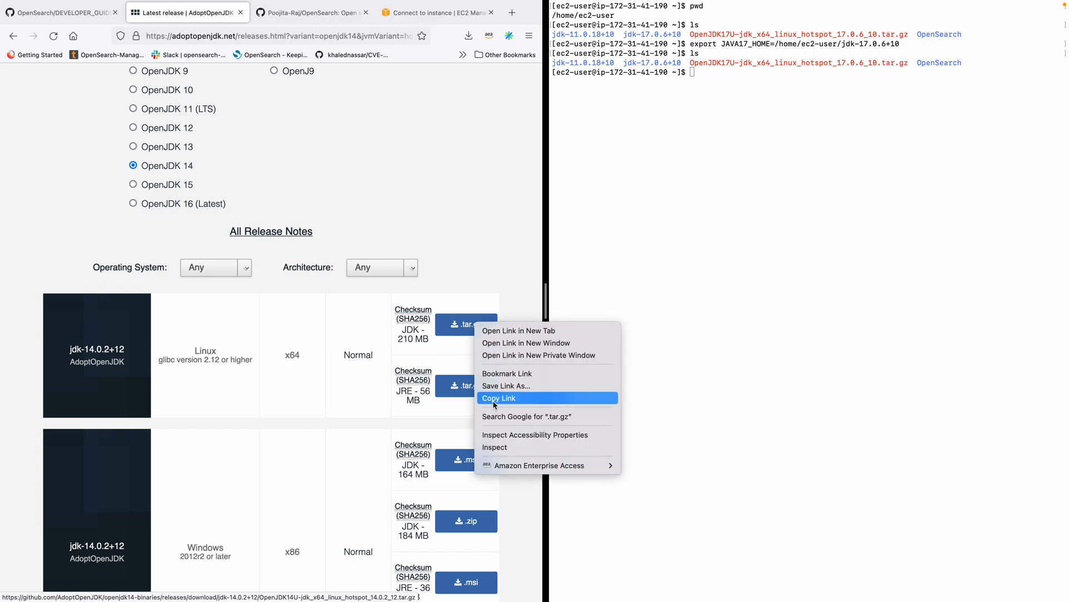
{"action": "left_click", "coordinate": [499, 398]}
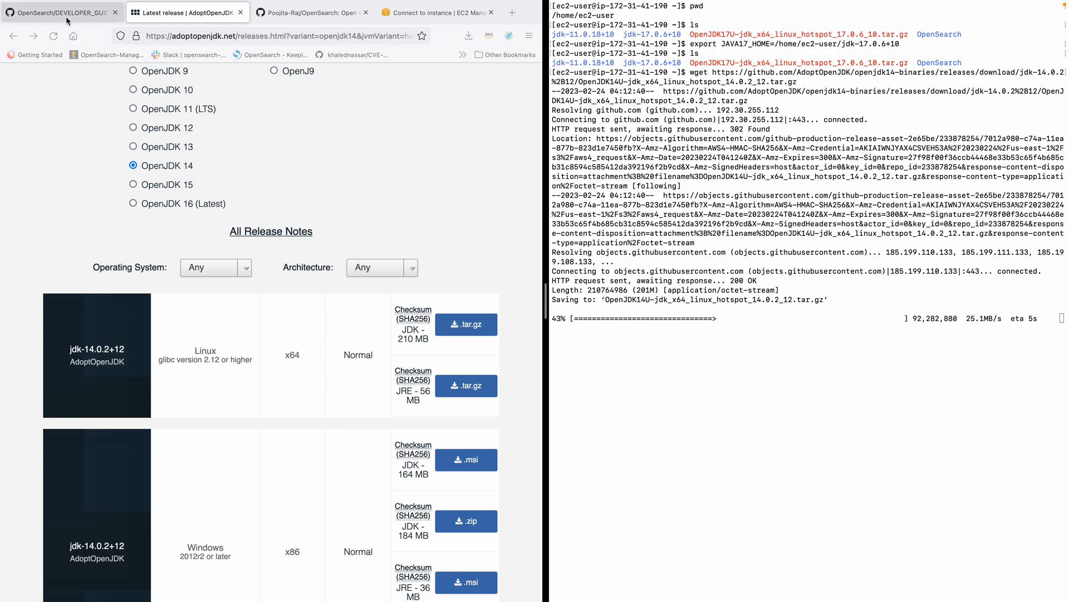
Step: Let the JDK 14.0.2 tarball finish downloading, then list it beside the JDK 11 and 17 folders
{"action": "left_click", "coordinate": [62, 12]}
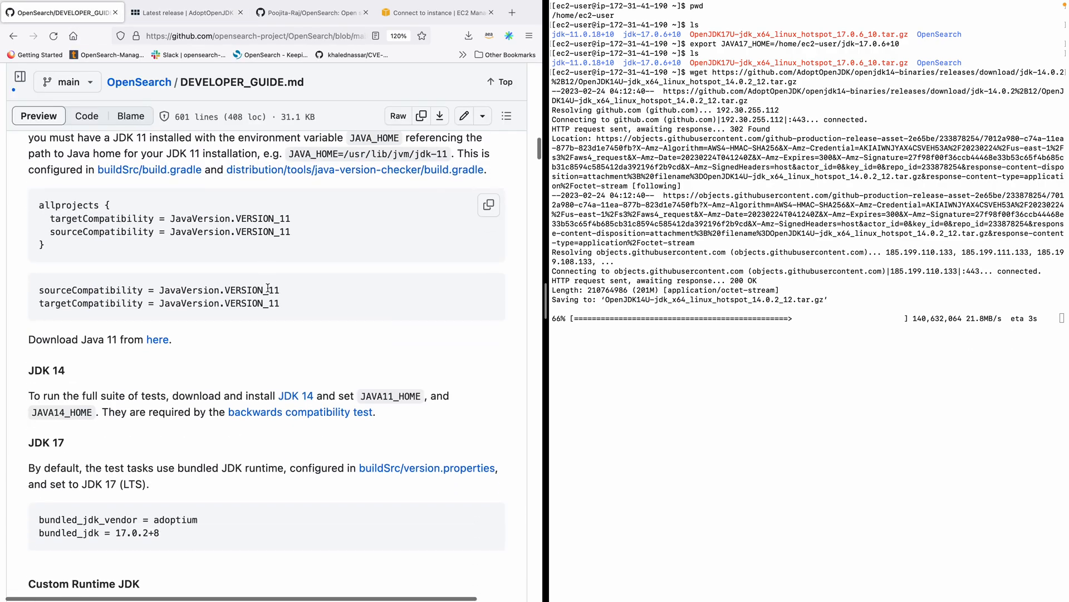
{"action": "scroll", "scroll_direction": "down", "scroll_amount": 3}
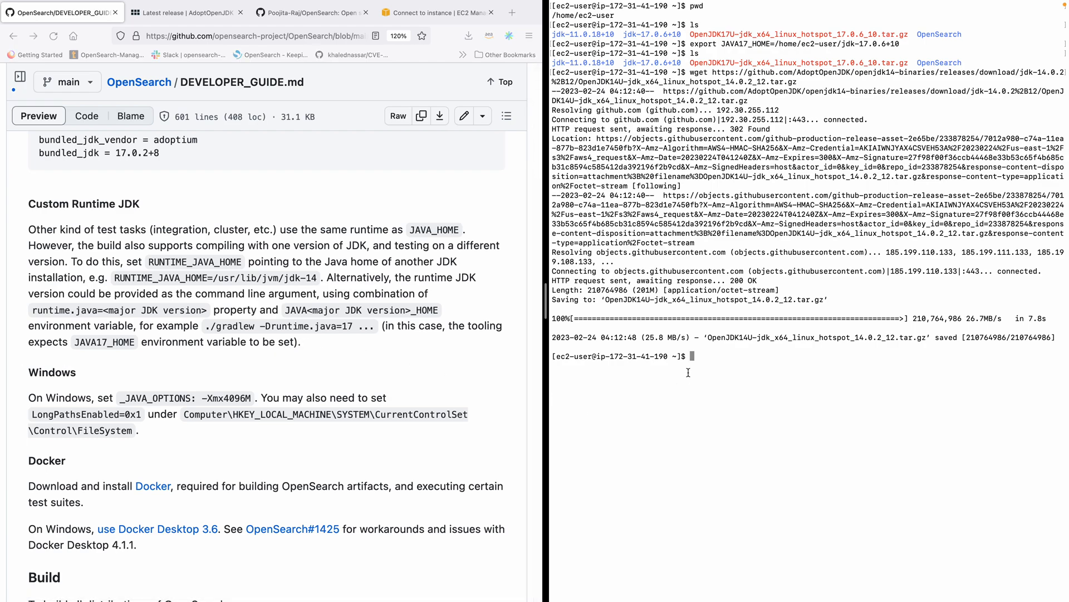
{"action": "type", "text": "ls"}
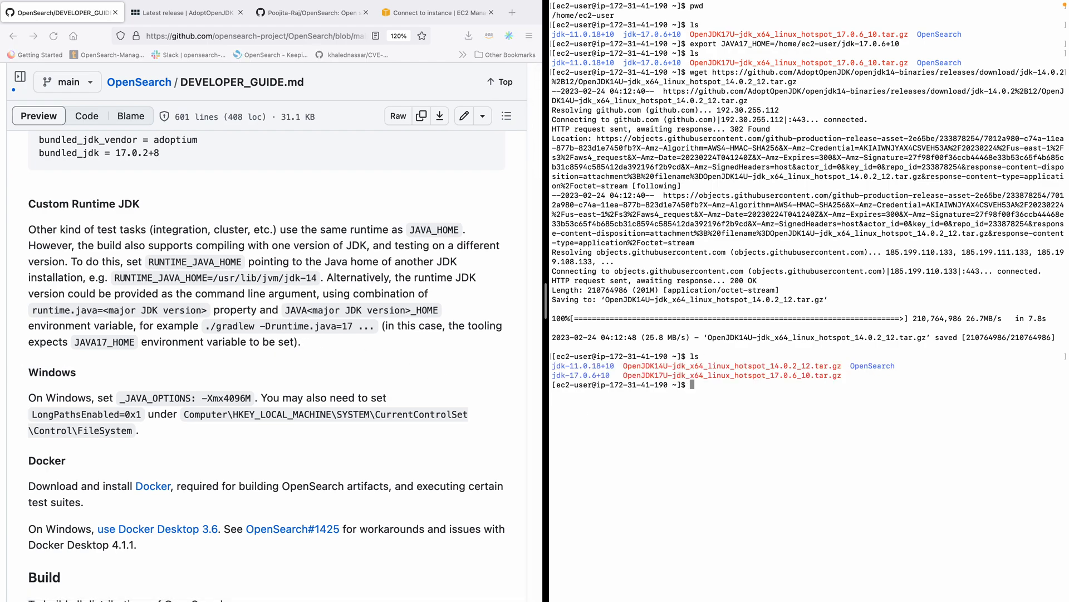
{"action": "type", "text": "r"}
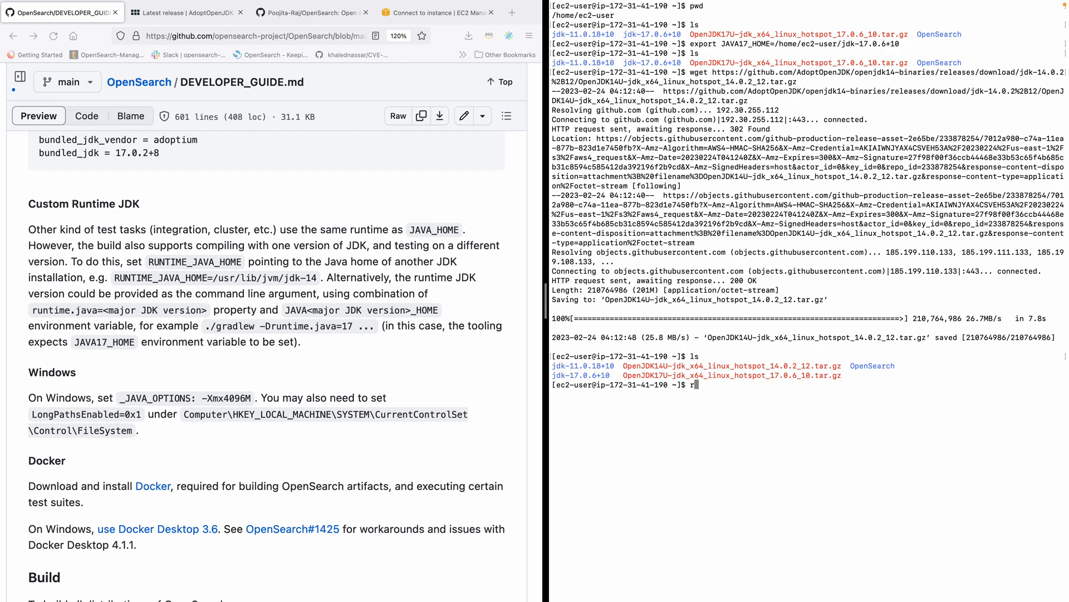
Step: Delete the OpenJDK 17 tarball and extract the JDK 14 archive into jdk-14.0.2+12
{"action": "type", "text": "m"}
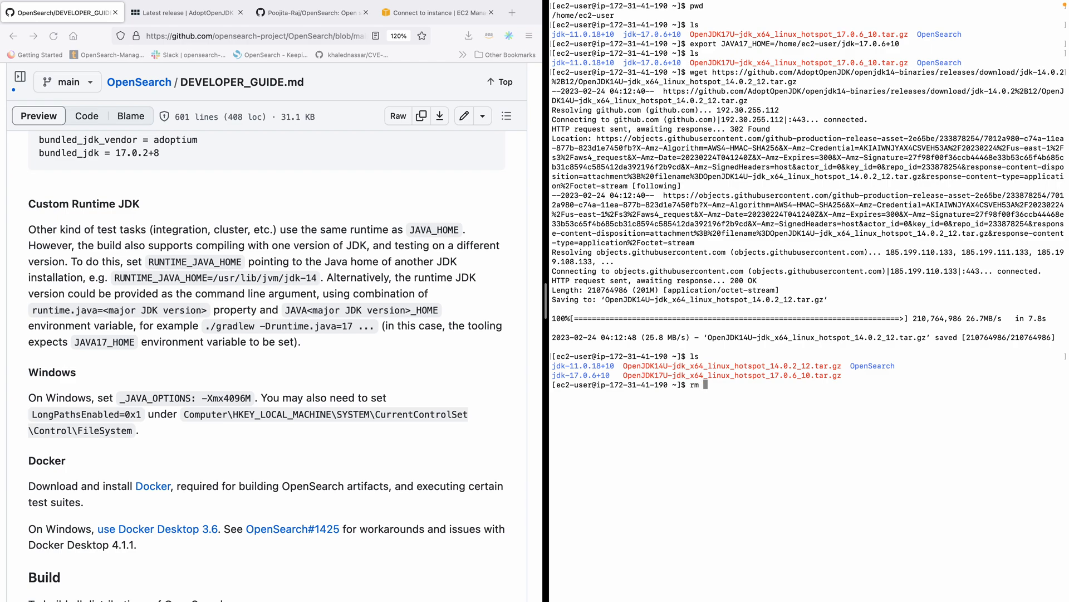
{"action": "type", "text": "OpenJDK17U-jdk_x64_linux_hotspot_17.0.6_10.tar.gz"}
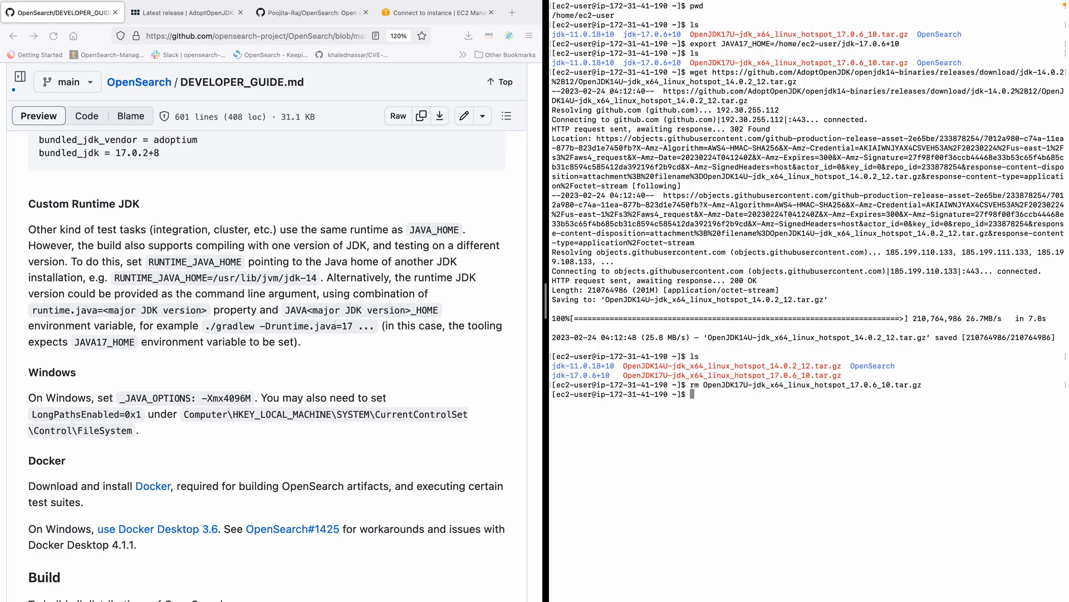
{"action": "type", "text": "tar -x"}
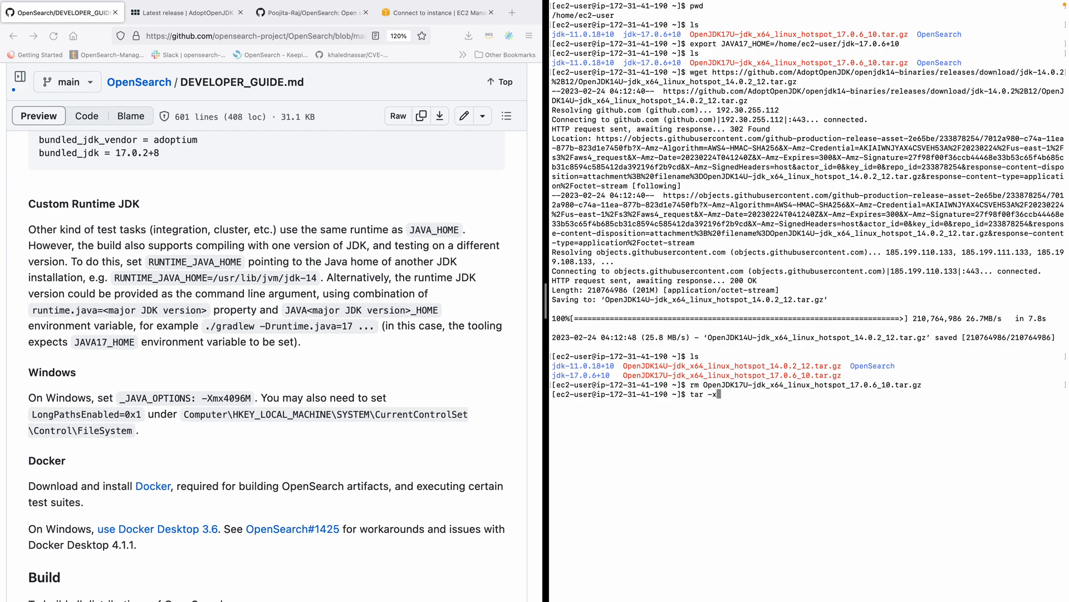
{"action": "type", "text": "vf Open"}
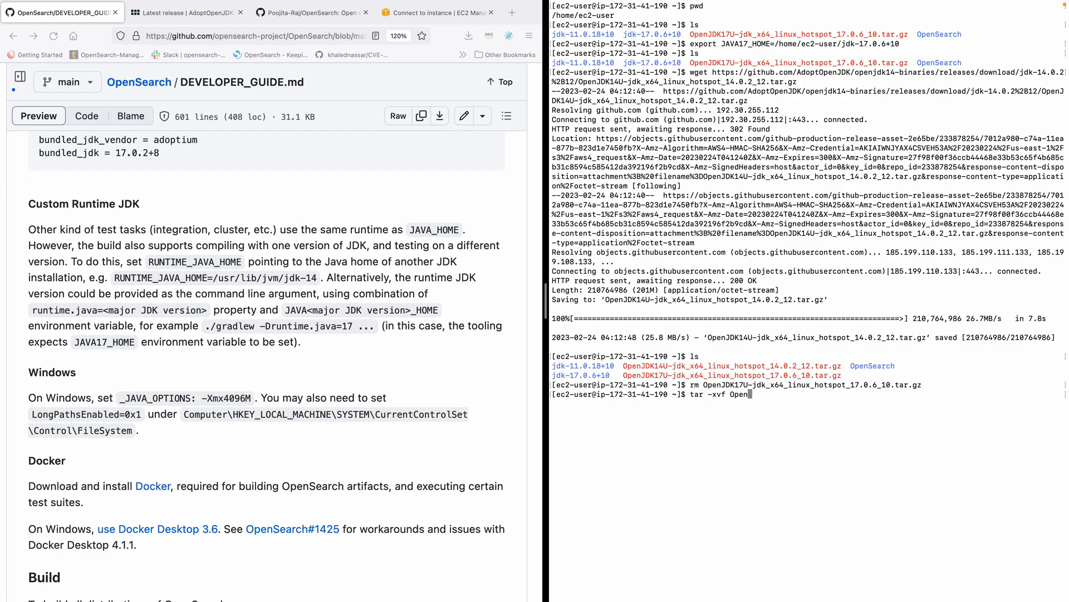
{"action": "key", "text": "Return"}
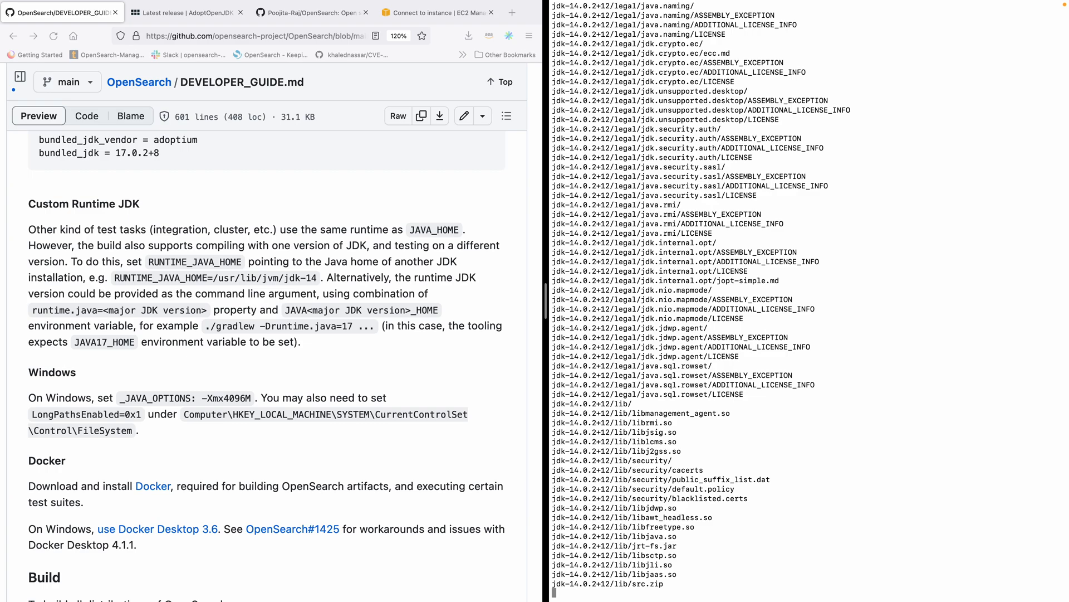
{"action": "scroll", "scroll_direction": "down", "scroll_amount": 3}
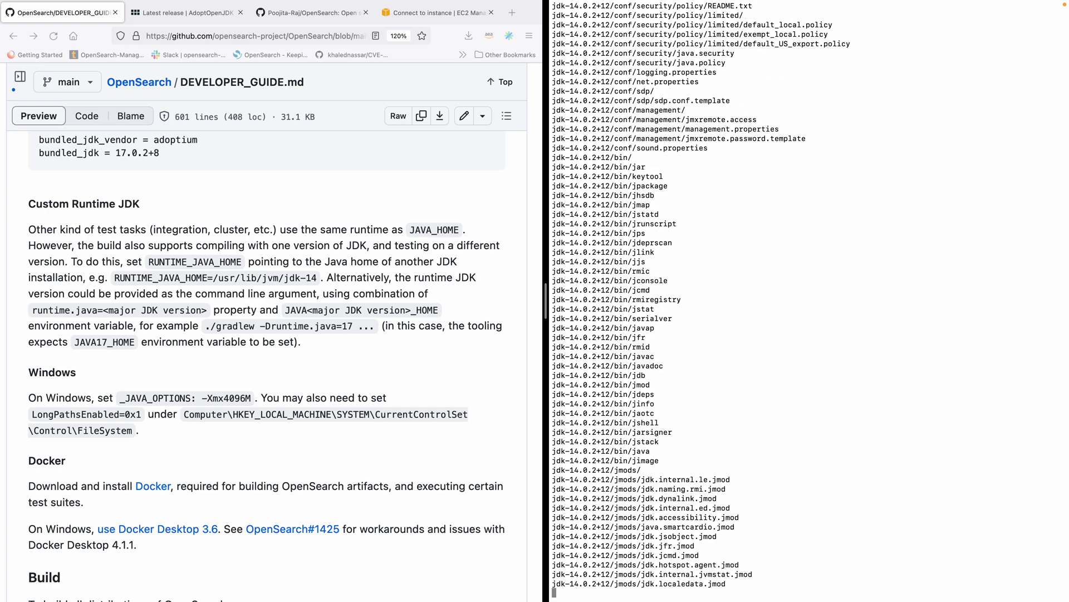
{"action": "scroll", "scroll_direction": "down", "scroll_amount": 3}
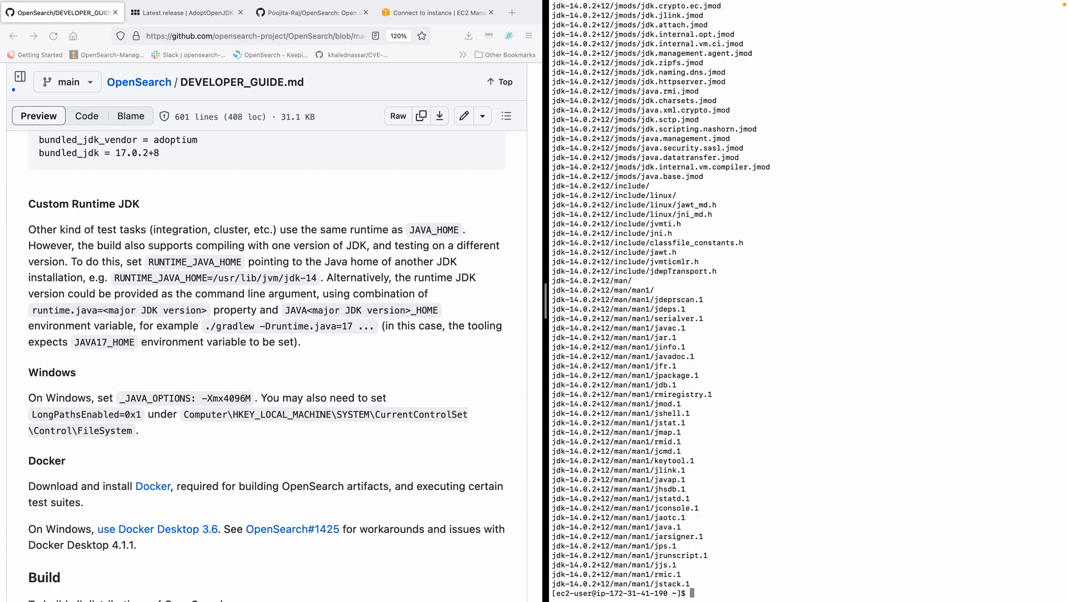
{"action": "type", "text": "pwd"}
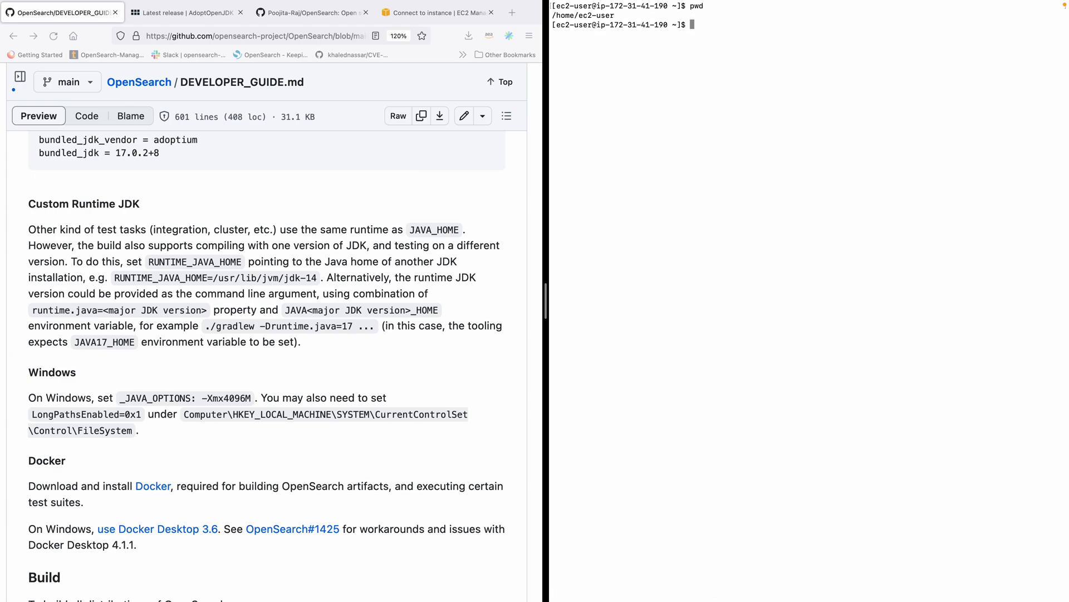
Step: Export JAVA14_HOME=/home/ec2-user/jdk-14.0.2+12 and check the Java variables with printenv
{"action": "type", "text": "ex"}
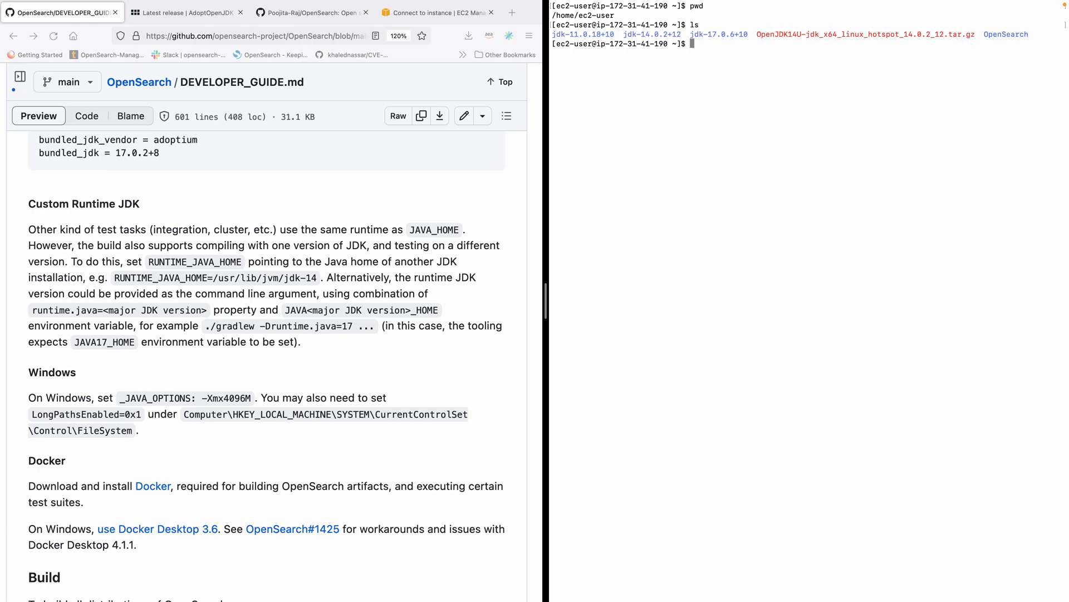
{"action": "type", "text": "export JAVA"}
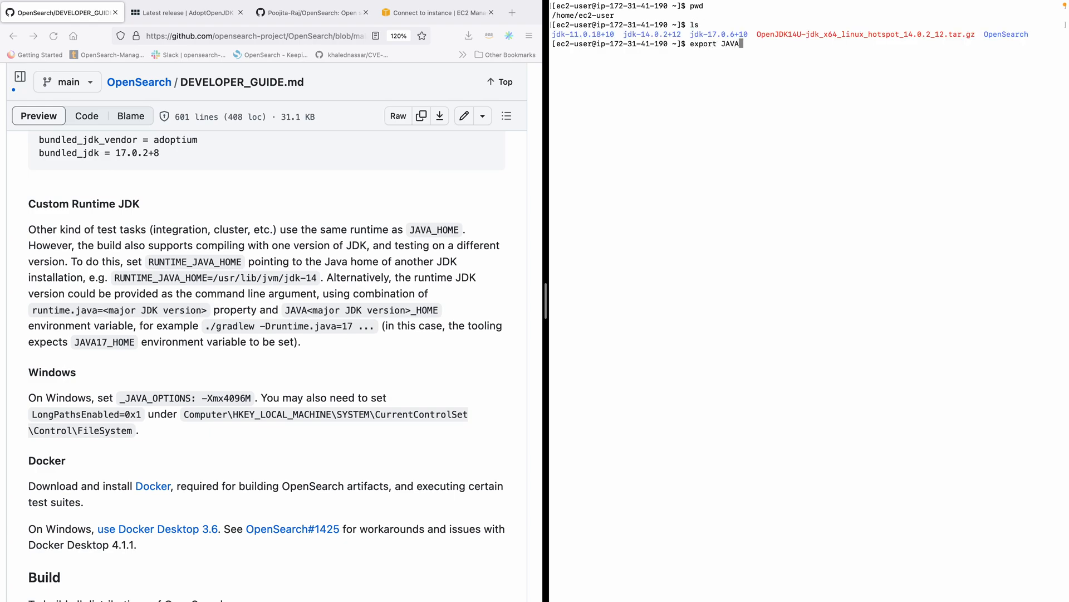
{"action": "type", "text": "14_HO"}
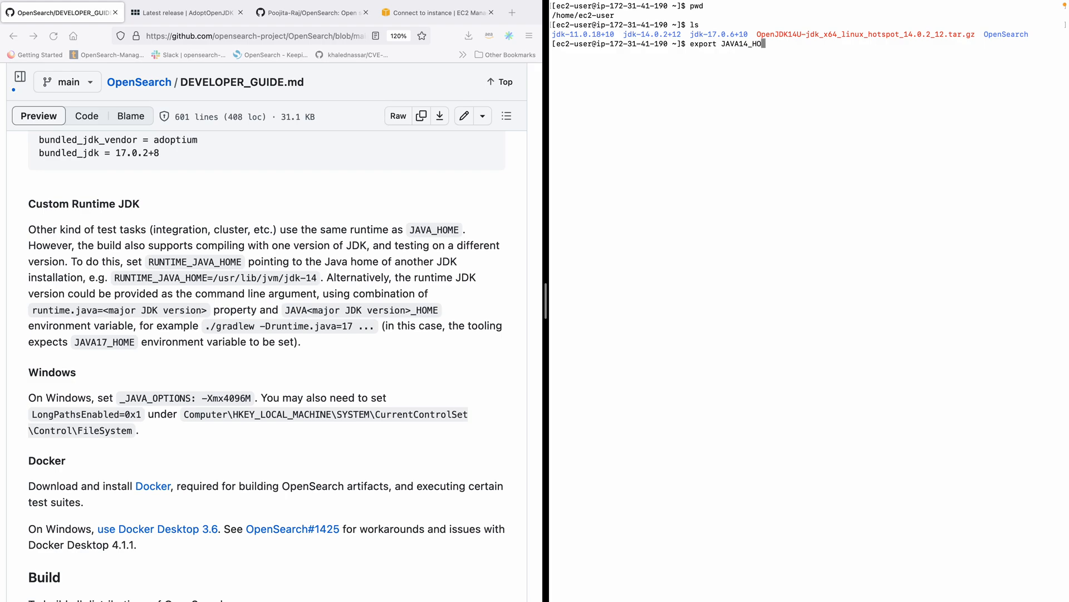
{"action": "type", "text": "ME="}
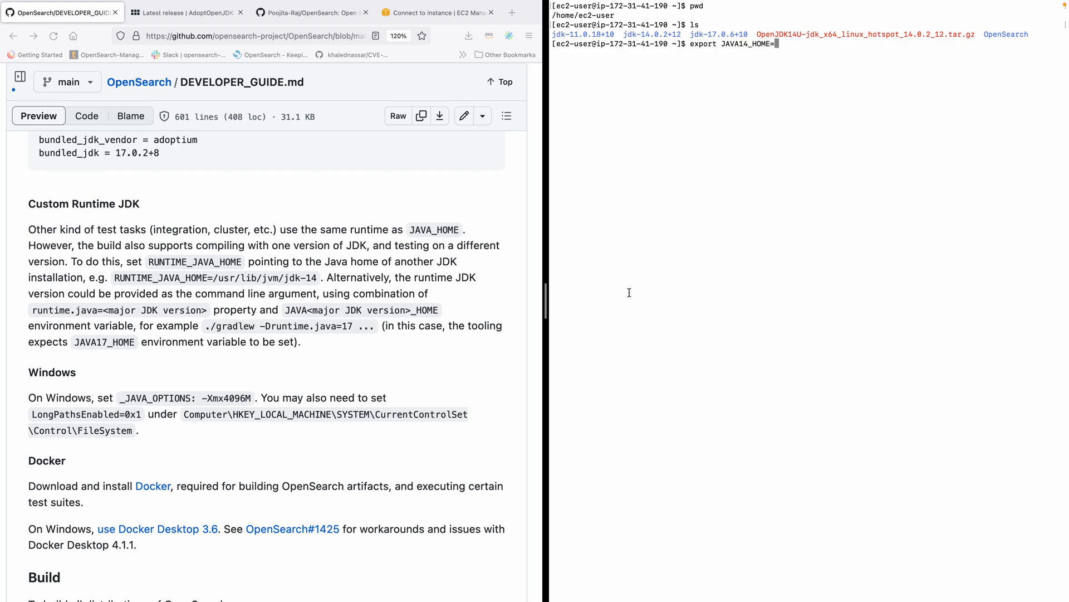
{"action": "type", "text": "/home/ec2-use"}
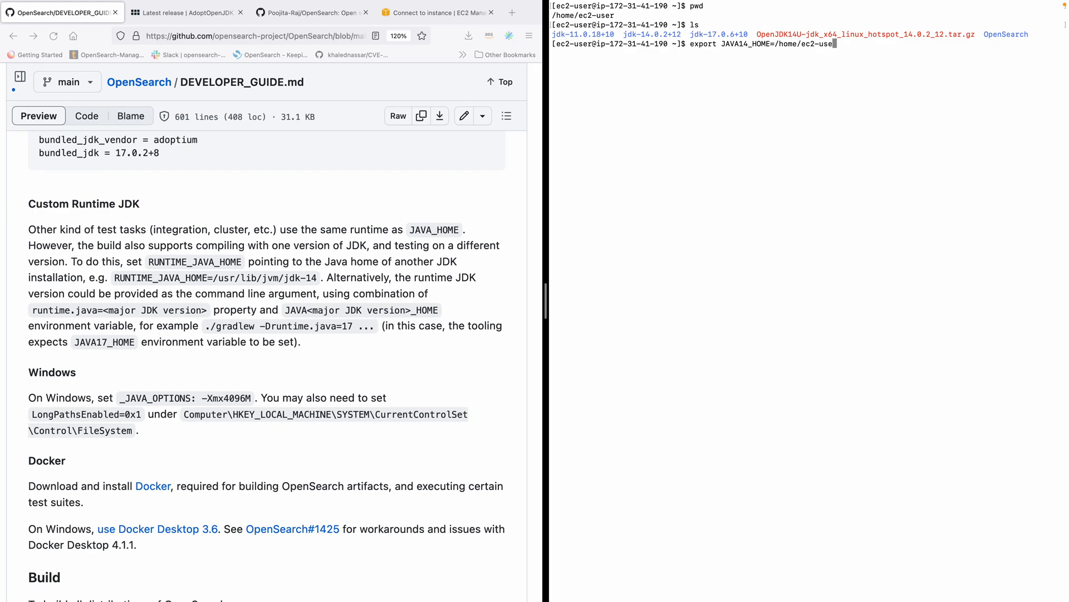
{"action": "type", "text": "/"}
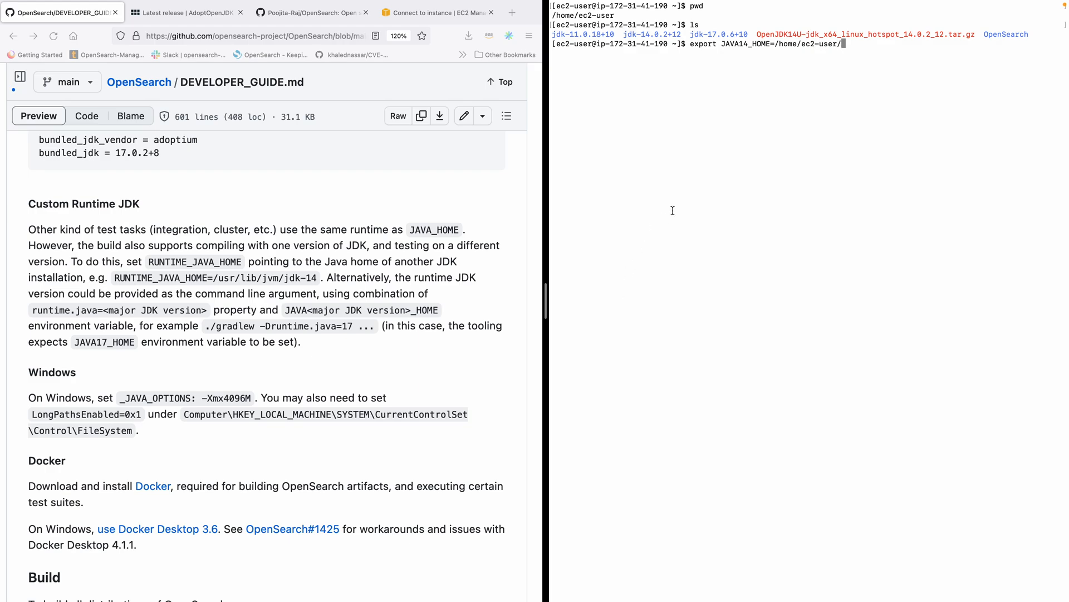
{"action": "double_click", "coordinate": [650, 34]}
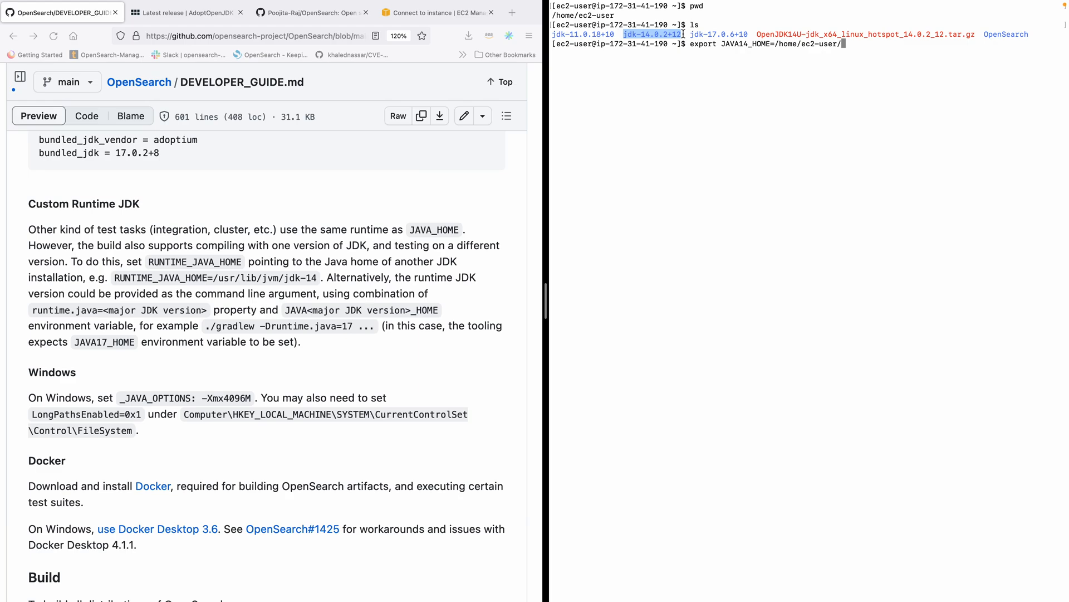
{"action": "type", "text": "jdk-14.0.2+12"}
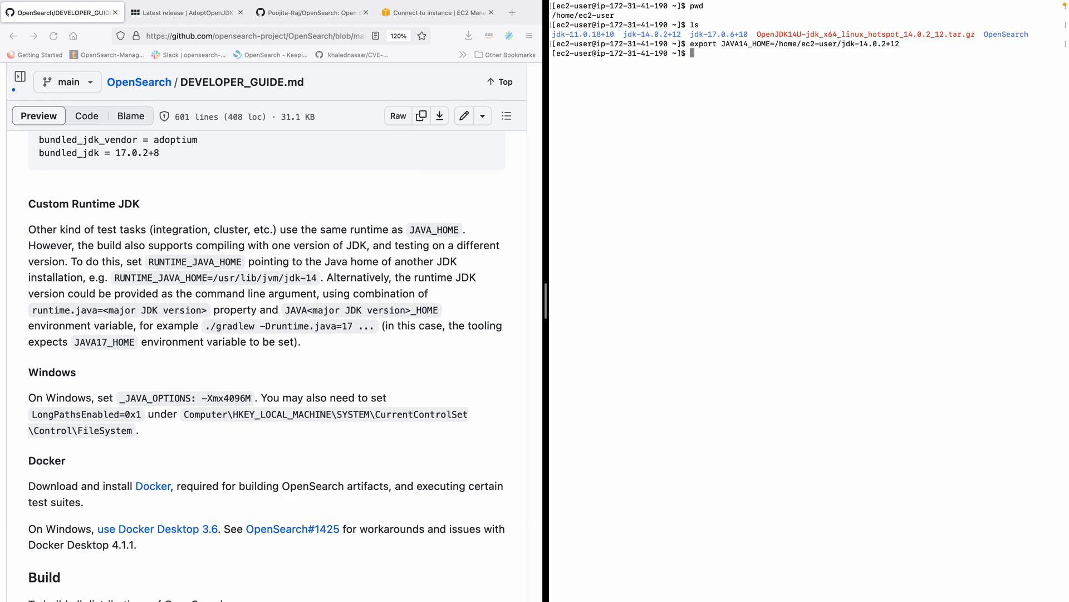
{"action": "type", "text": "printenv"}
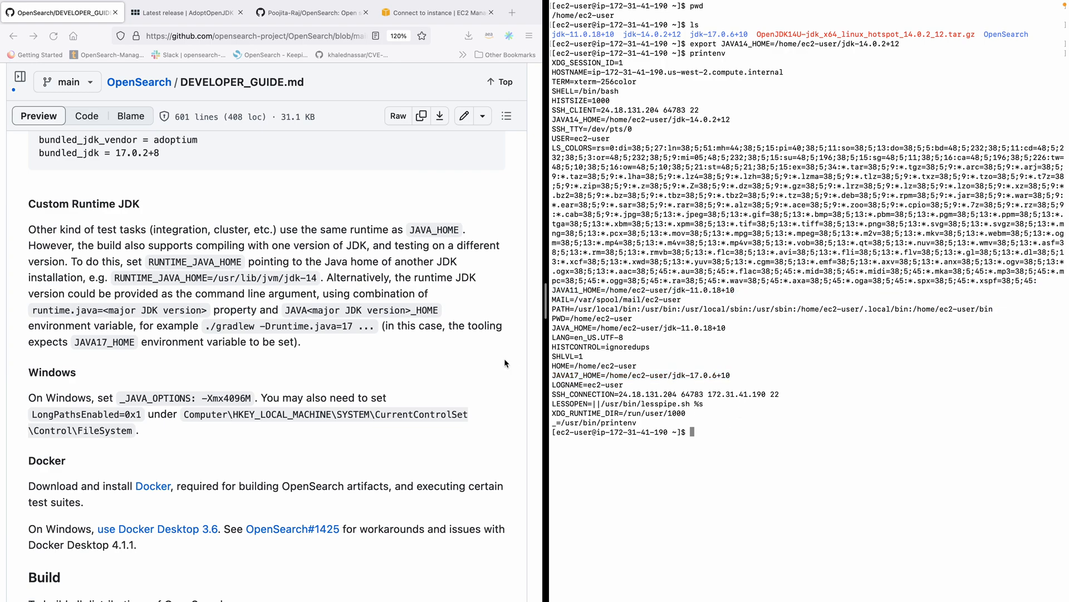
Step: Scroll the developer guide down to its Build and Run Tests sections
{"action": "scroll", "scroll_direction": "down", "scroll_amount": 3}
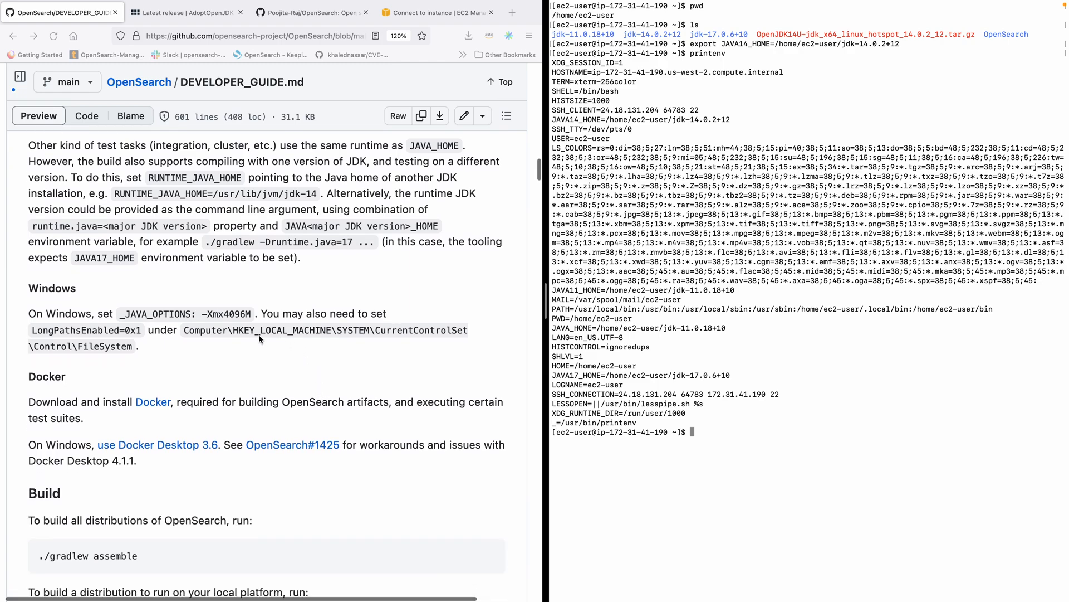
{"action": "mouse_move", "coordinate": [135, 327]}
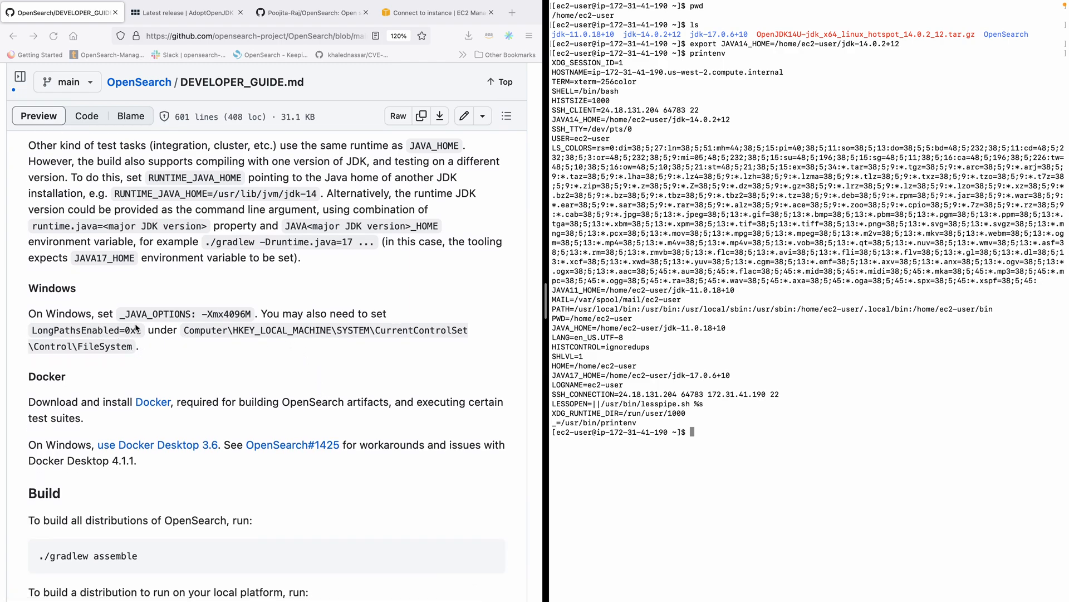
{"action": "scroll", "scroll_direction": "down", "scroll_amount": 3}
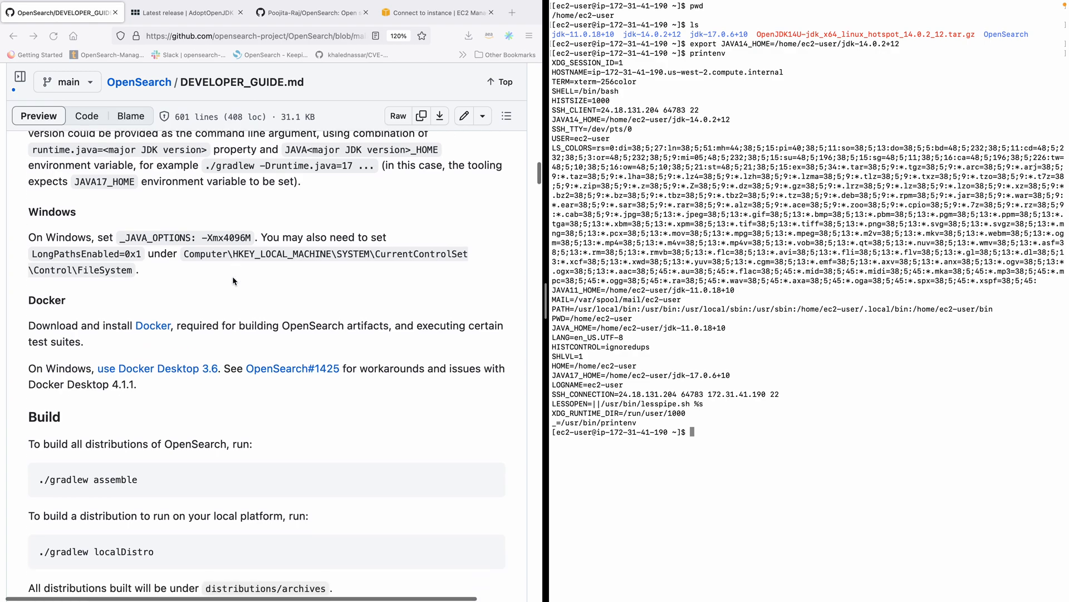
{"action": "scroll", "scroll_direction": "down", "scroll_amount": 3}
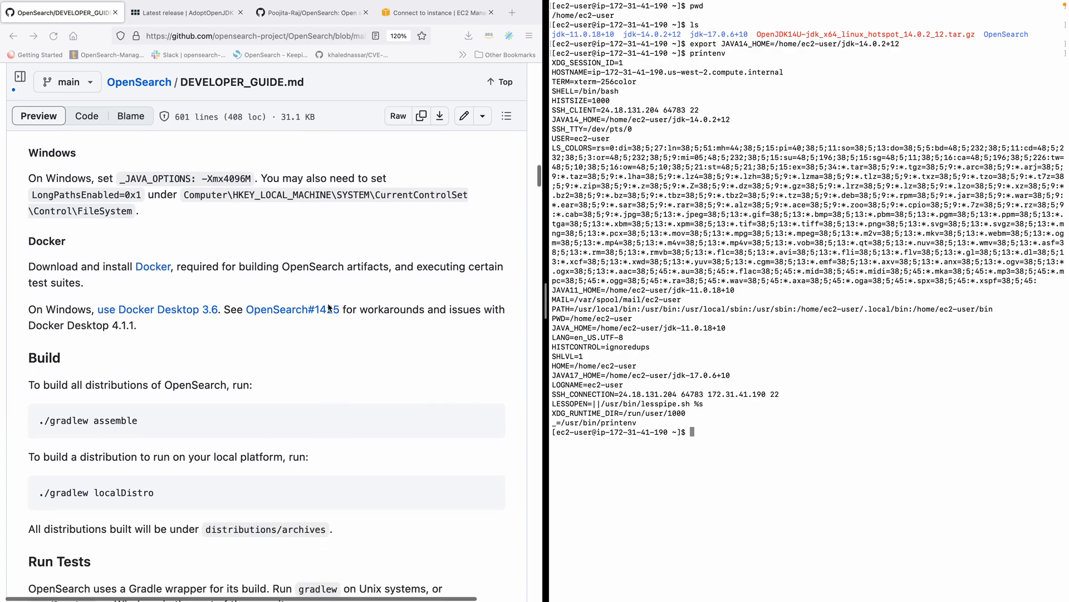
{"action": "scroll", "scroll_direction": "down", "scroll_amount": 3}
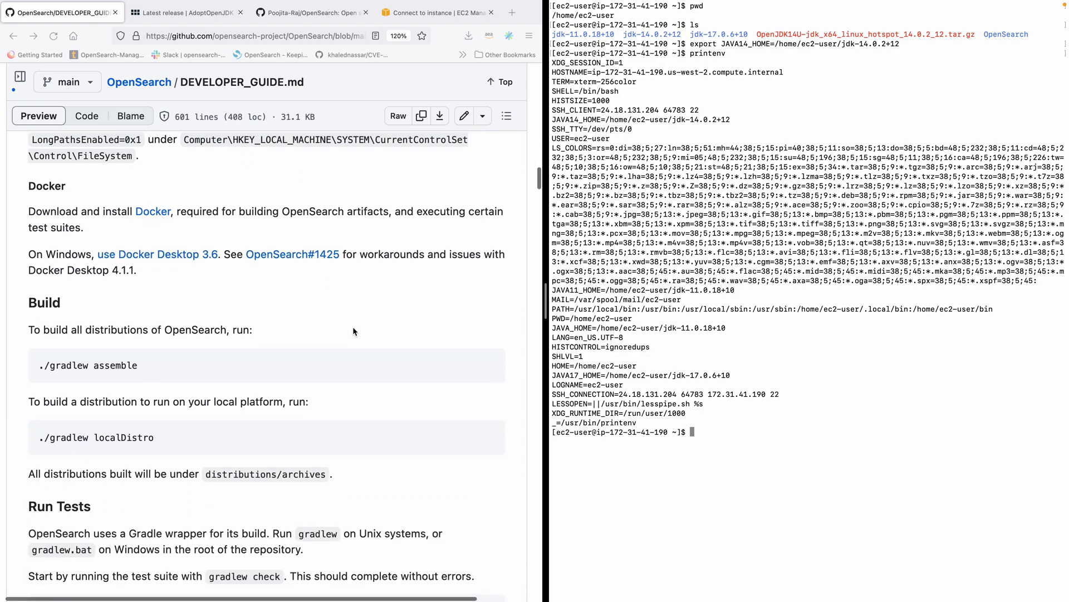
{"action": "mouse_move", "coordinate": [438, 323]}
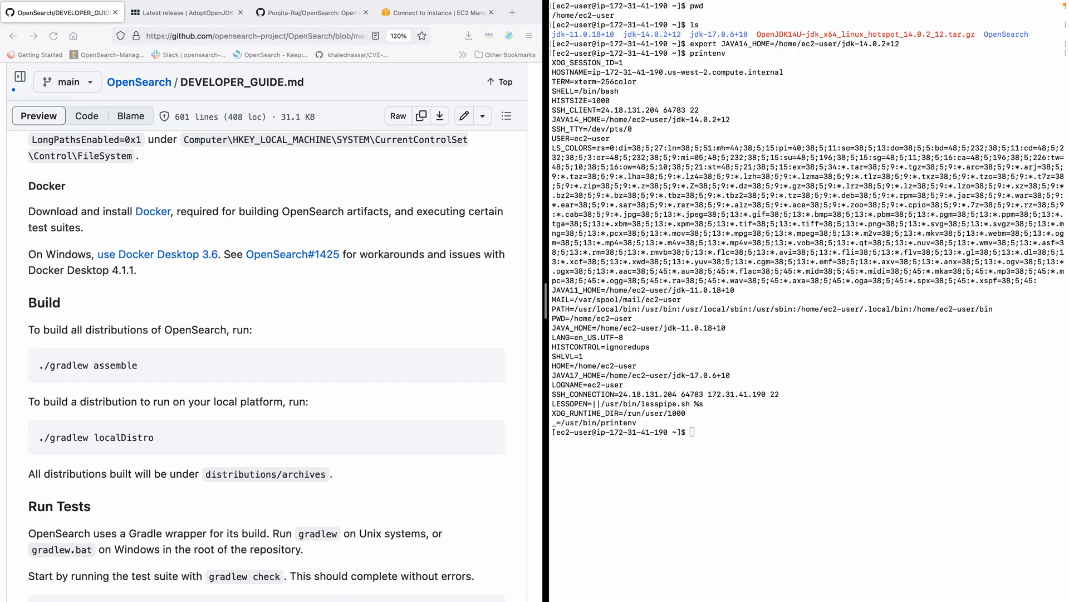
{"action": "mouse_move", "coordinate": [821, 452]}
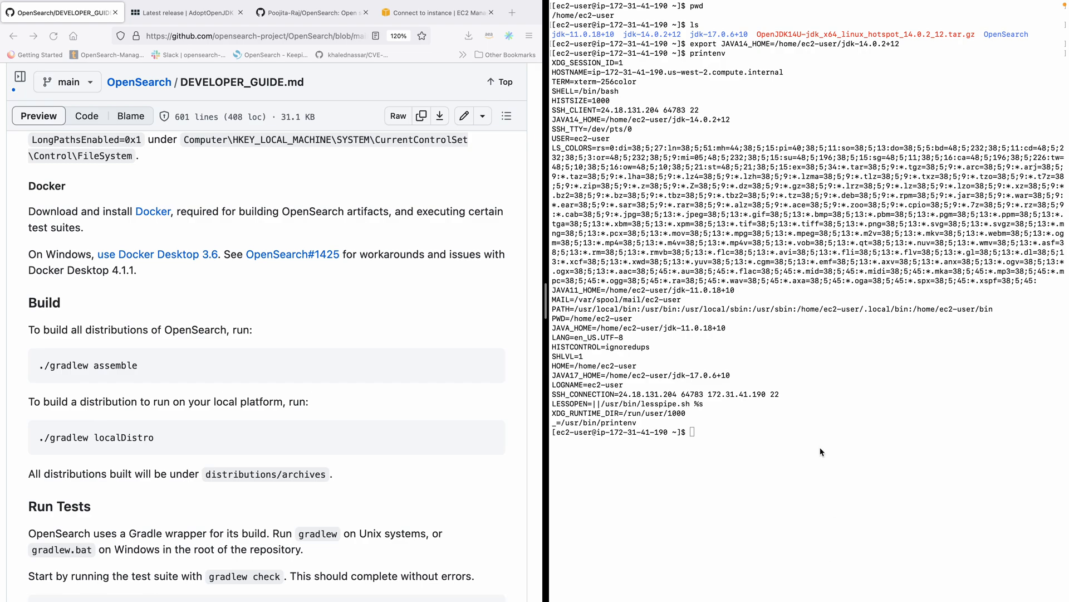
Step: Install Docker 20.10.17 with sudo yum install docker and confirm it with docker --version
{"action": "type", "text": "sudo"}
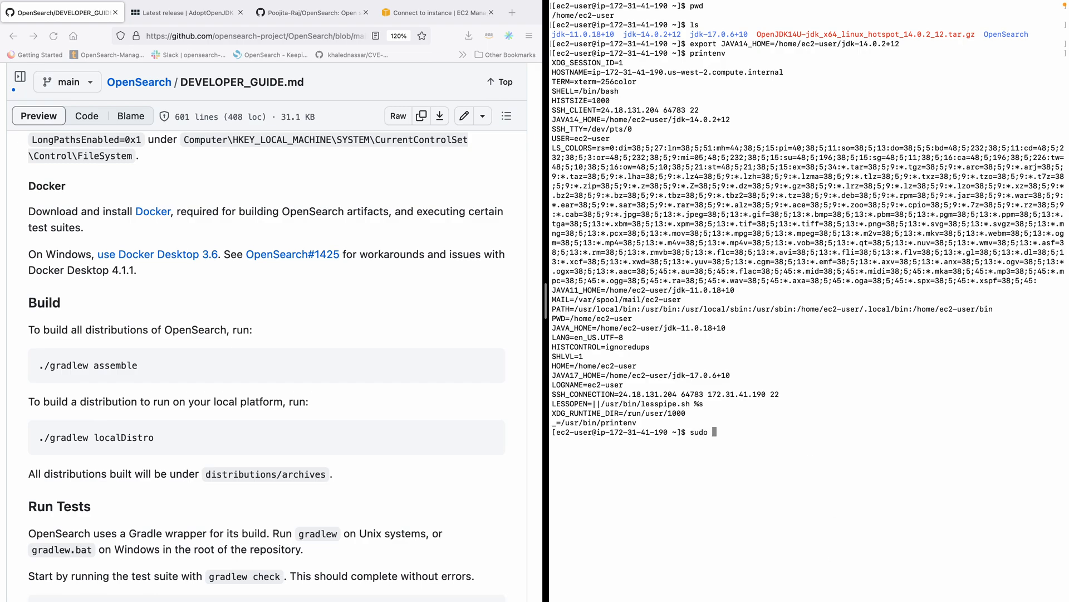
{"action": "type", "text": "yum install docker"}
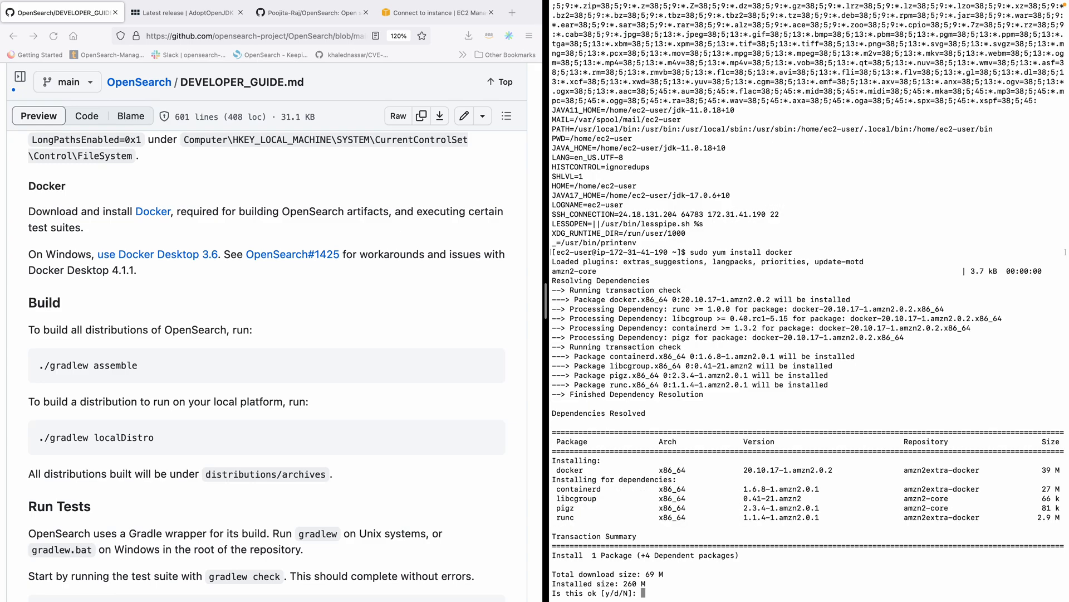
{"action": "type", "text": "y"}
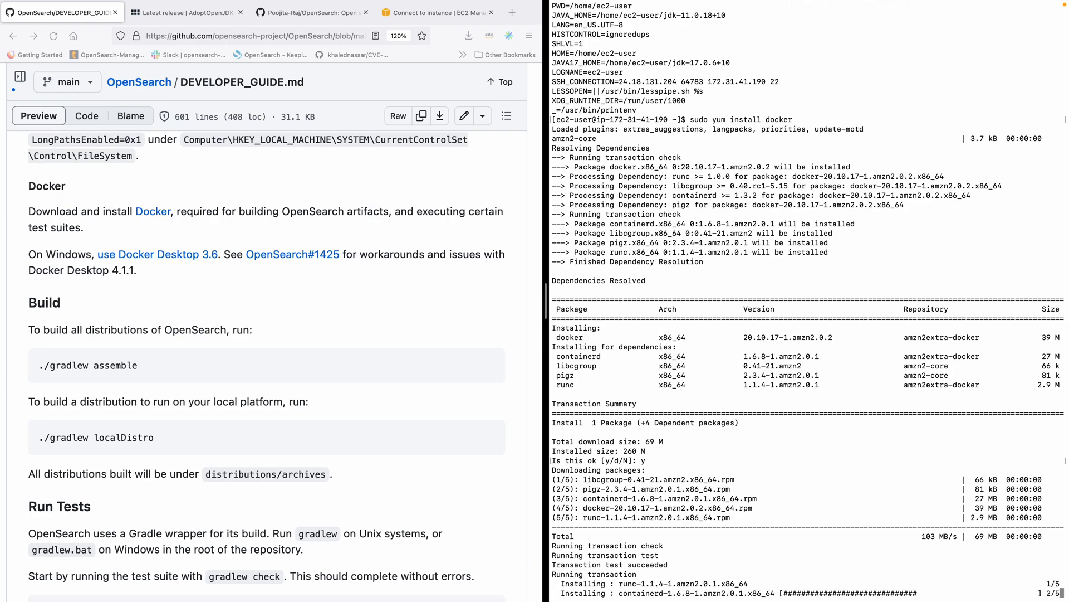
{"action": "scroll", "scroll_direction": "down", "scroll_amount": 3}
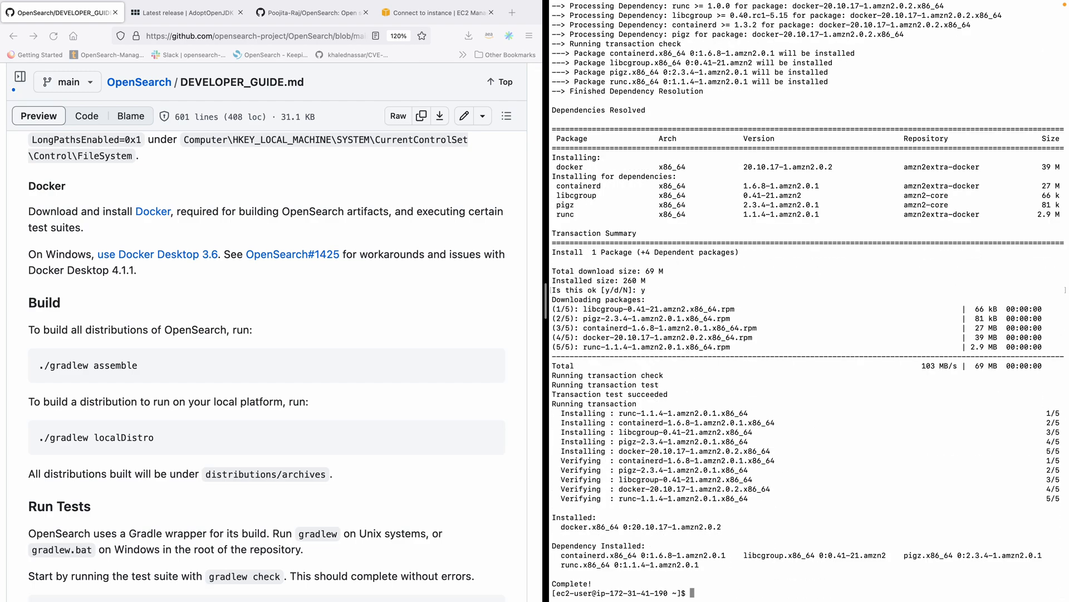
{"action": "mouse_move", "coordinate": [690, 519]}
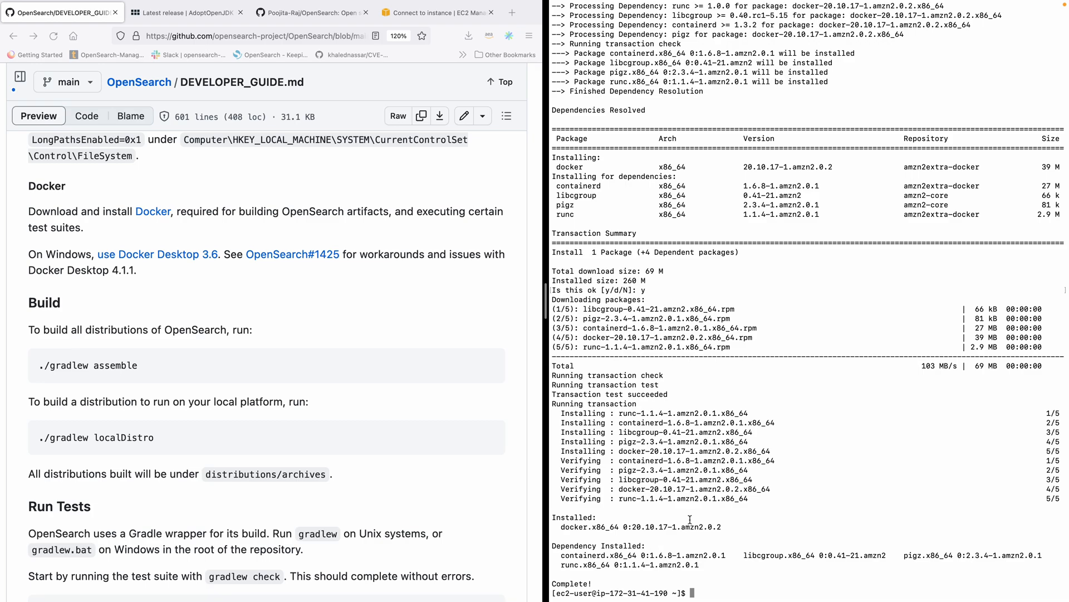
{"action": "type", "text": "docker --version"}
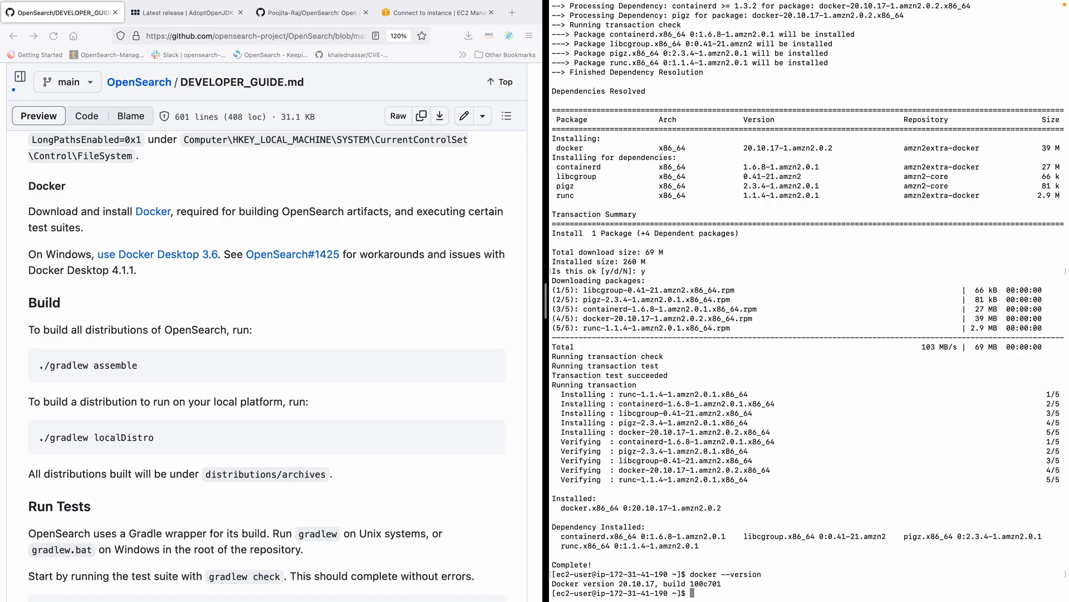
{"action": "type", "text": "cl"}
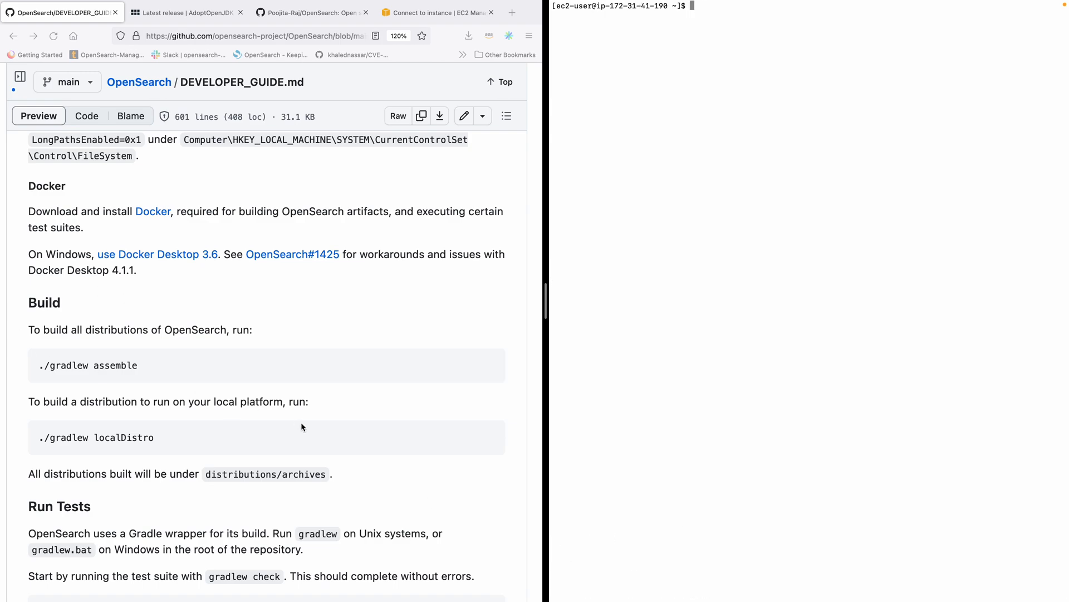
Step: Change into the OpenSearch source folder and list its contents
{"action": "scroll", "scroll_direction": "down", "scroll_amount": 3}
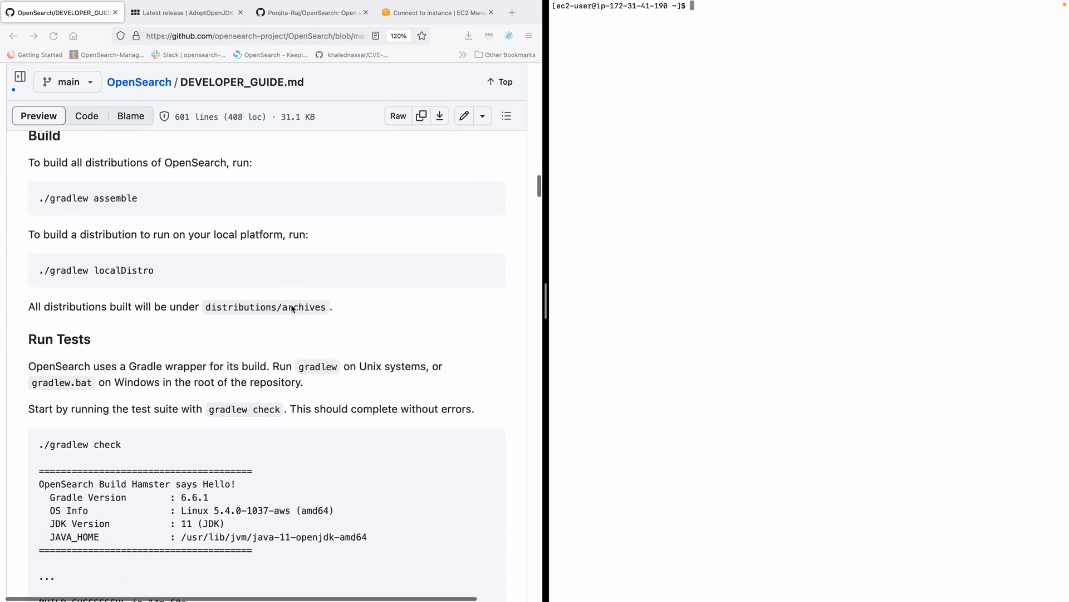
{"action": "scroll", "scroll_direction": "up", "scroll_amount": 3}
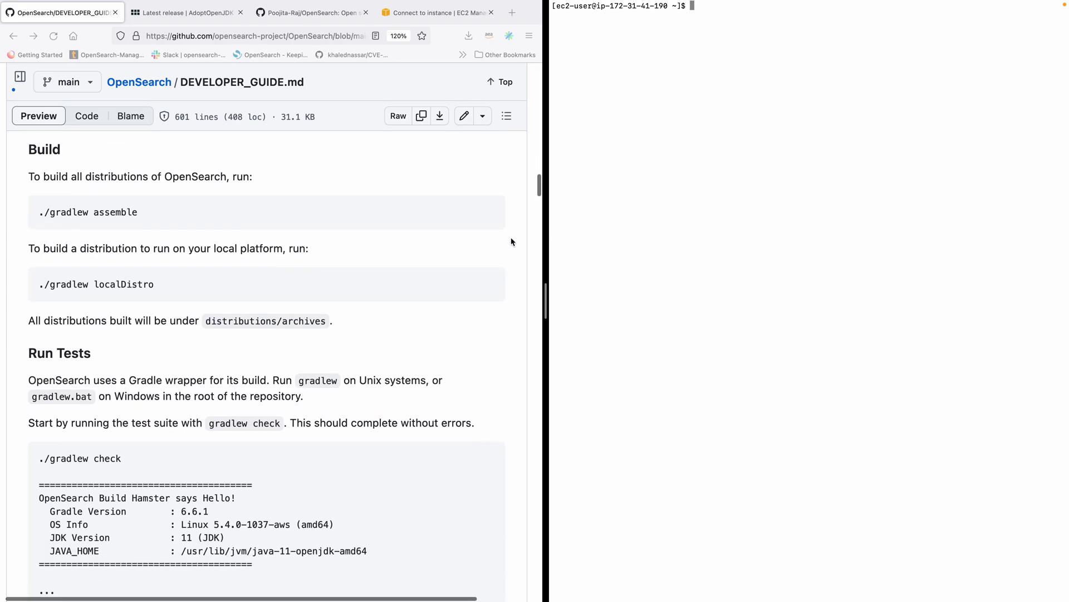
{"action": "type", "text": "ls"}
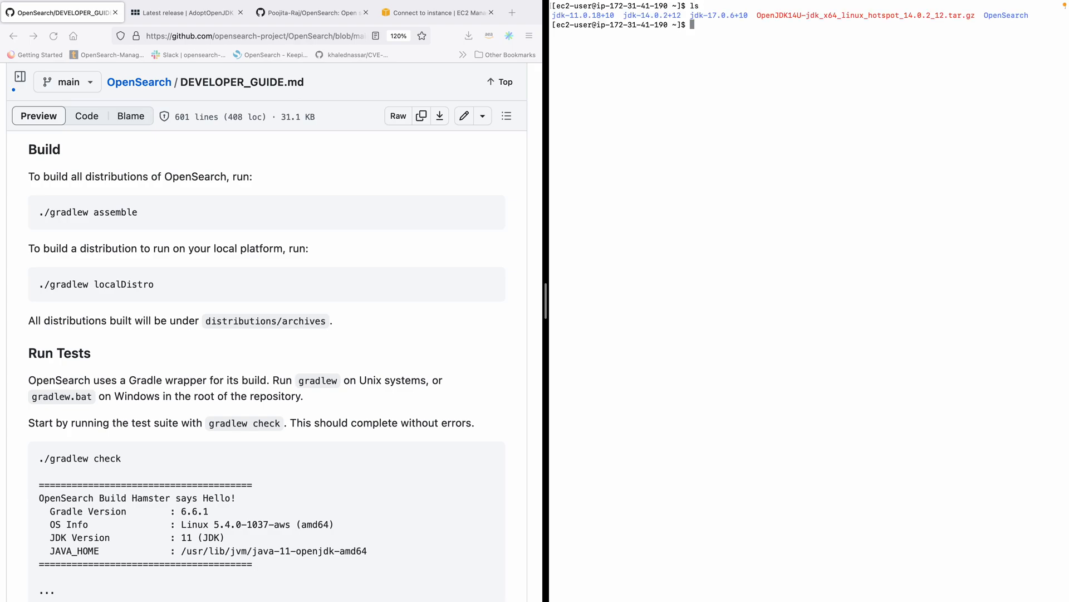
{"action": "type", "text": "cd OpenSearch/"}
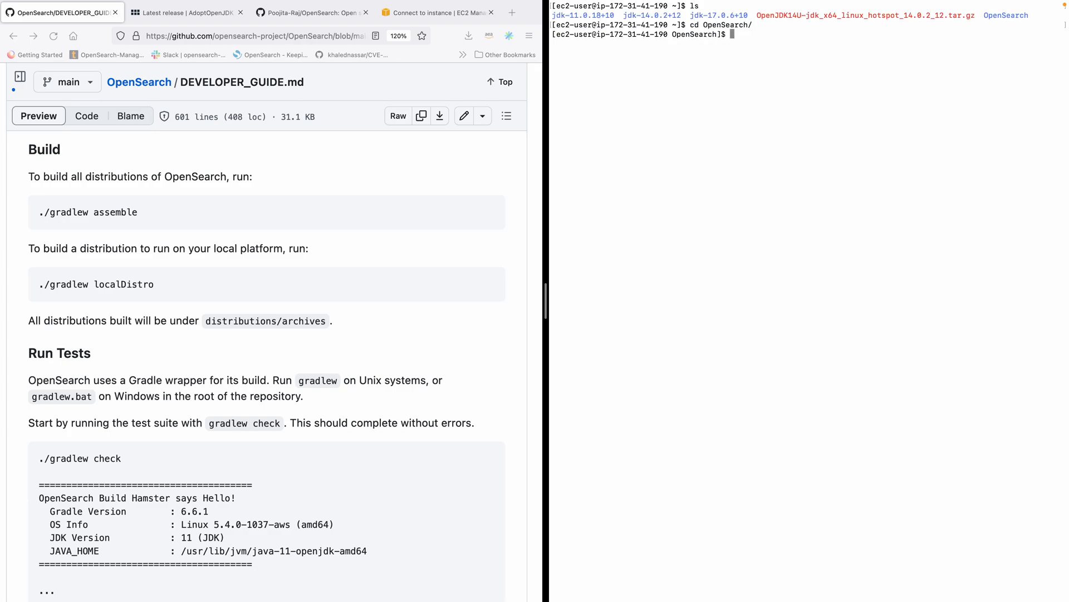
{"action": "type", "text": "ls"}
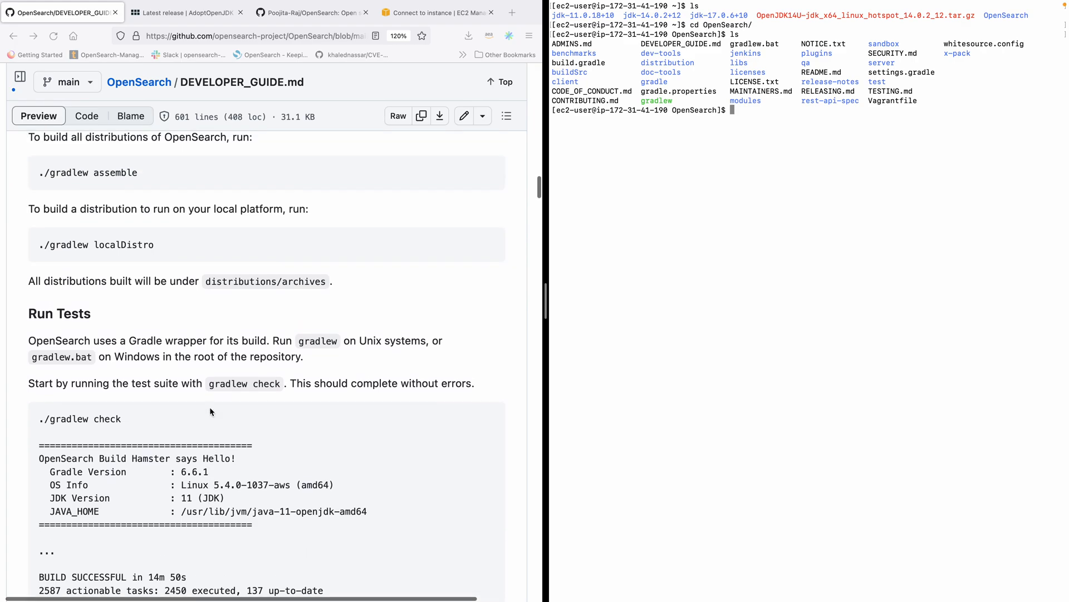
{"action": "mouse_move", "coordinate": [317, 176]}
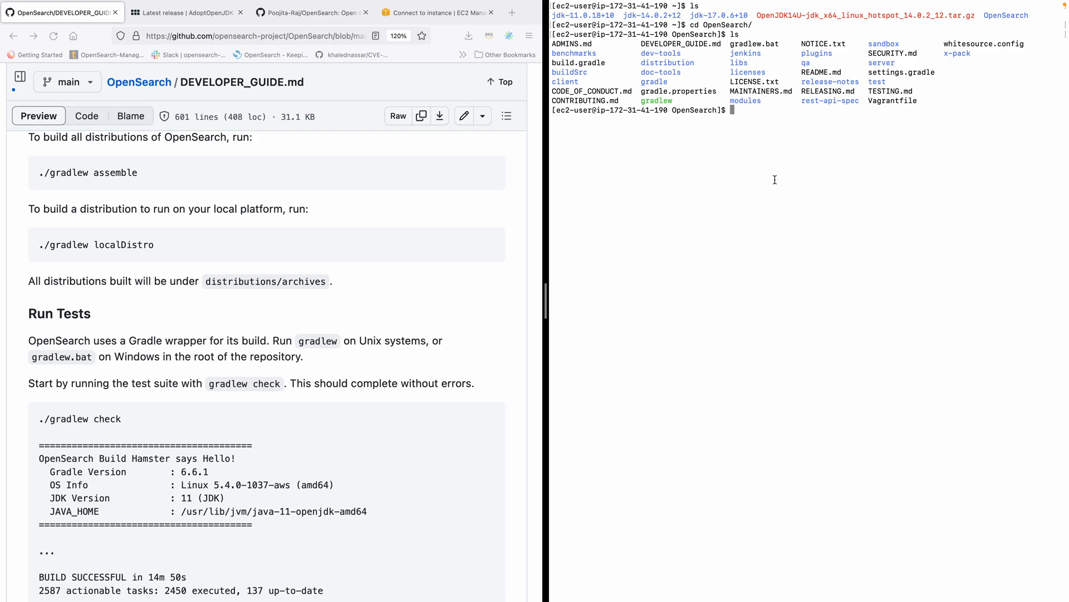
Step: Run ./gradlew assemble until it fetches Gradle 7.4.2, then abort it with Ctrl+C
{"action": "type", "text": "."}
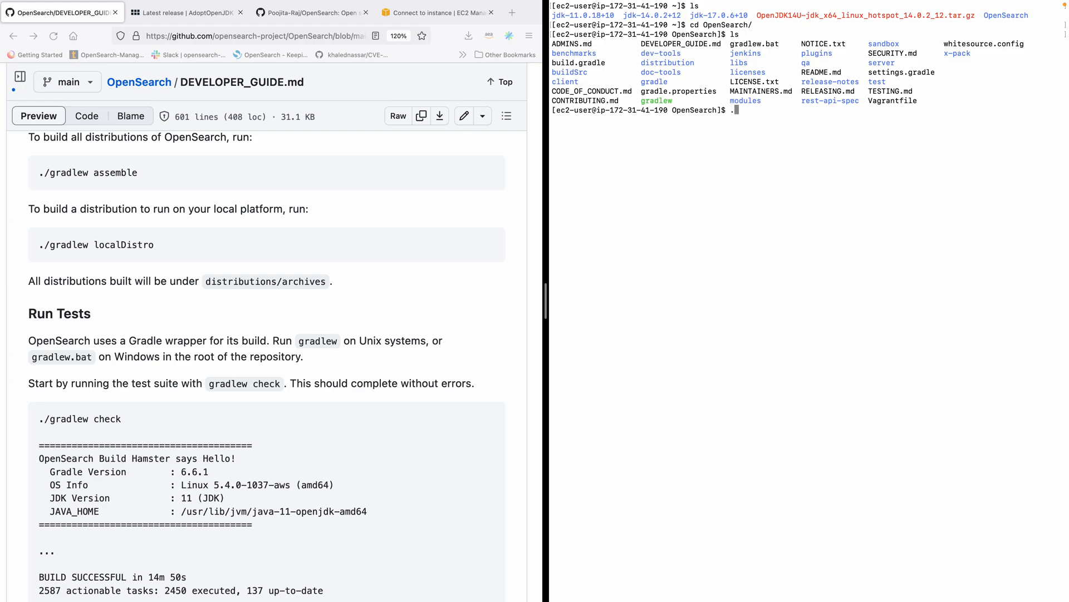
{"action": "type", "text": "./gradlew"}
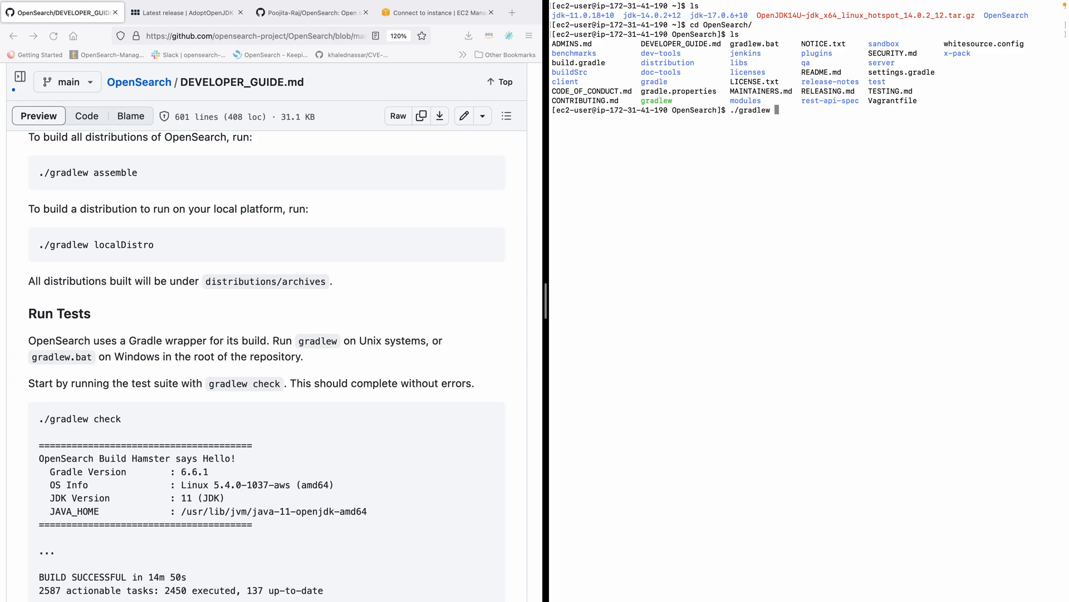
{"action": "type", "text": "assemble"}
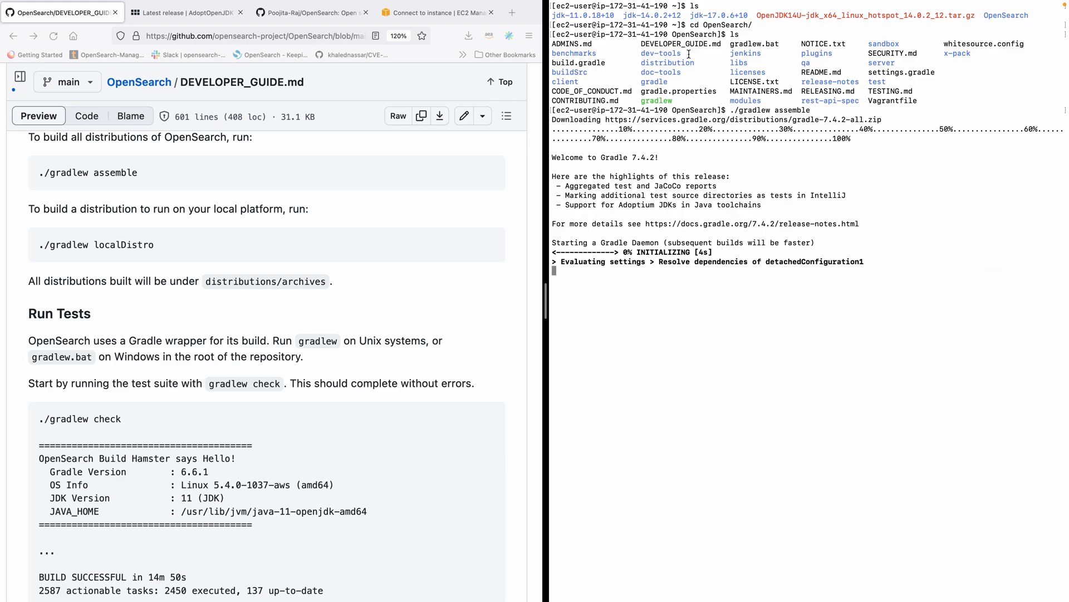
{"action": "double_click", "coordinate": [667, 62]}
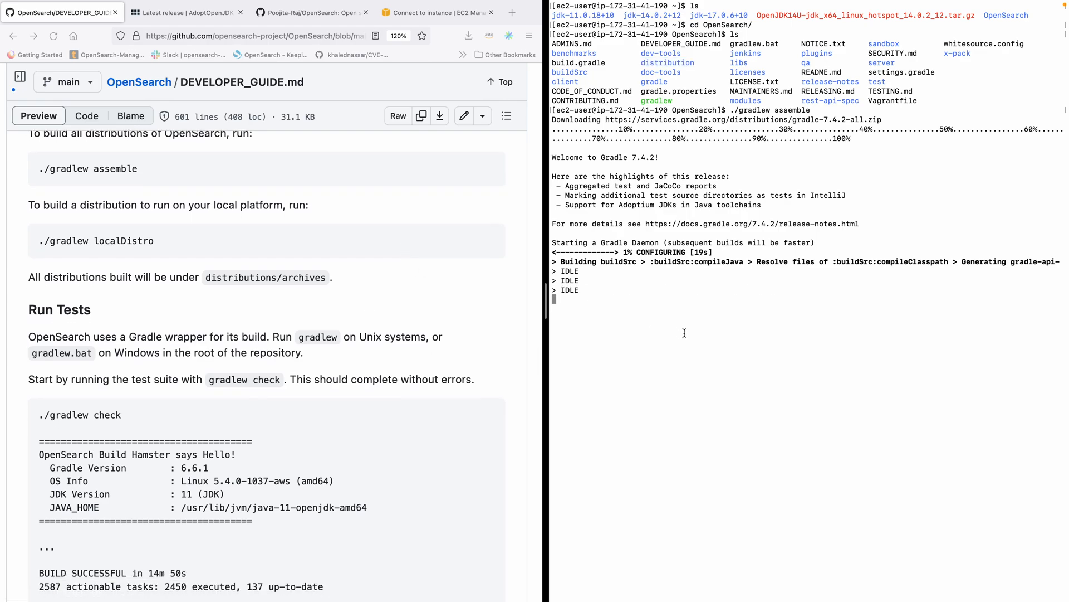
{"action": "key", "text": "ctrl+c"}
{"action": "type", "text": "ls"}
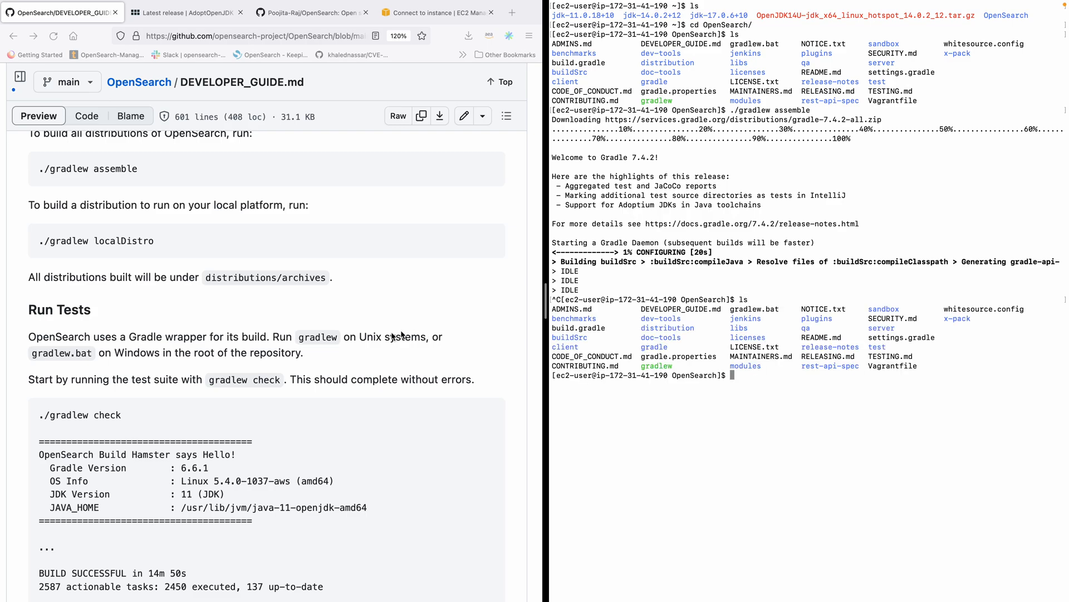
Step: Scroll DEVELOPER_GUIDE.md past Run Tests to the gradlew run and curl localhost:9200 instructions
{"action": "scroll", "scroll_direction": "down", "scroll_amount": 3}
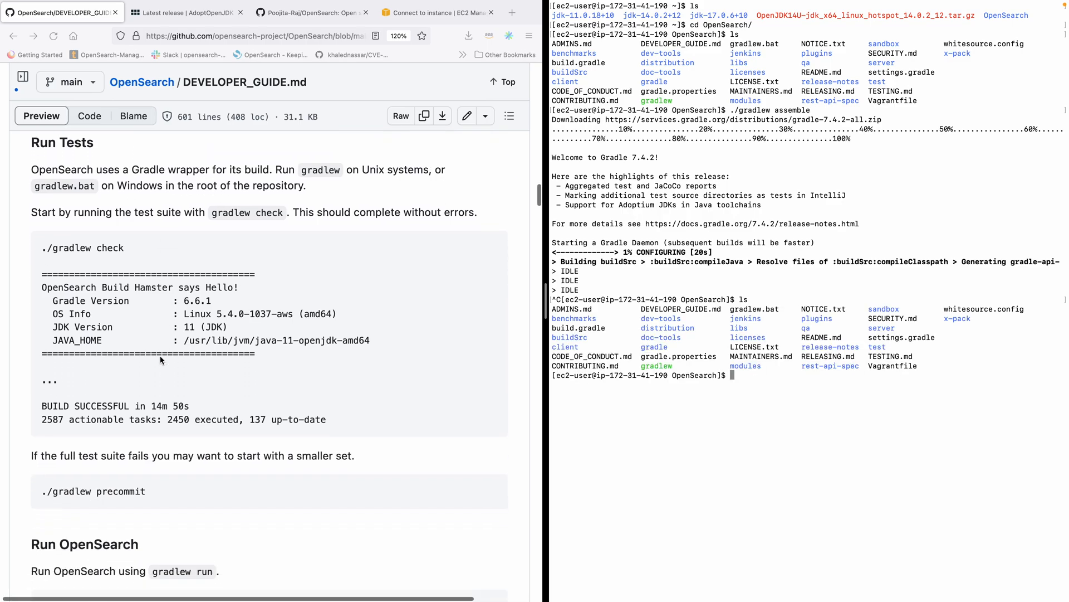
{"action": "scroll", "scroll_direction": "down", "scroll_amount": 3}
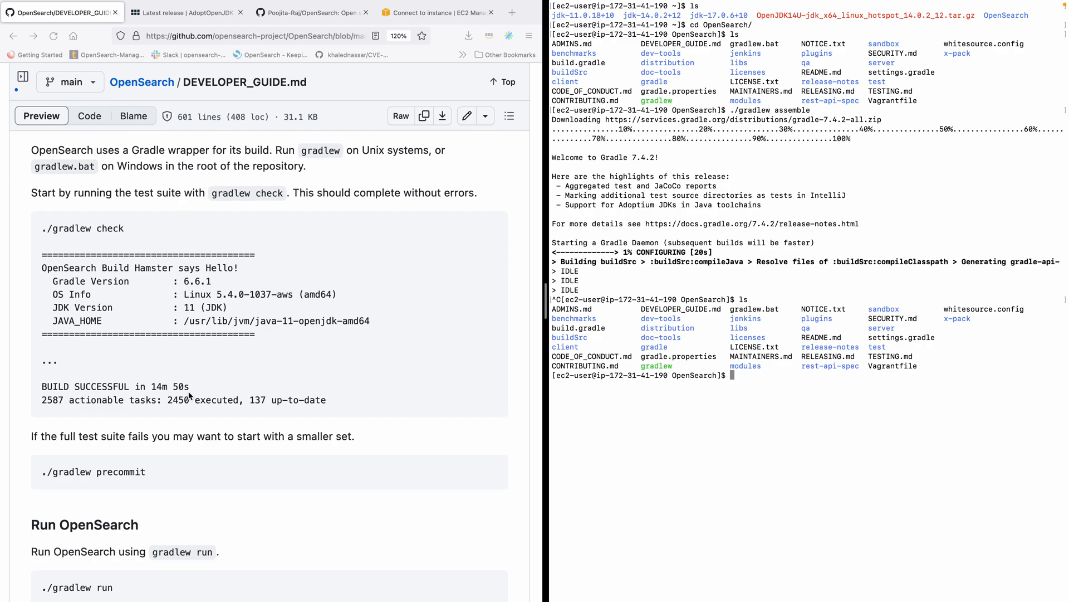
{"action": "scroll", "scroll_direction": "down", "scroll_amount": 3}
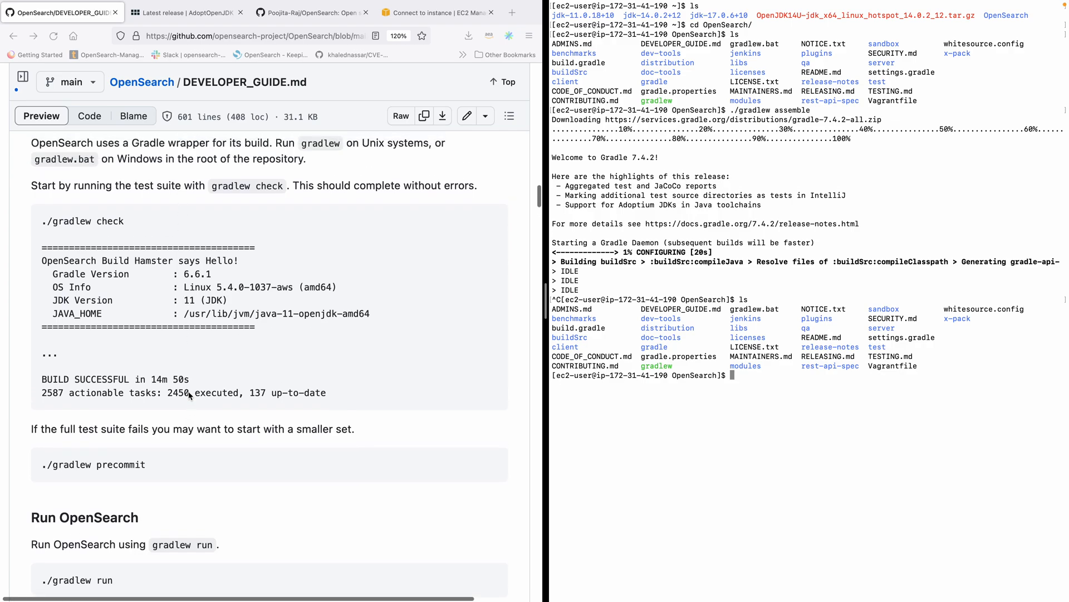
{"action": "scroll", "scroll_direction": "down", "scroll_amount": 3}
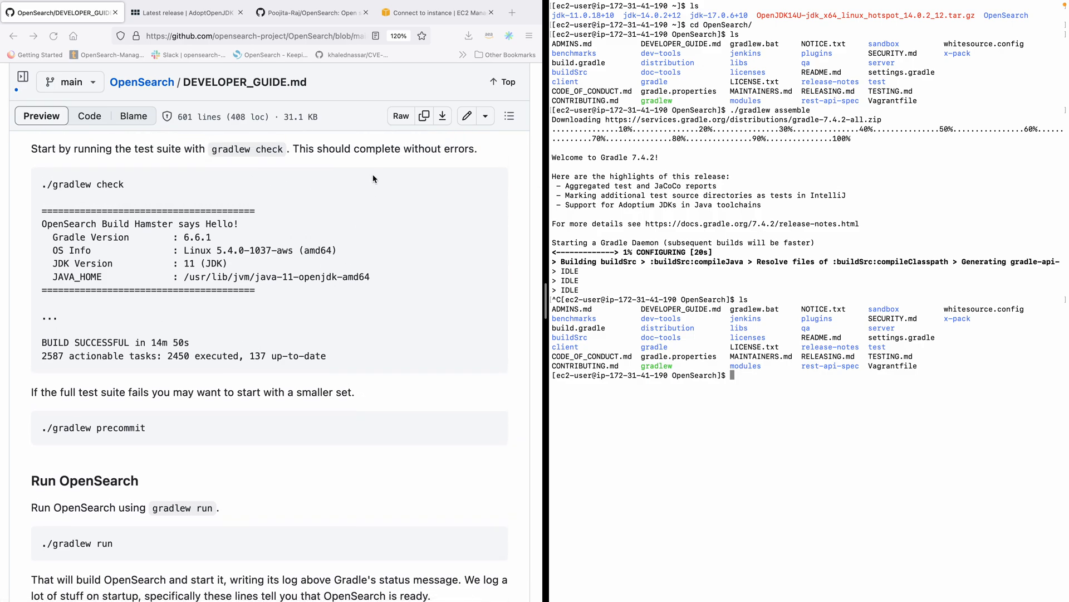
{"action": "scroll", "scroll_direction": "down", "scroll_amount": 3}
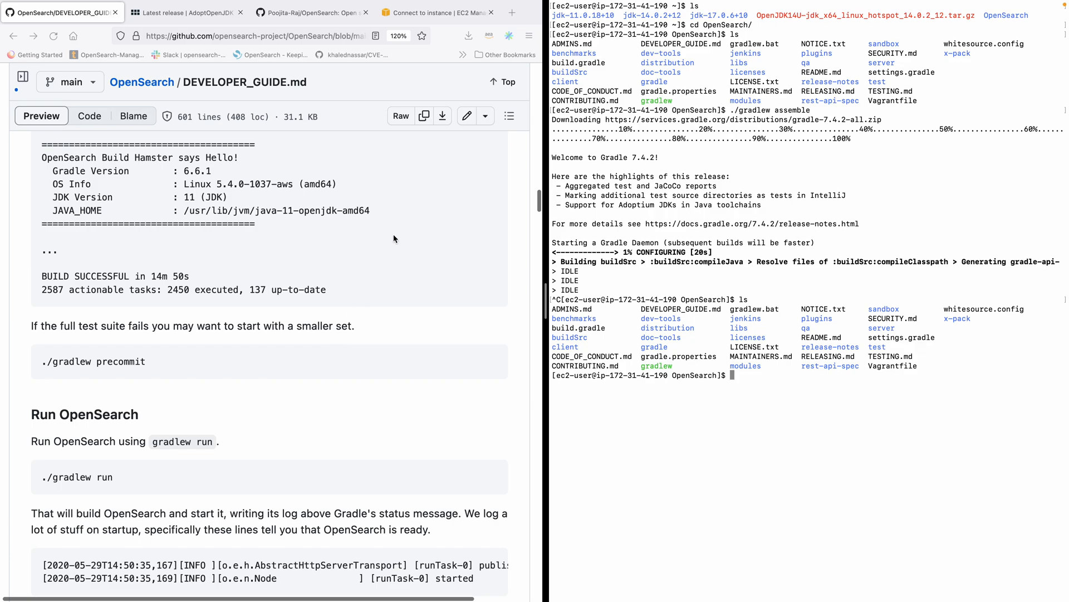
{"action": "scroll", "scroll_direction": "down", "scroll_amount": 3}
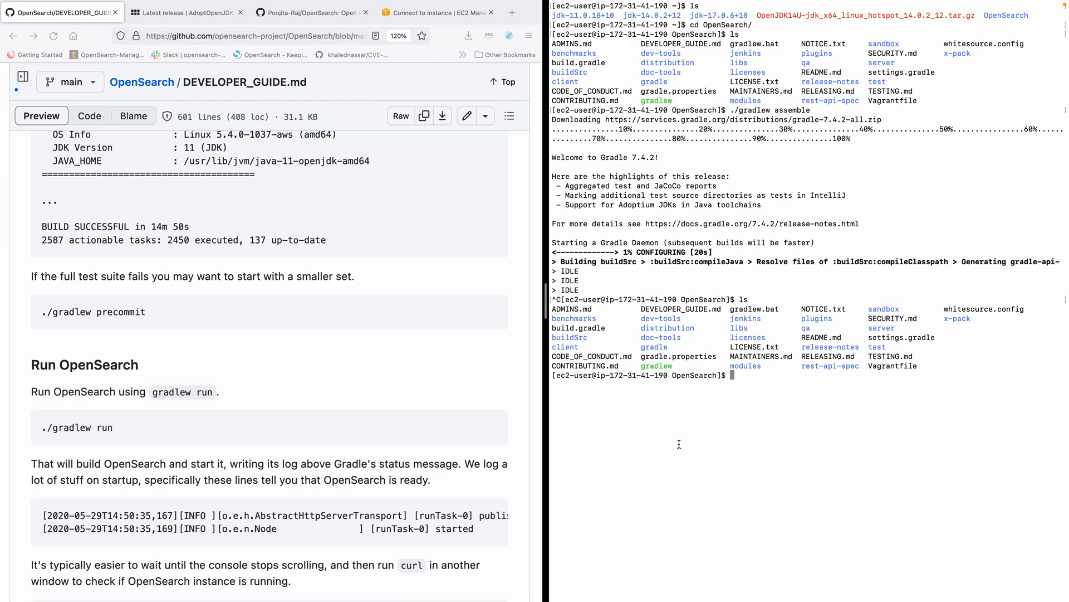
Step: Start ./gradlew precommit and scroll the guide to the curl localhost:9200 check
{"action": "type", "text": "./gradlew"}
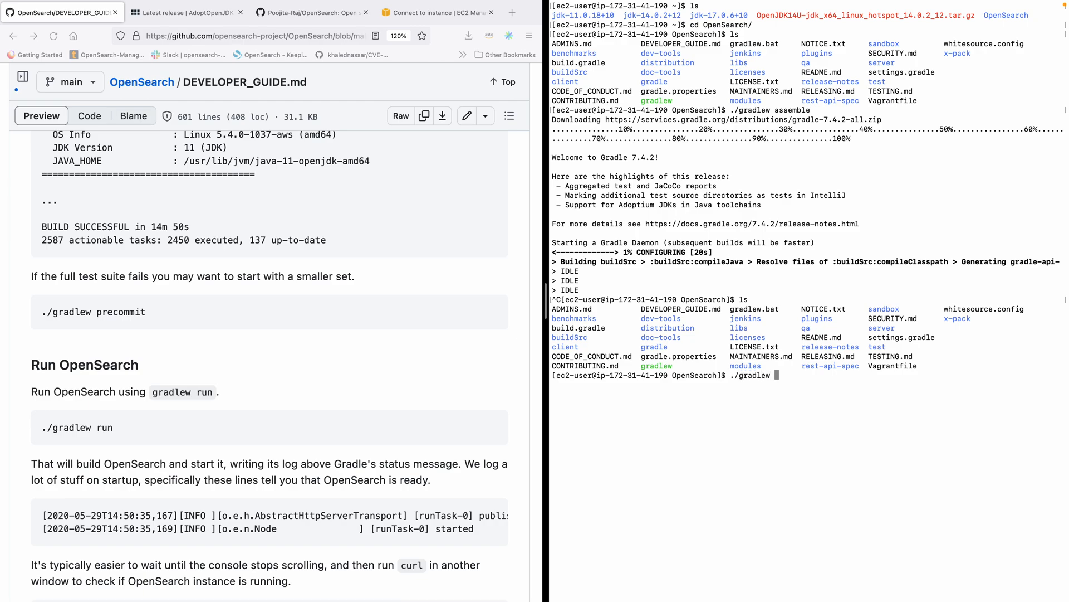
{"action": "type", "text": "precommit"}
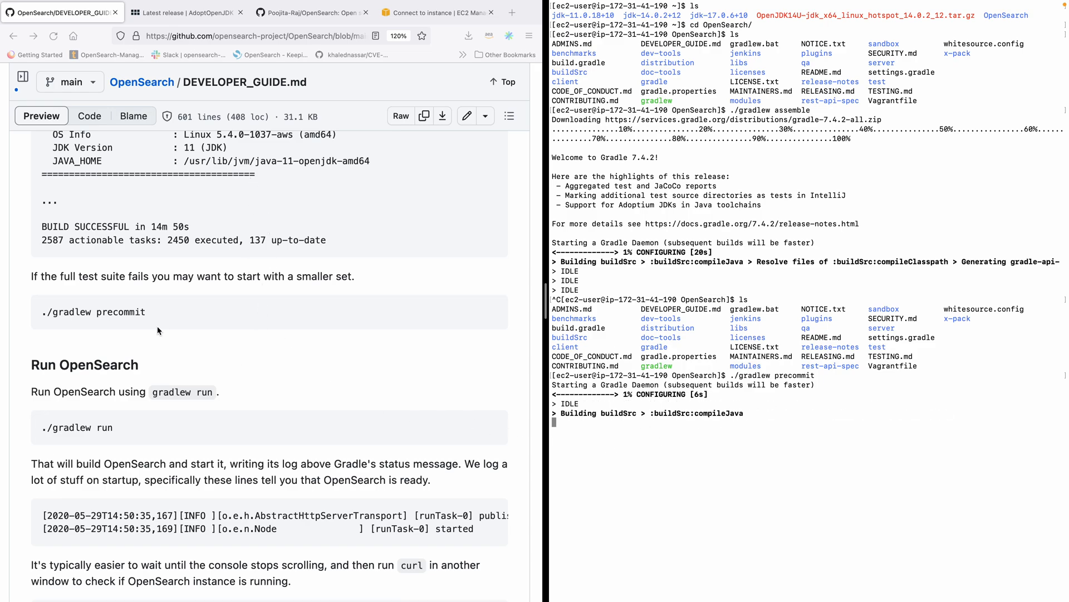
{"action": "scroll", "scroll_direction": "down", "scroll_amount": 3}
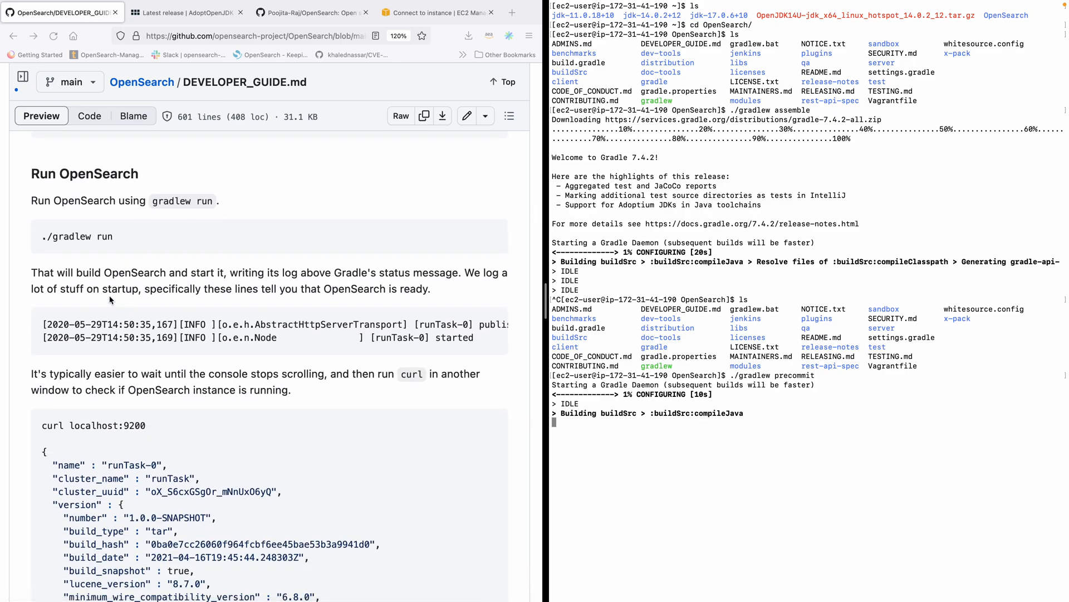
{"action": "scroll", "scroll_direction": "down", "scroll_amount": 3}
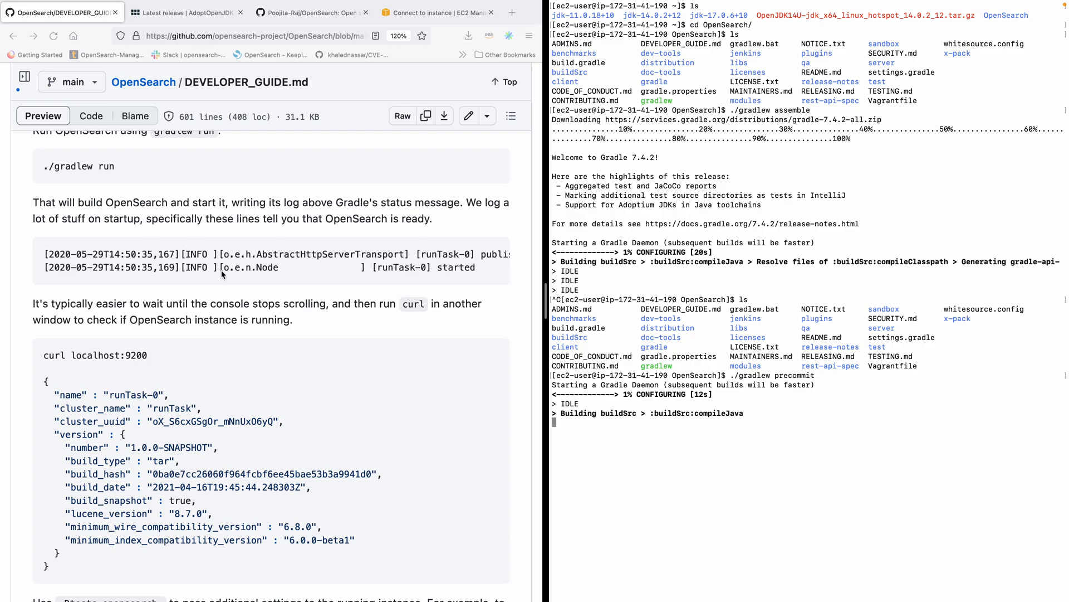
{"action": "scroll", "scroll_direction": "down", "scroll_amount": 3}
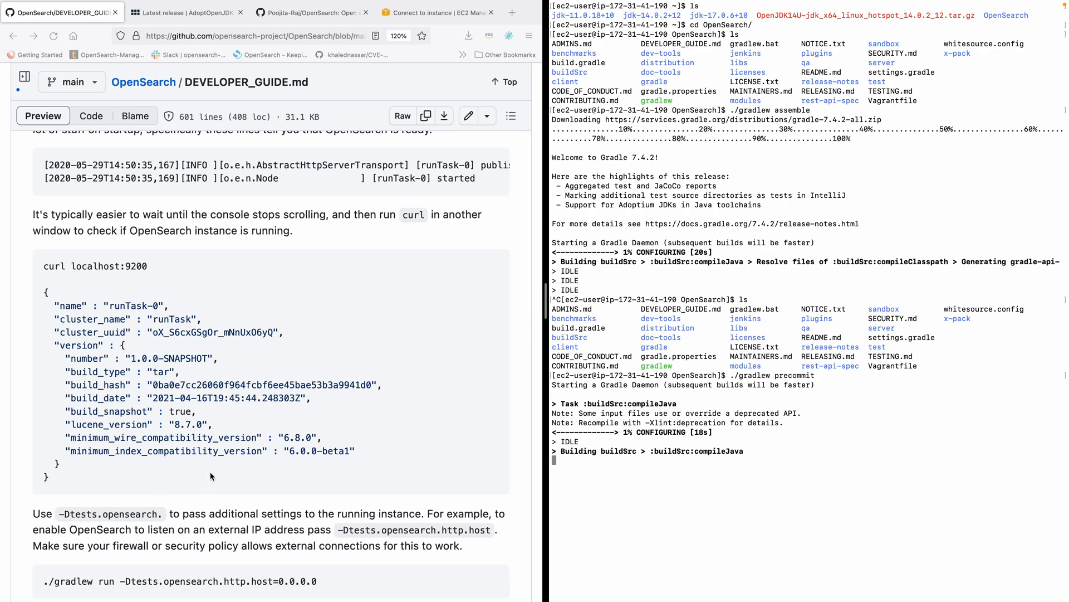
{"action": "mouse_move", "coordinate": [77, 272]}
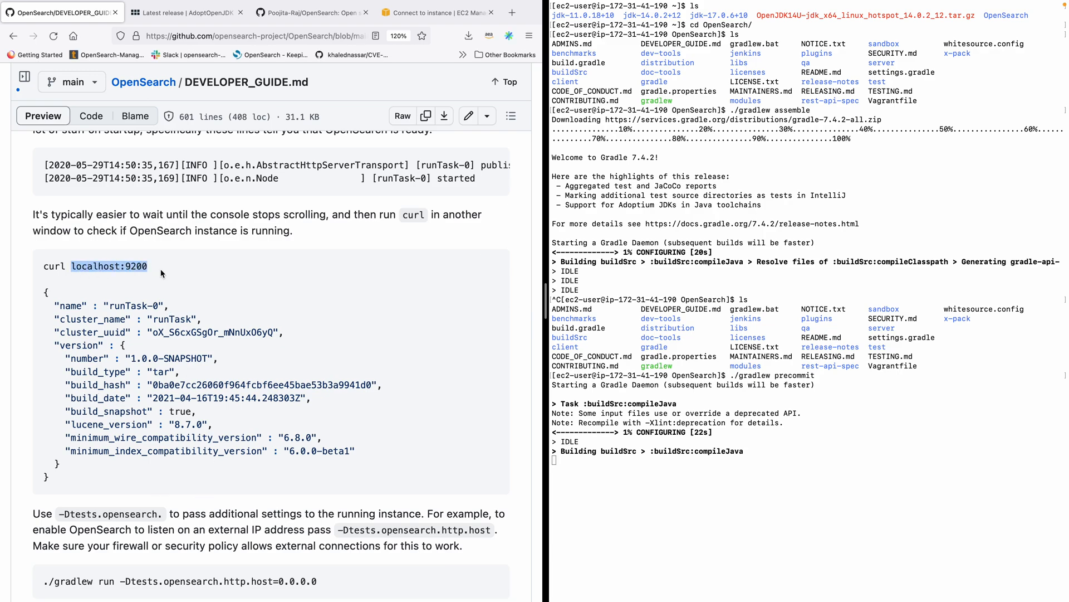
{"action": "scroll", "scroll_direction": "down", "scroll_amount": 3}
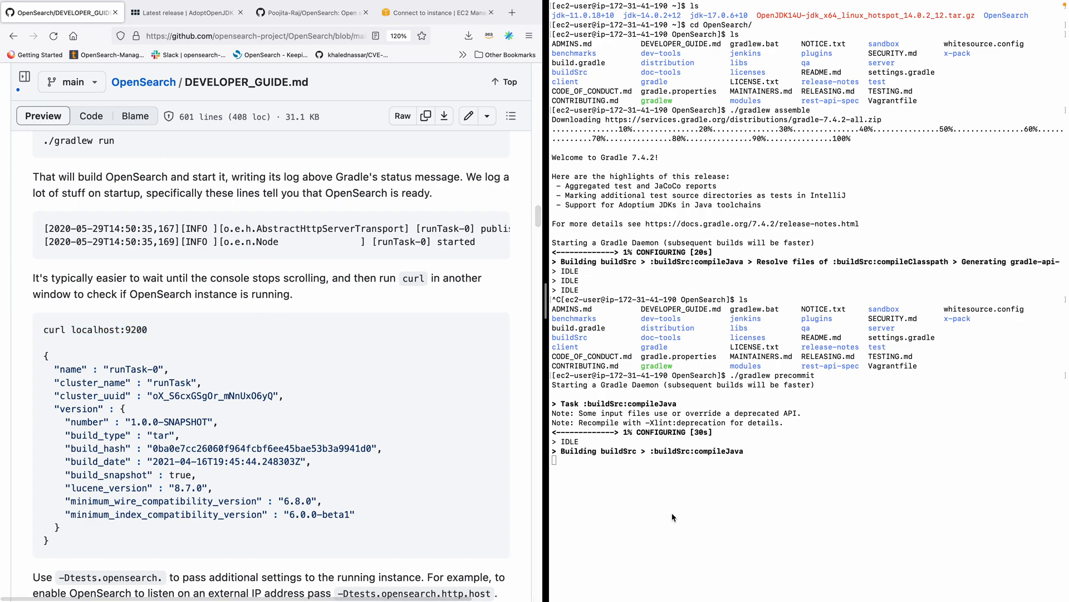
Step: Cancel the precommit build with Ctrl+C and enter ./gradlew run at the prompt
{"action": "key", "text": "ctrl+c"}
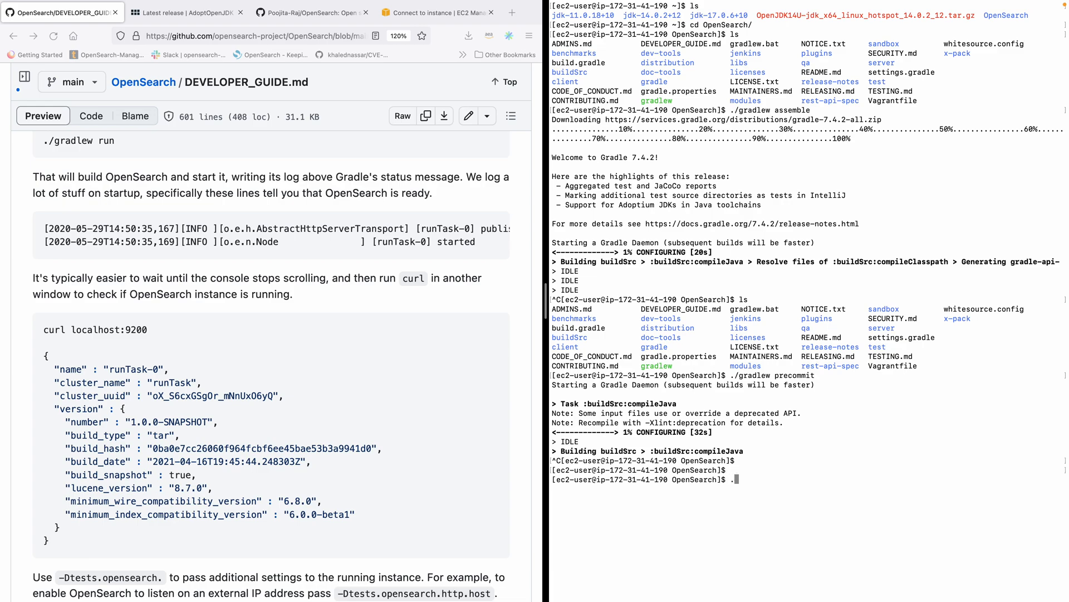
{"action": "type", "text": "./gradlew"}
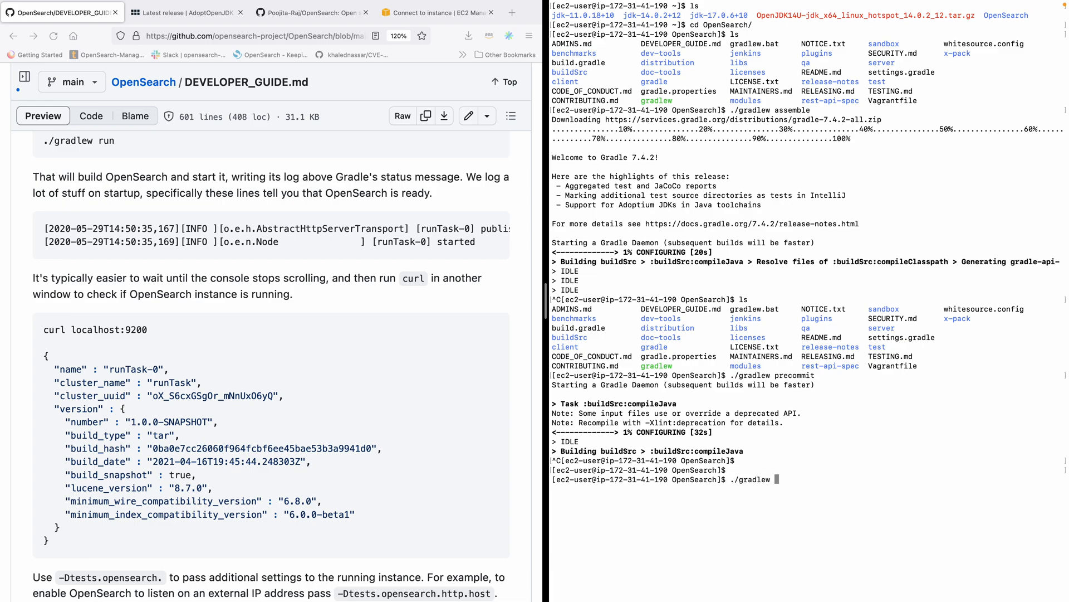
{"action": "type", "text": "run"}
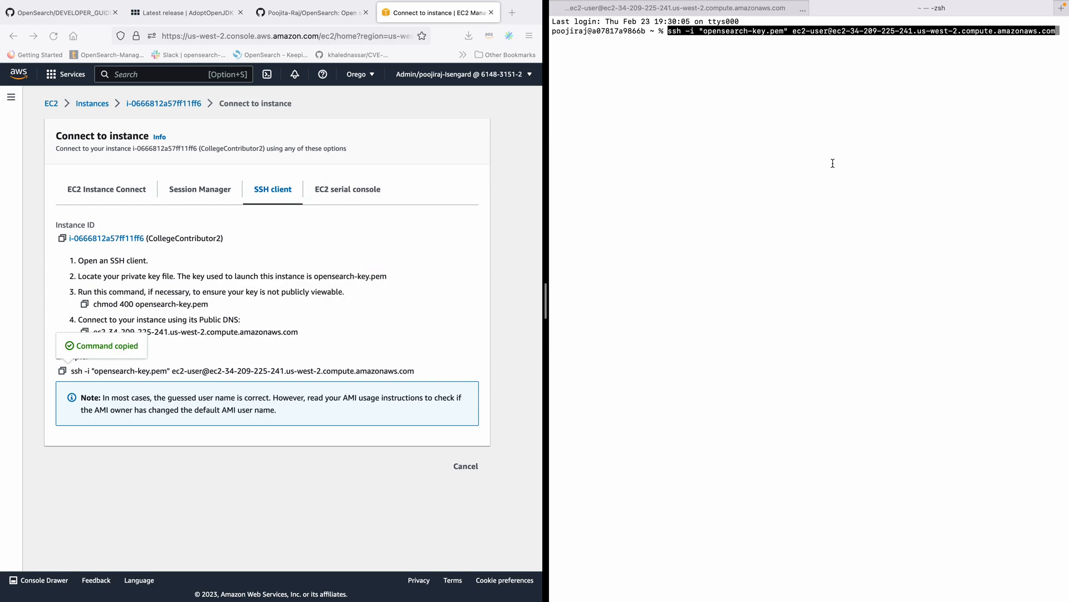
Step: Launch ./gradlew run to build OpenSearch, then return to the developer guide
{"action": "key", "text": "Enter"}
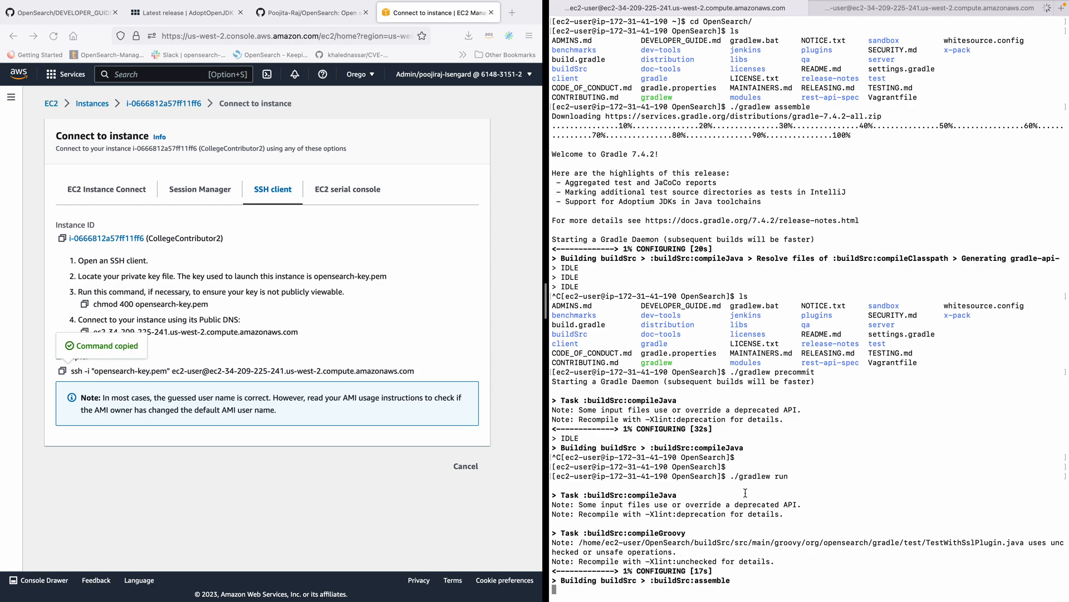
{"action": "scroll", "scroll_direction": "down", "scroll_amount": 3}
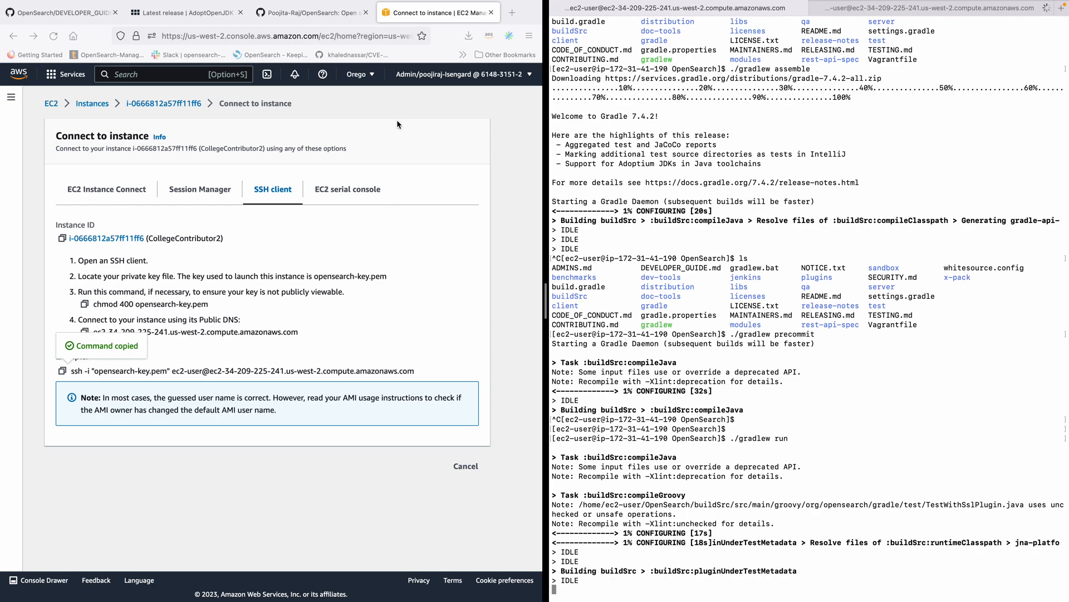
{"action": "left_click", "coordinate": [55, 13]}
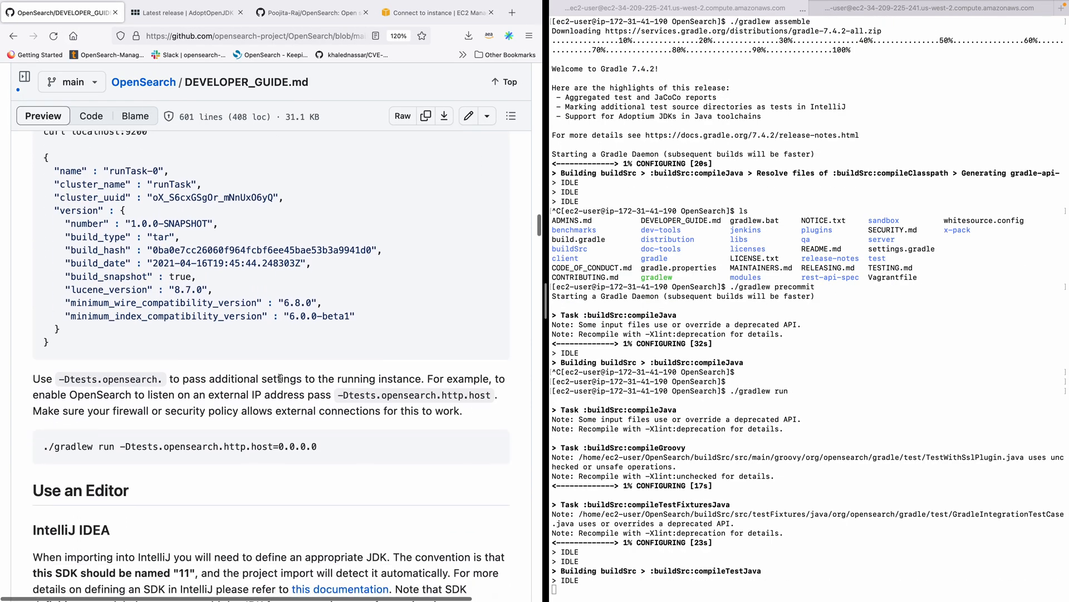
Step: Scroll DEVELOPER_GUIDE.md through Use an Editor, Project Layout and Java formatting sections
{"action": "scroll", "scroll_direction": "down", "scroll_amount": 3}
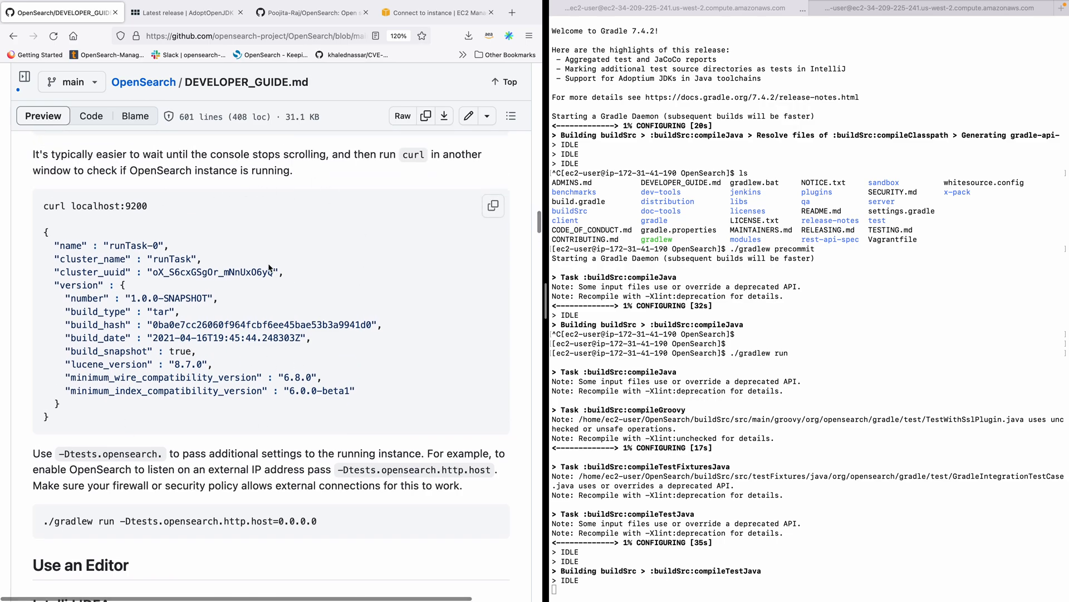
{"action": "scroll", "scroll_direction": "down", "scroll_amount": 3}
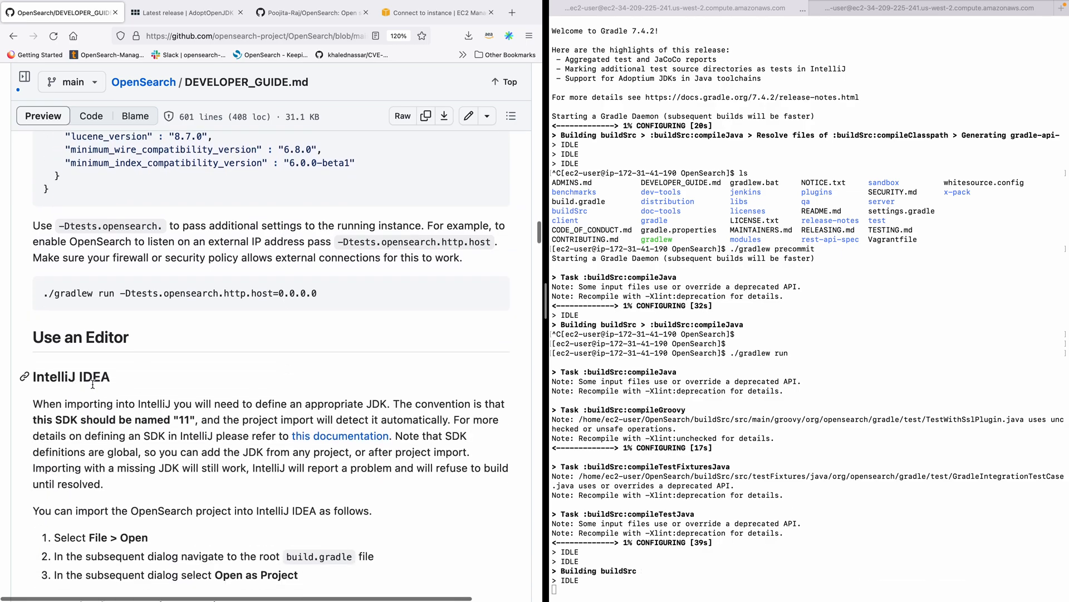
{"action": "scroll", "scroll_direction": "down", "scroll_amount": 3}
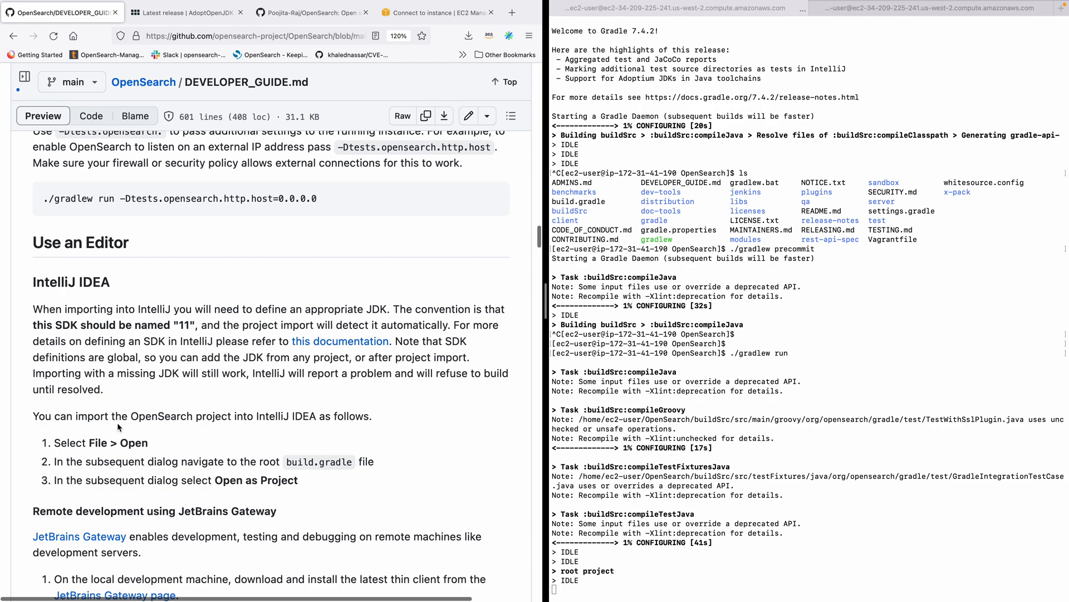
{"action": "scroll", "scroll_direction": "down", "scroll_amount": 3}
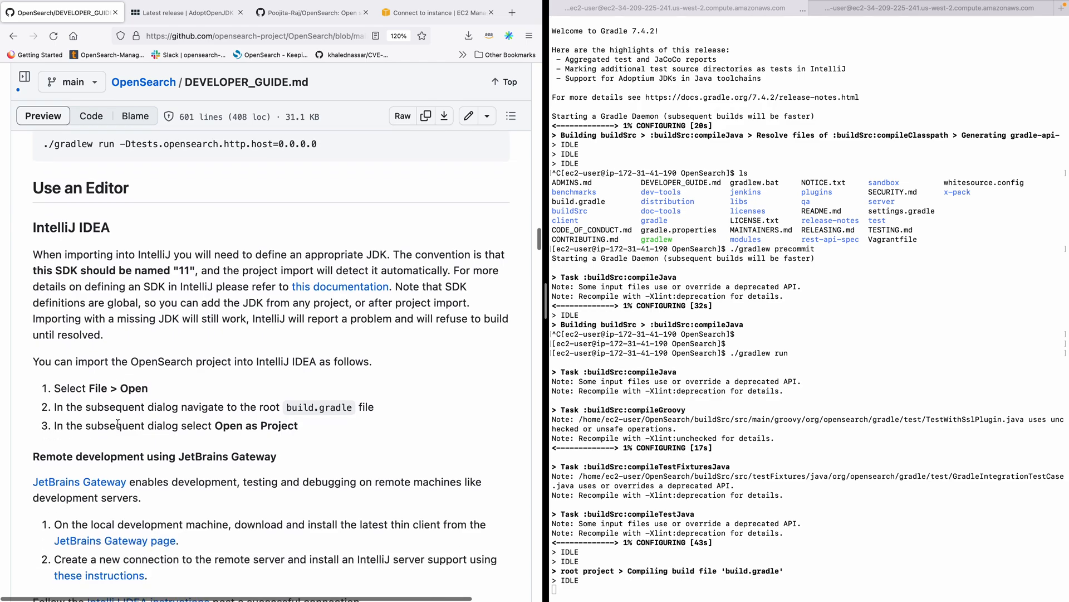
{"action": "scroll", "scroll_direction": "down", "scroll_amount": 3}
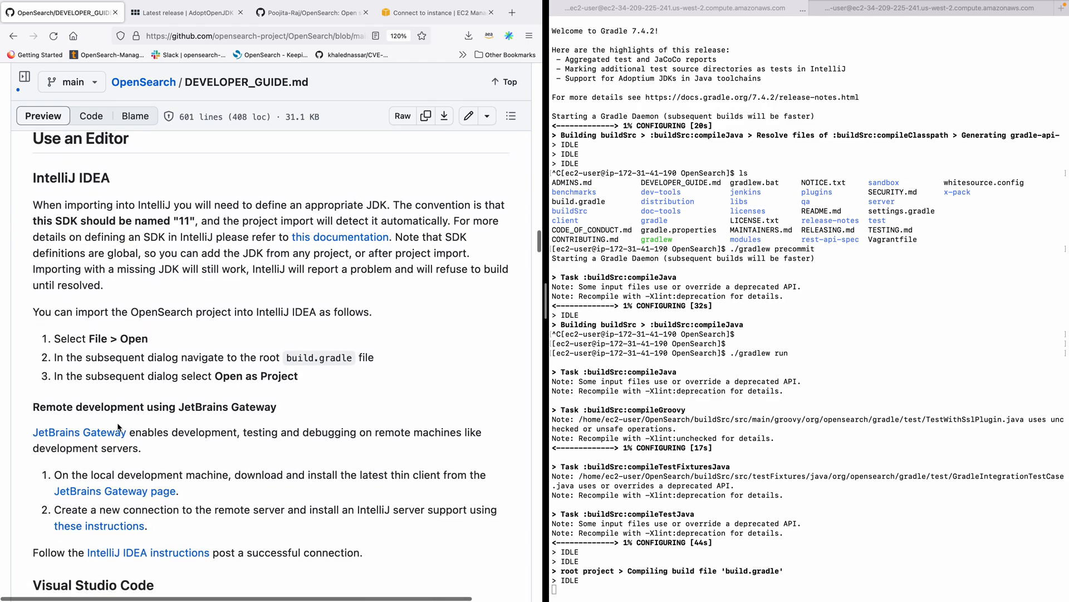
{"action": "scroll", "scroll_direction": "down", "scroll_amount": 3}
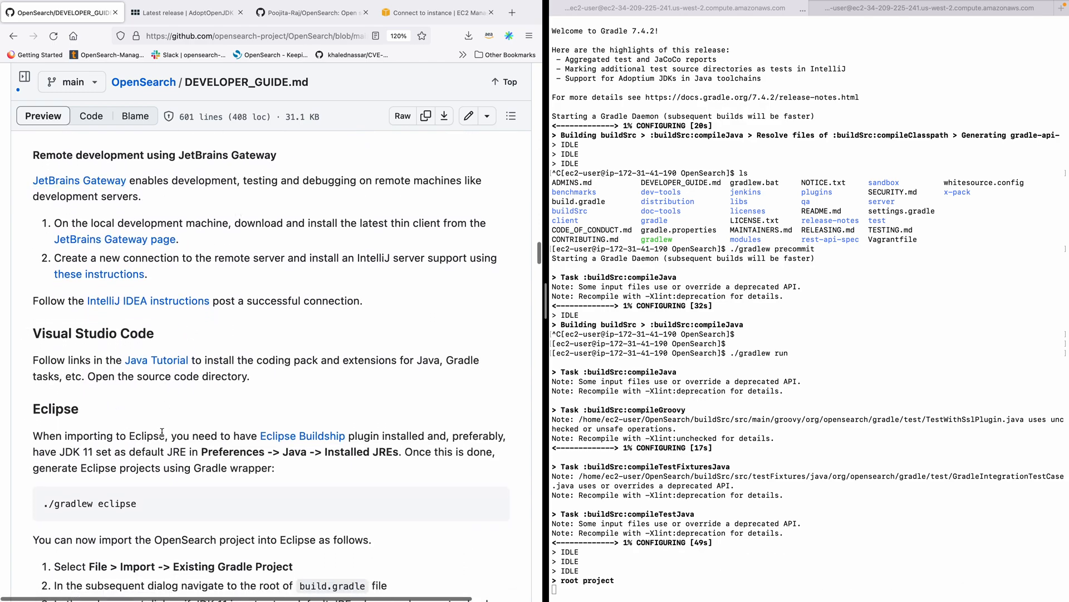
{"action": "scroll", "scroll_direction": "down", "scroll_amount": 3}
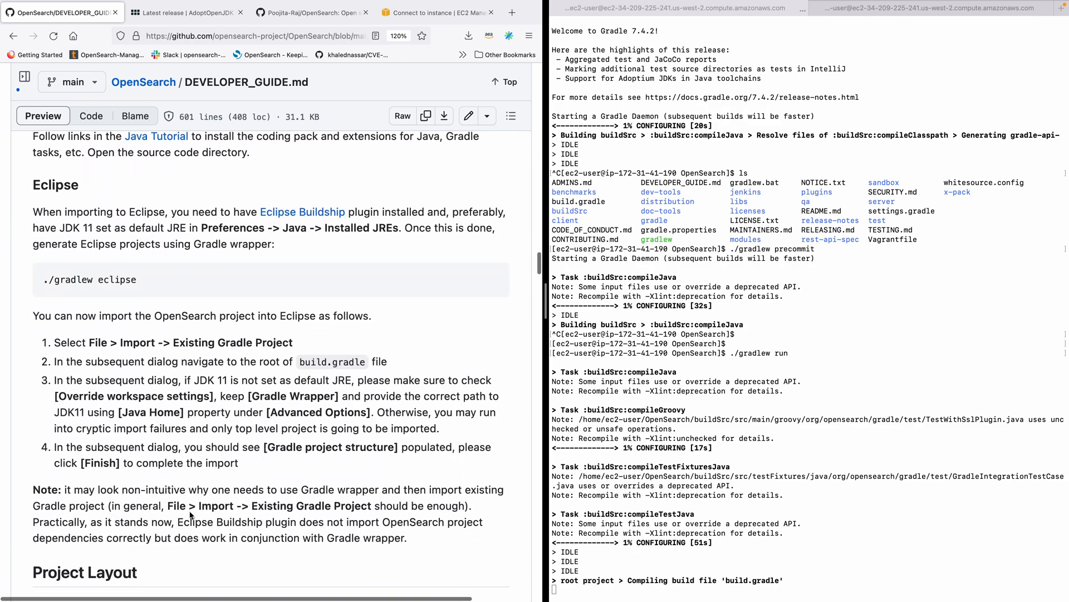
{"action": "scroll", "scroll_direction": "down", "scroll_amount": 3}
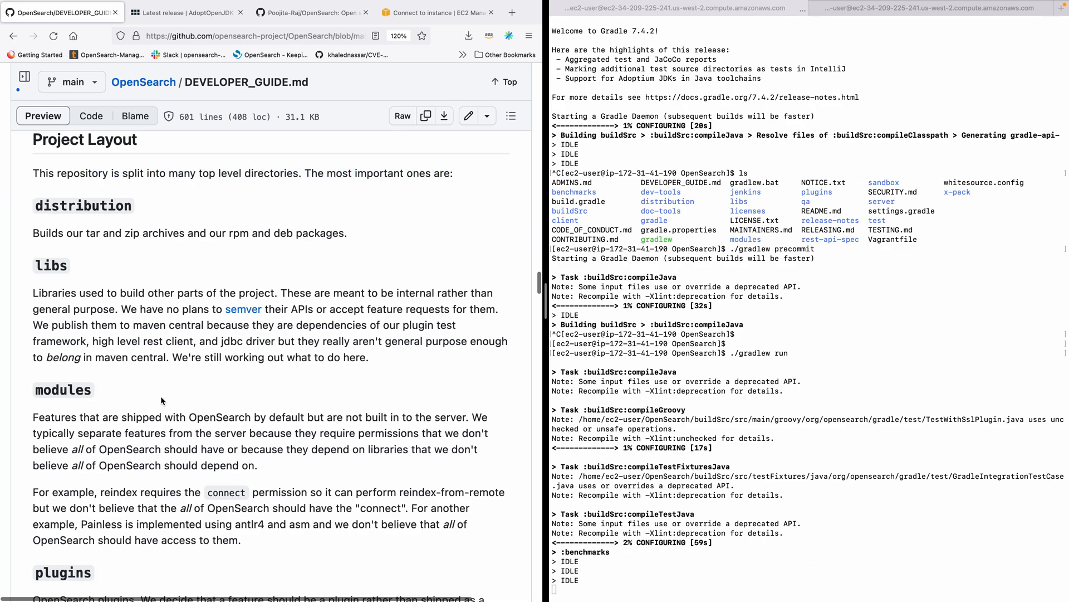
{"action": "scroll", "scroll_direction": "down", "scroll_amount": 3}
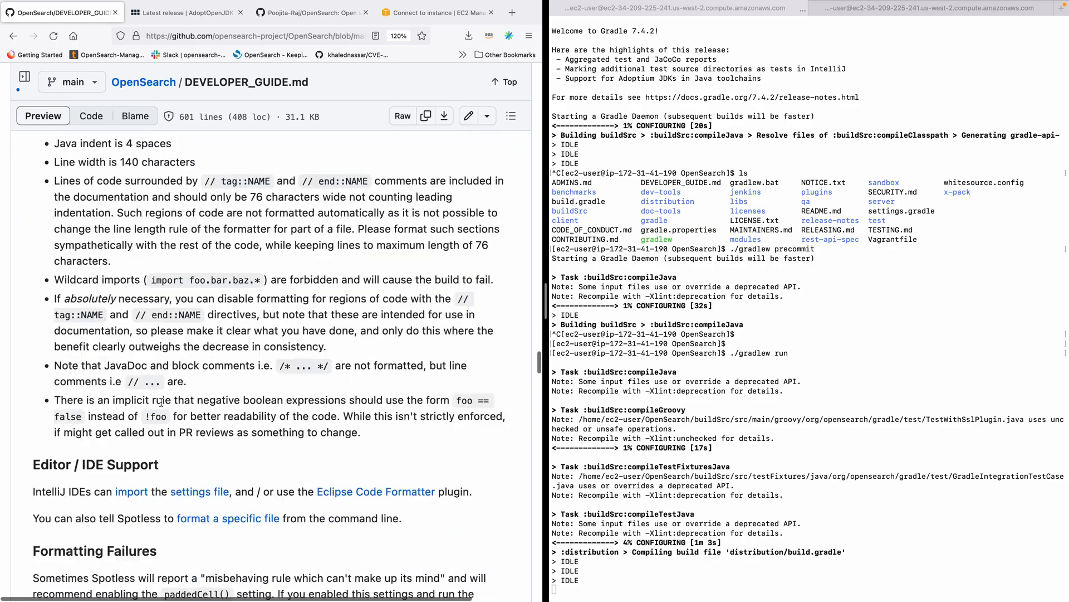
{"action": "scroll", "scroll_direction": "down", "scroll_amount": 3}
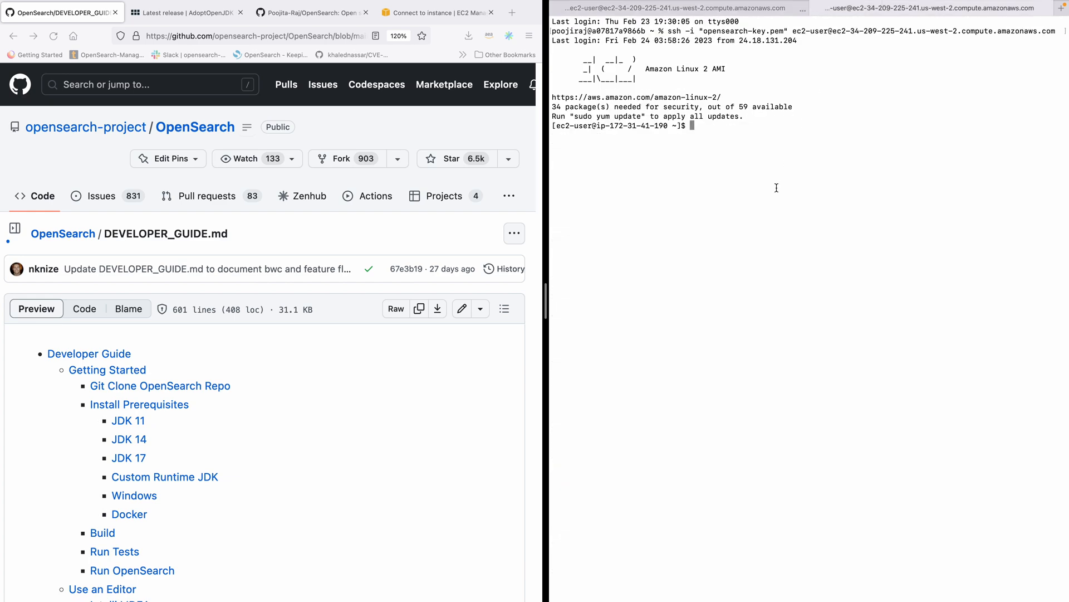
Step: Run curl localhost:9200 in the second SSH session to get the runTask 3.0.0-SNAPSHOT JSON
{"action": "type", "text": "curl localhost:9200"}
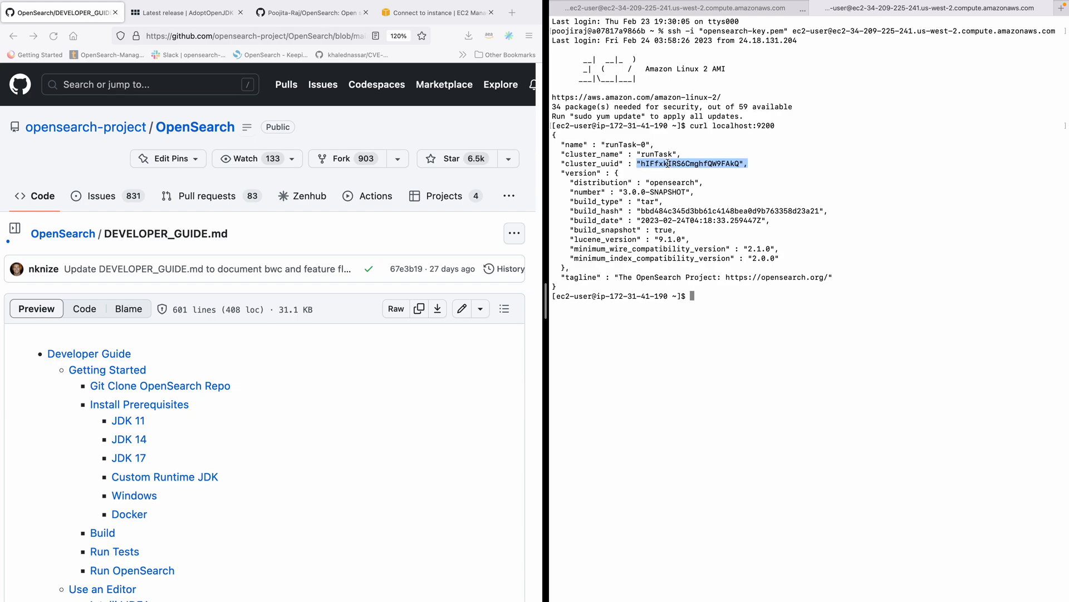
{"action": "mouse_move", "coordinate": [715, 278]}
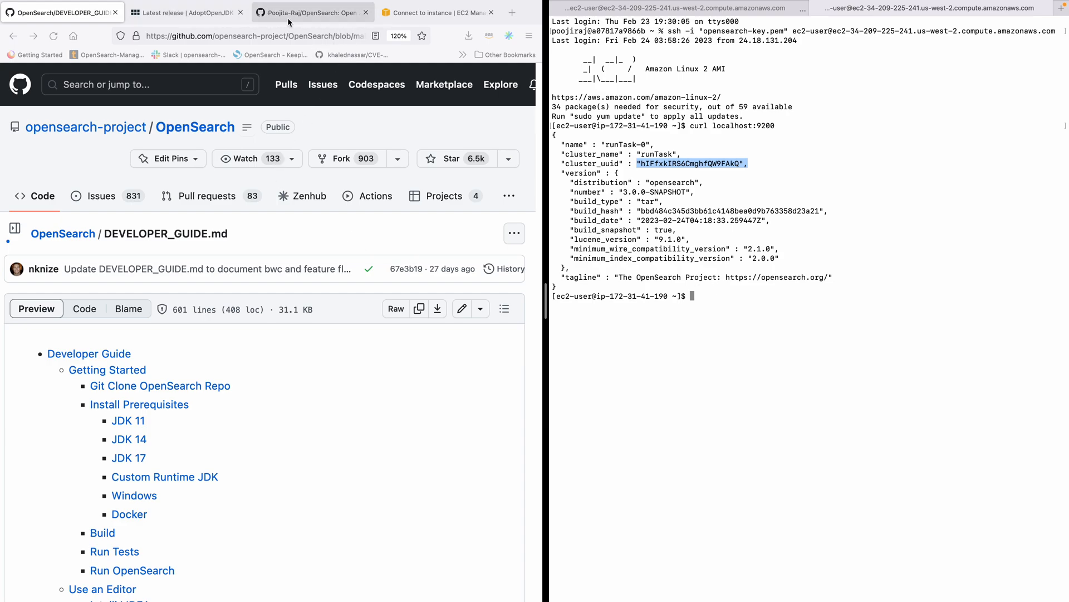
{"action": "mouse_move", "coordinate": [275, 382]}
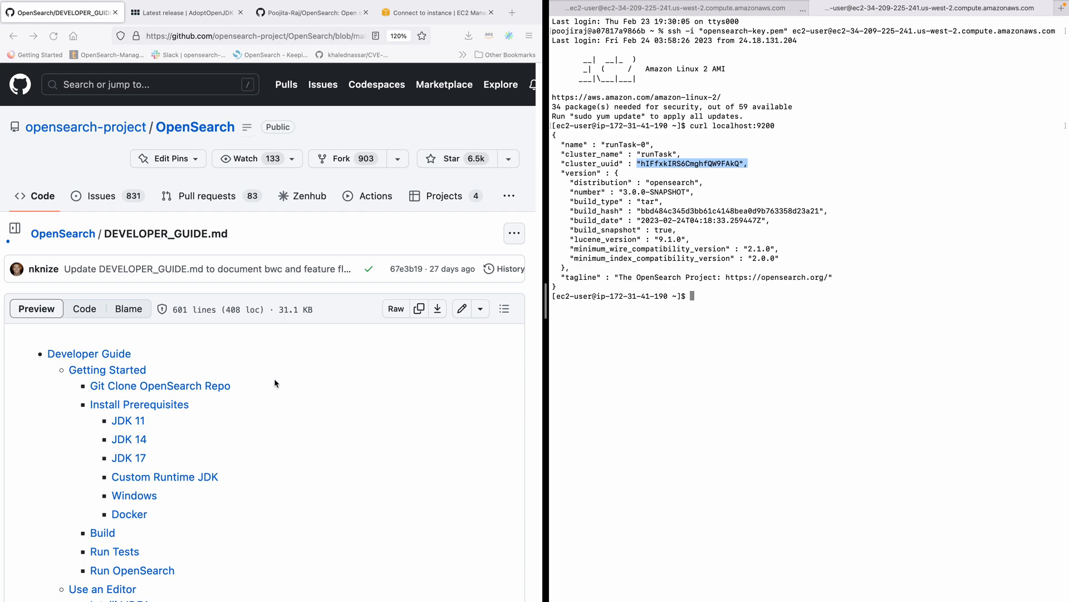
{"action": "mouse_move", "coordinate": [275, 267]}
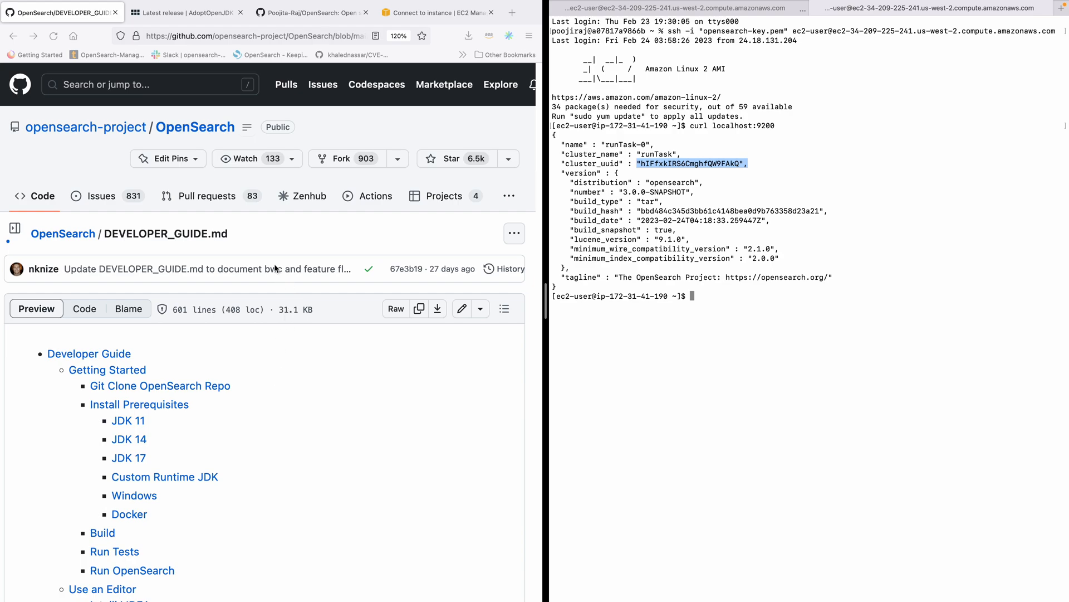
{"action": "mouse_move", "coordinate": [316, 27]}
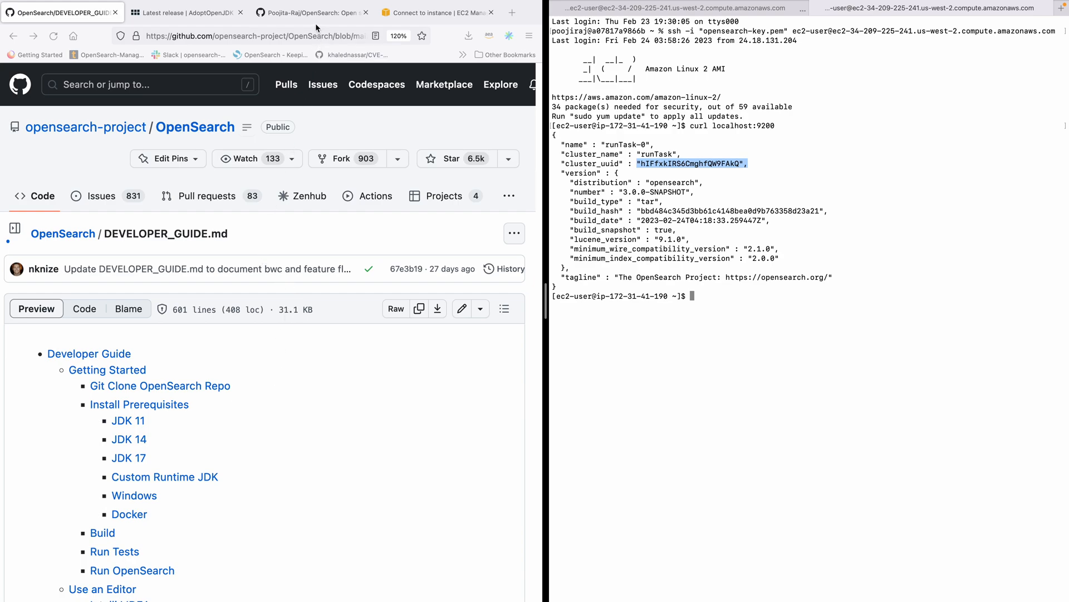
{"action": "mouse_move", "coordinate": [200, 377]}
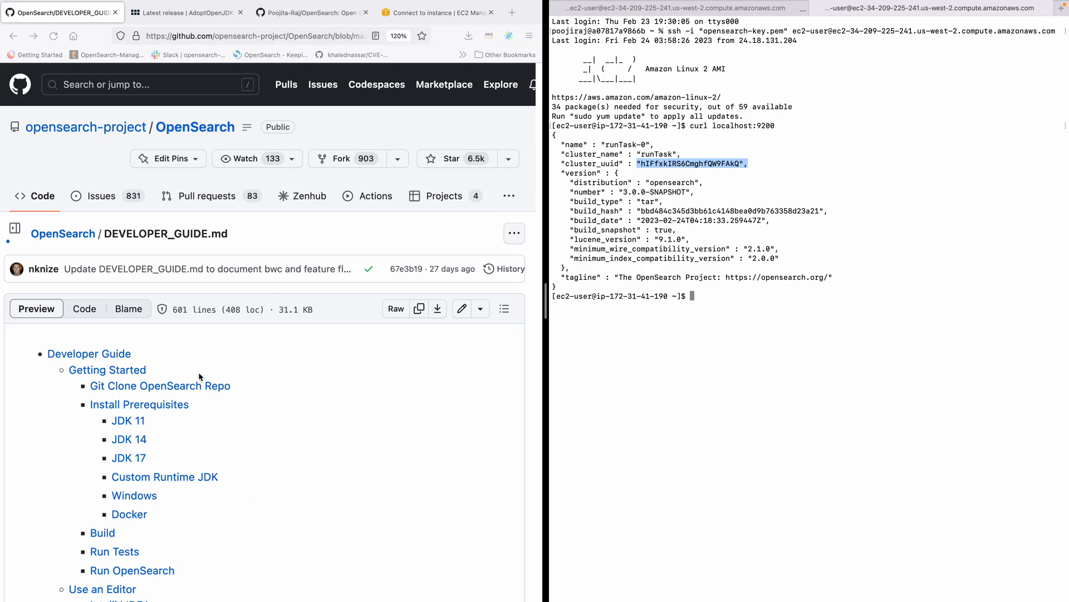